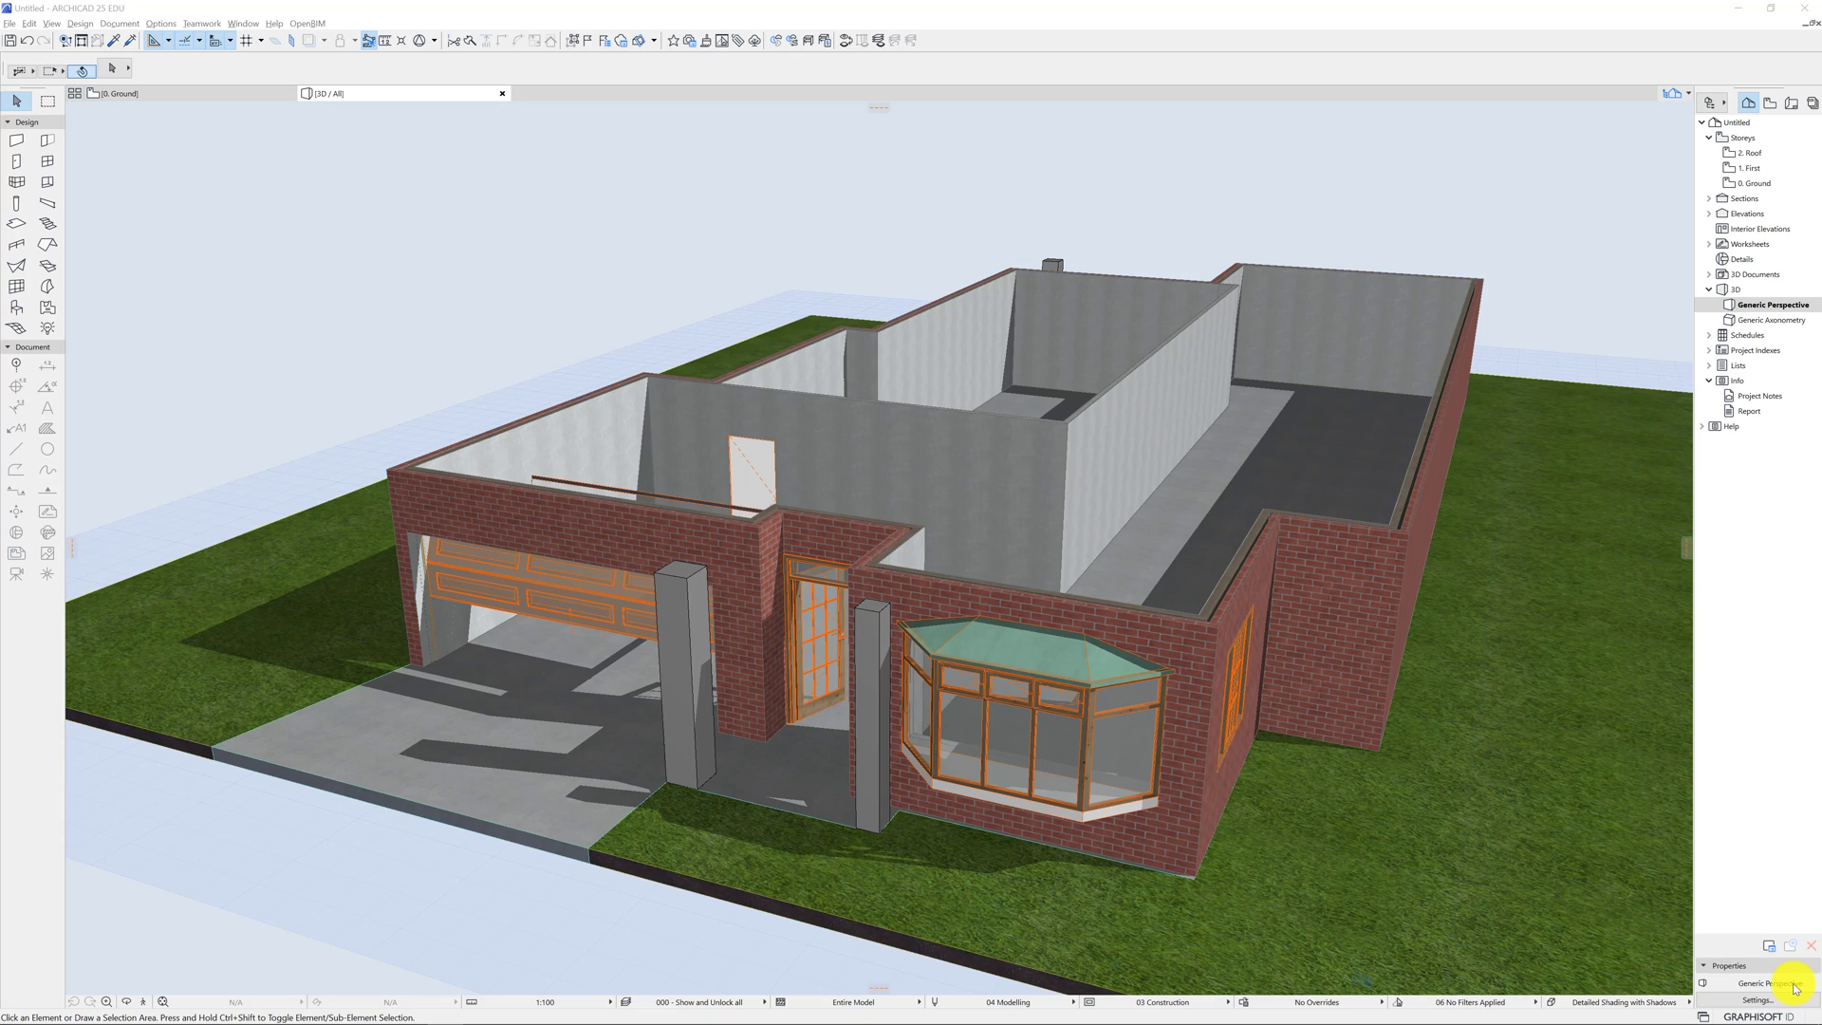
mouse_move(1032, 429)
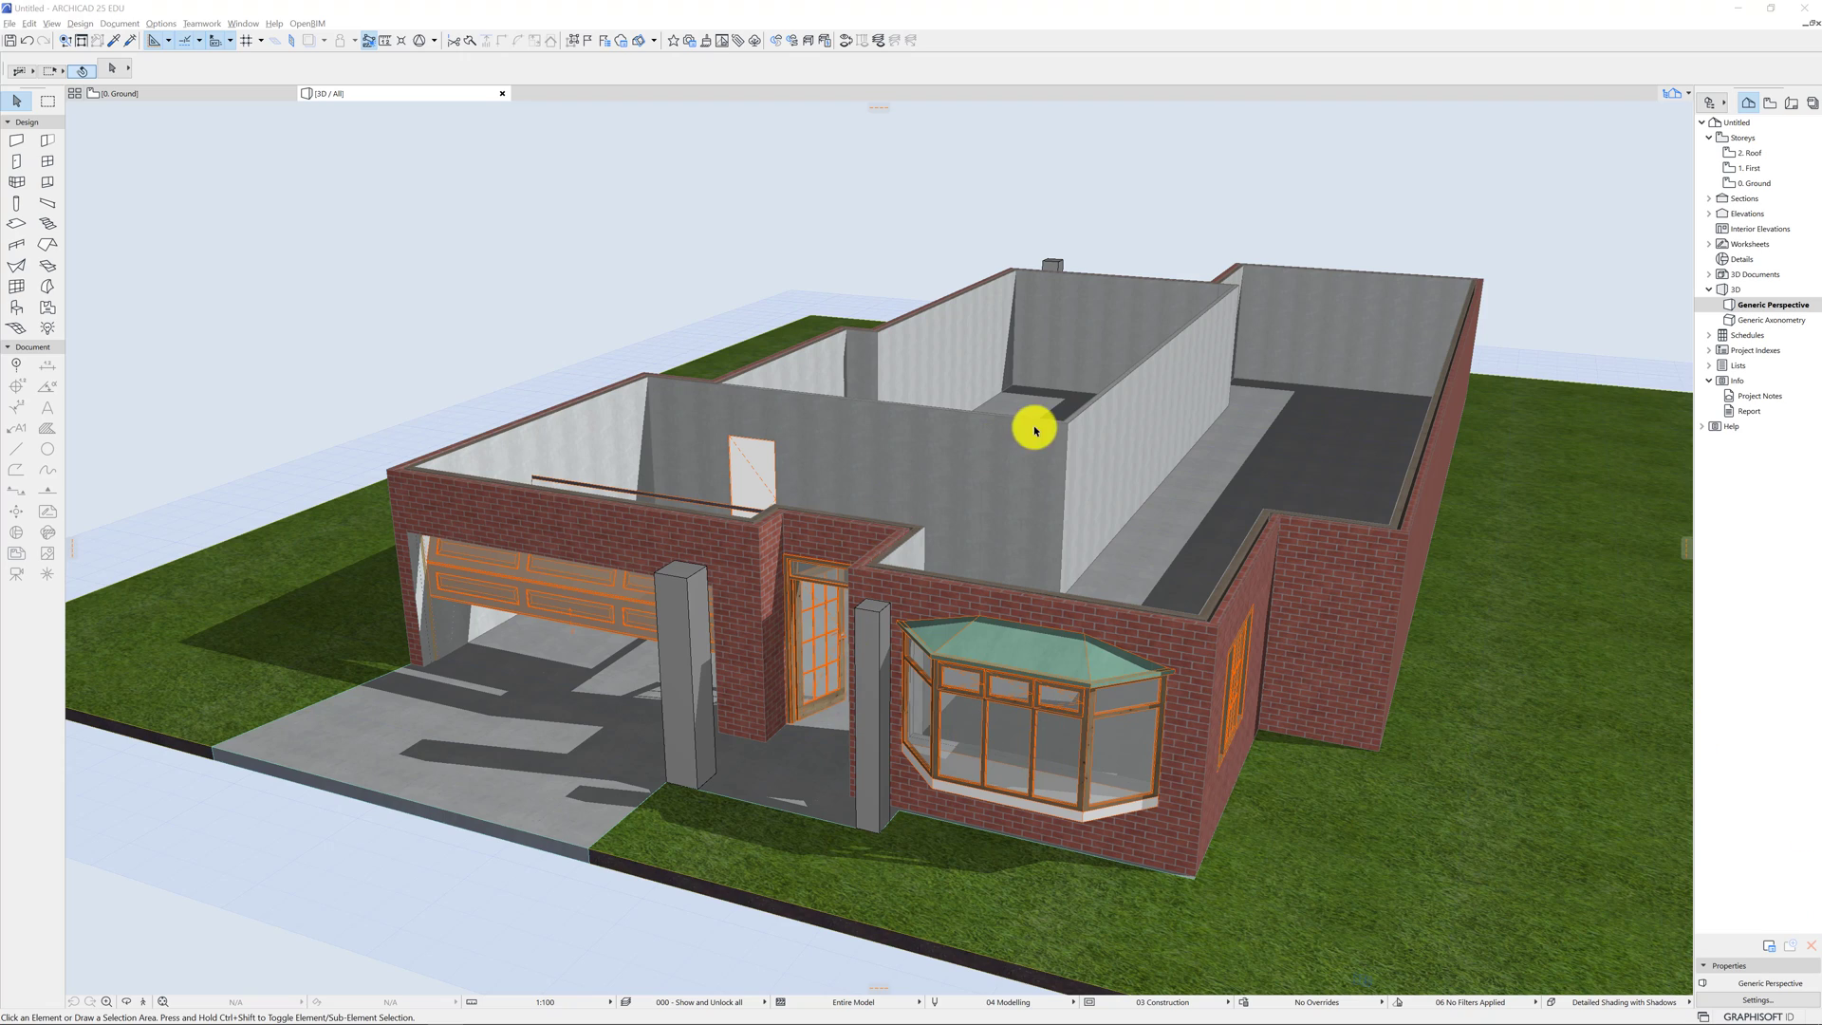
mouse_move(1027, 489)
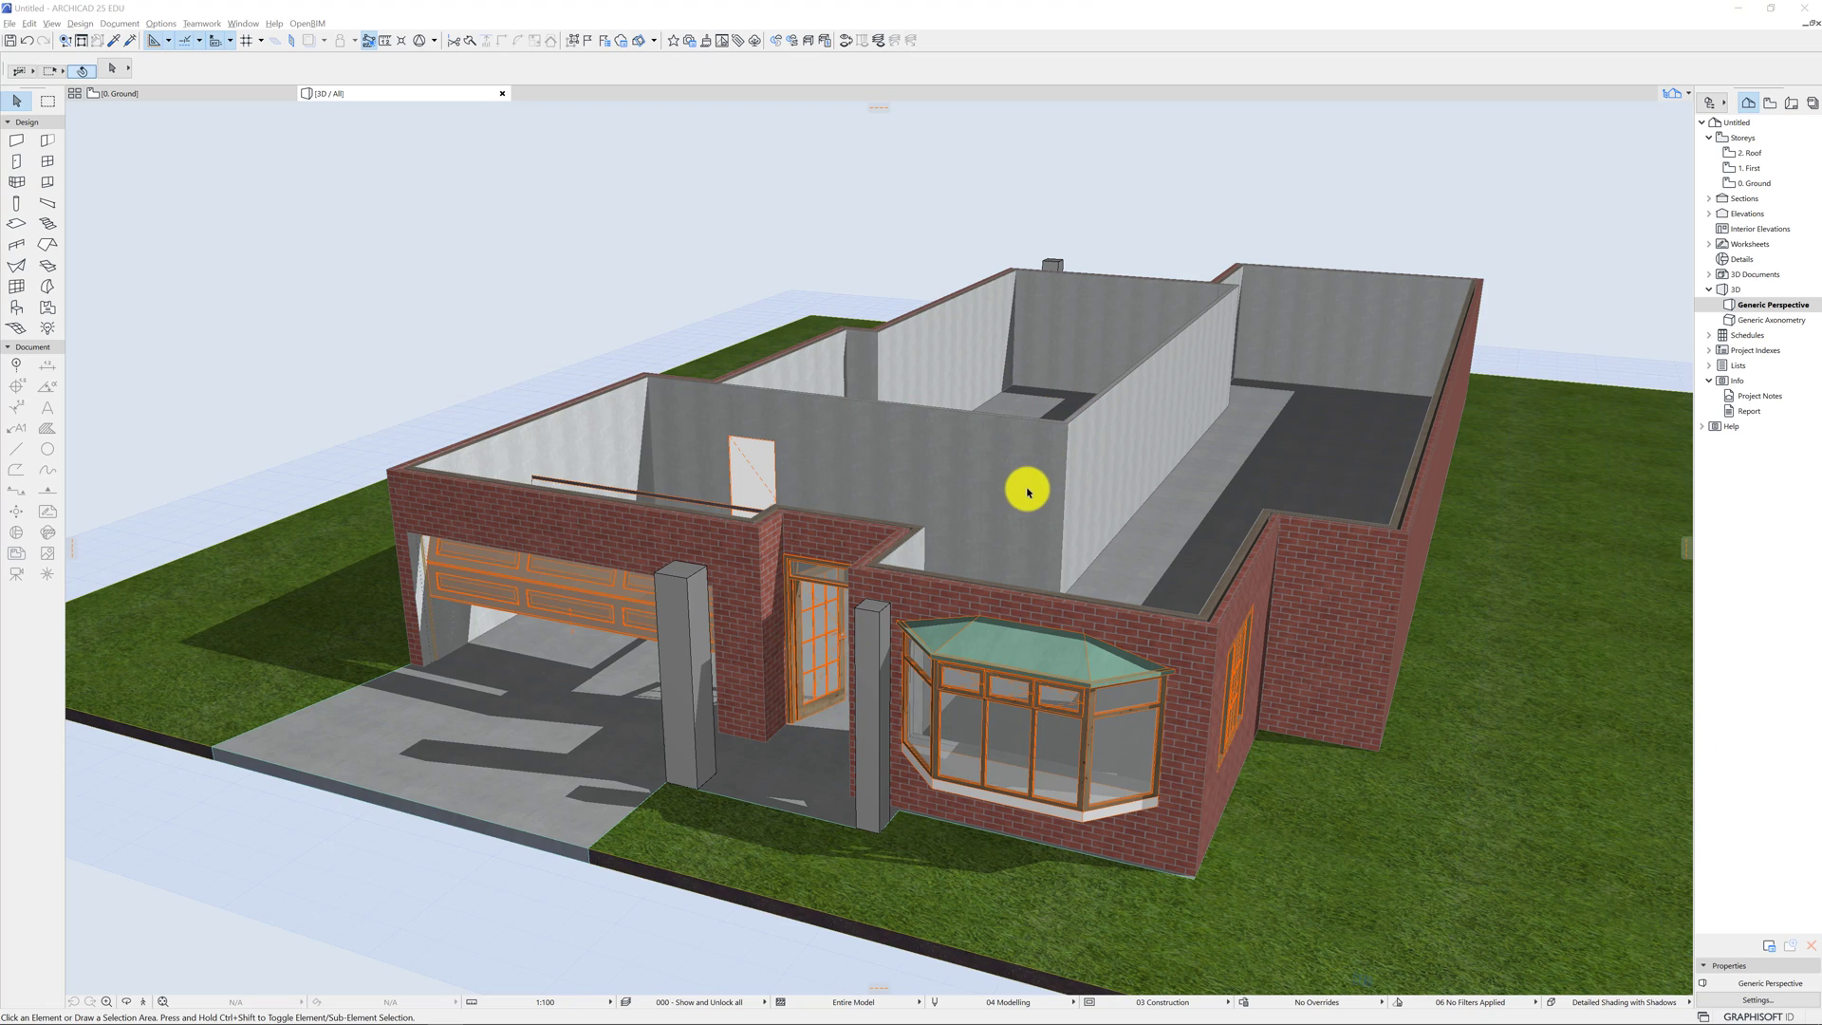
mouse_move(1033, 530)
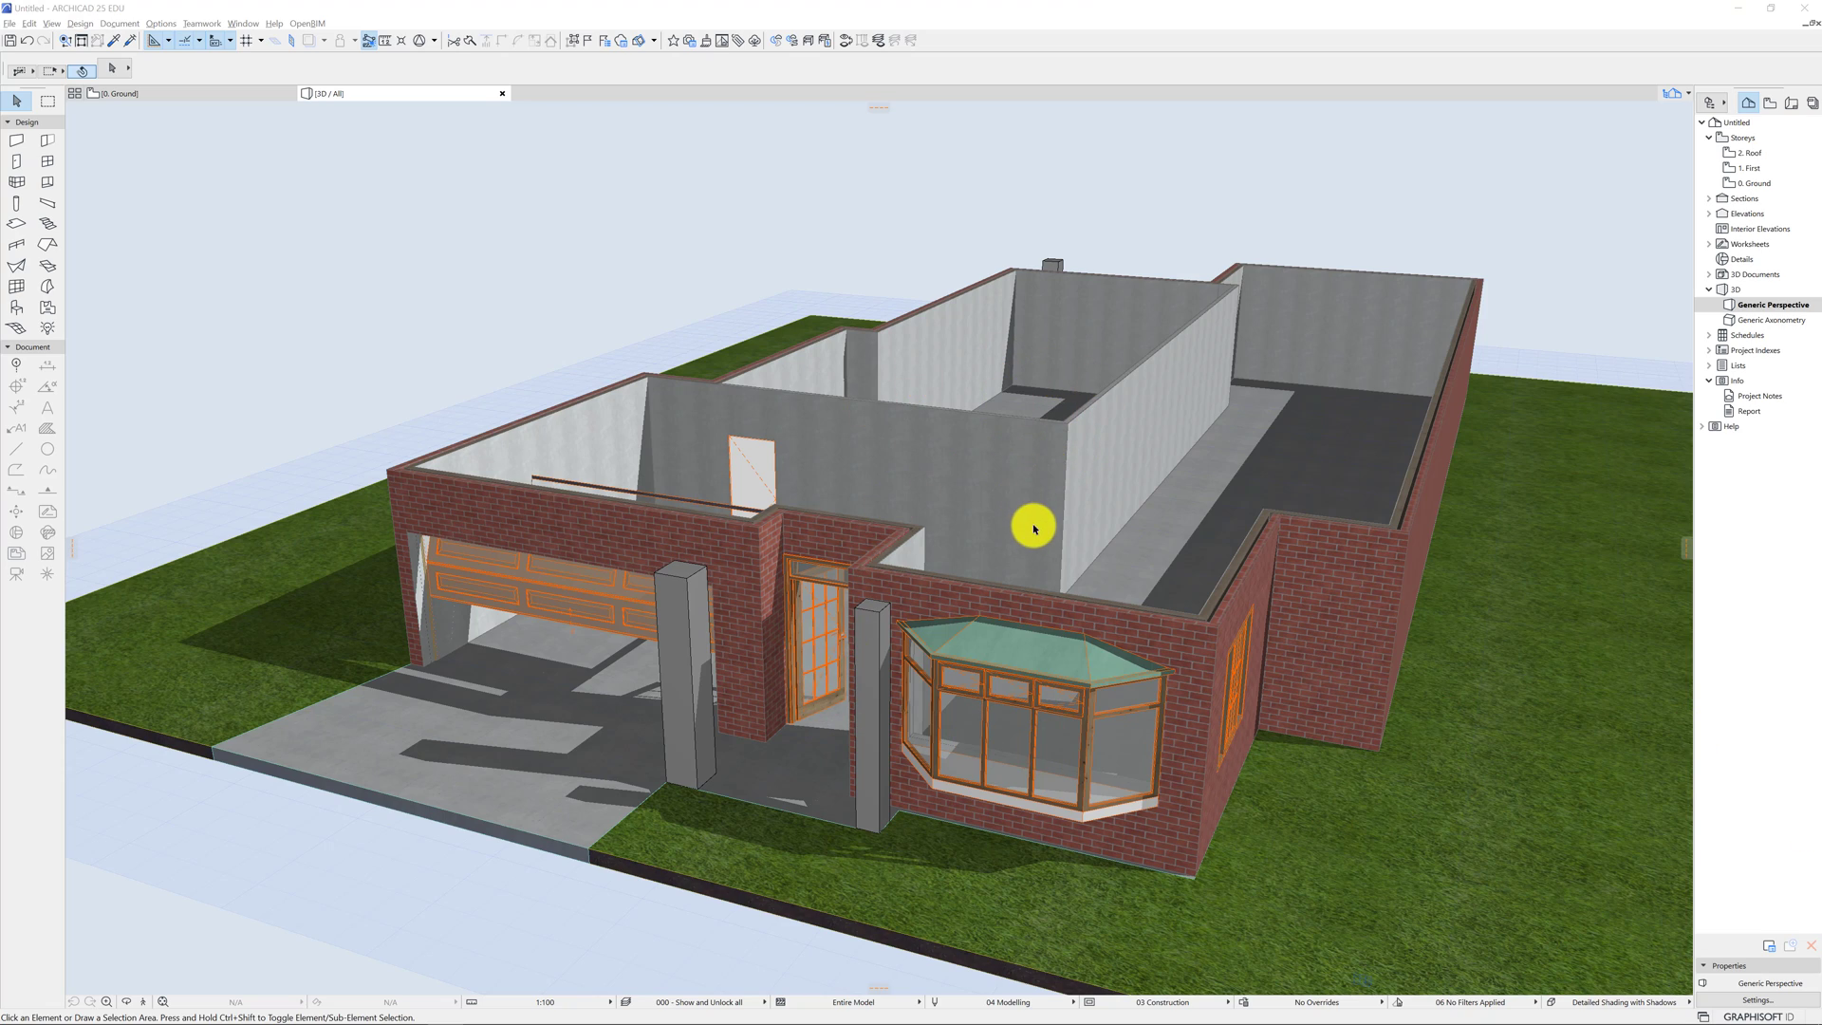
mouse_move(1084, 452)
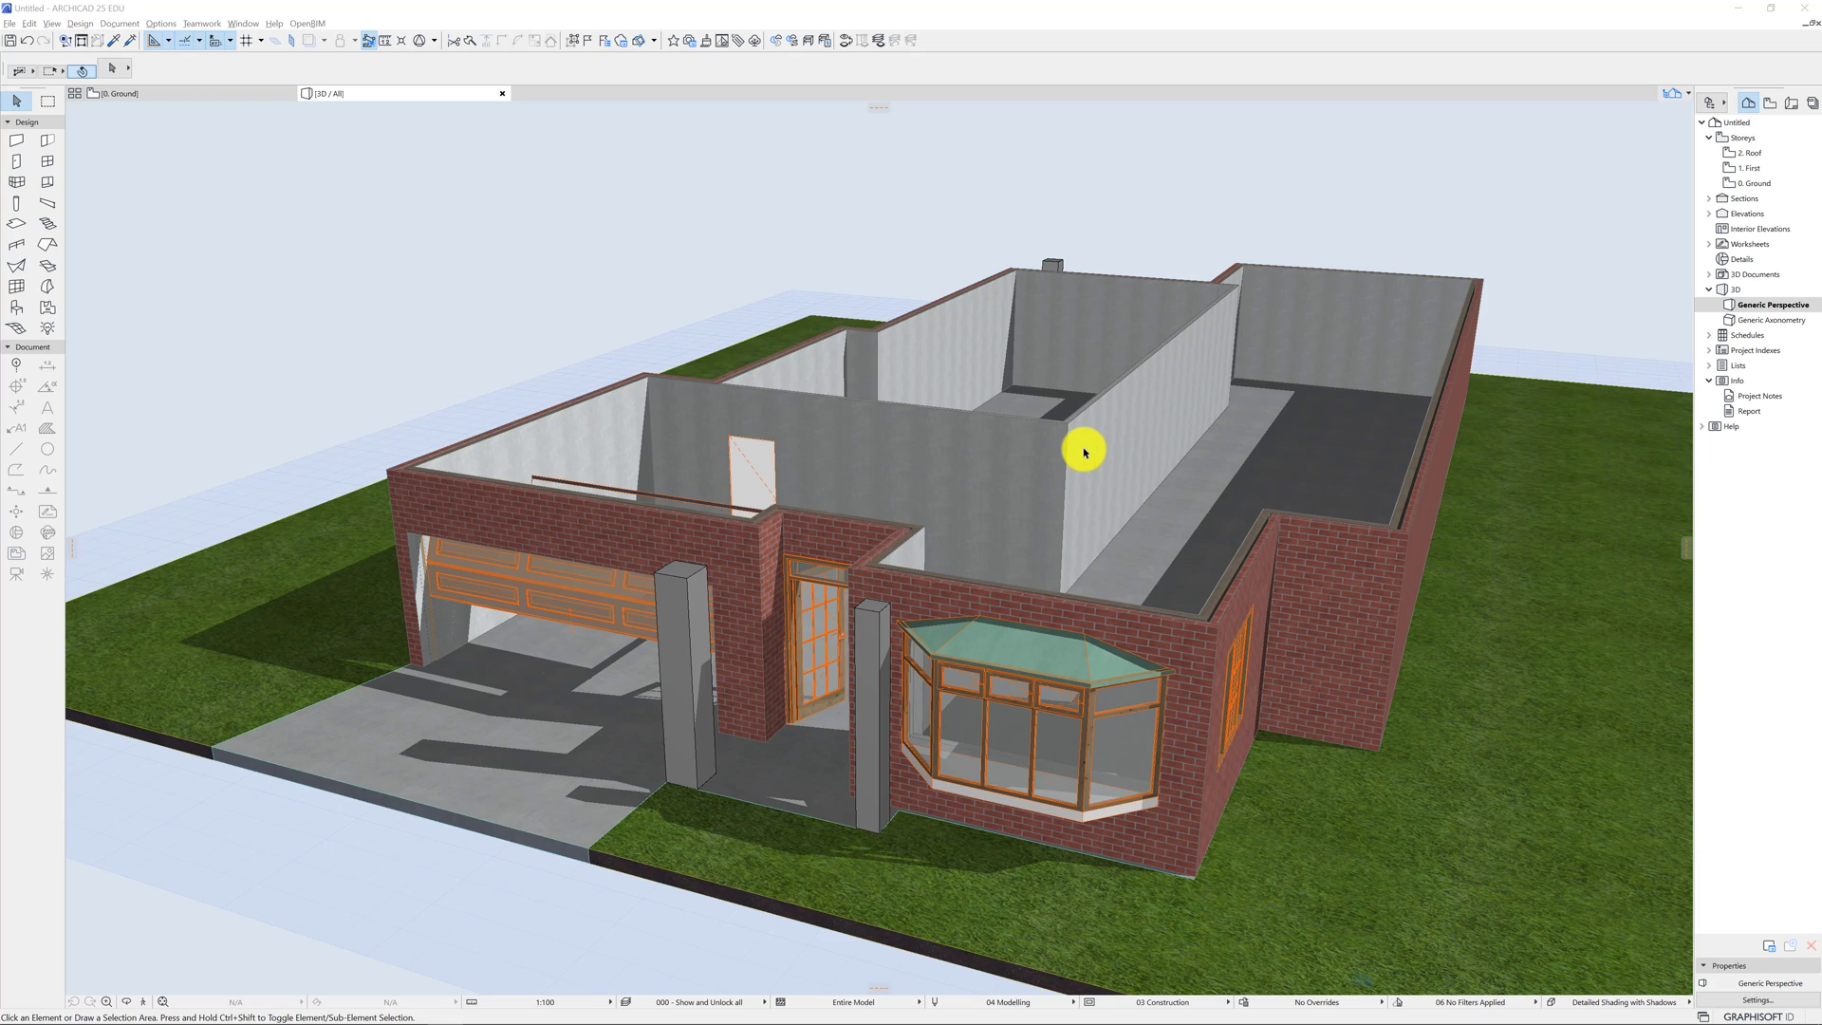
mouse_move(912, 457)
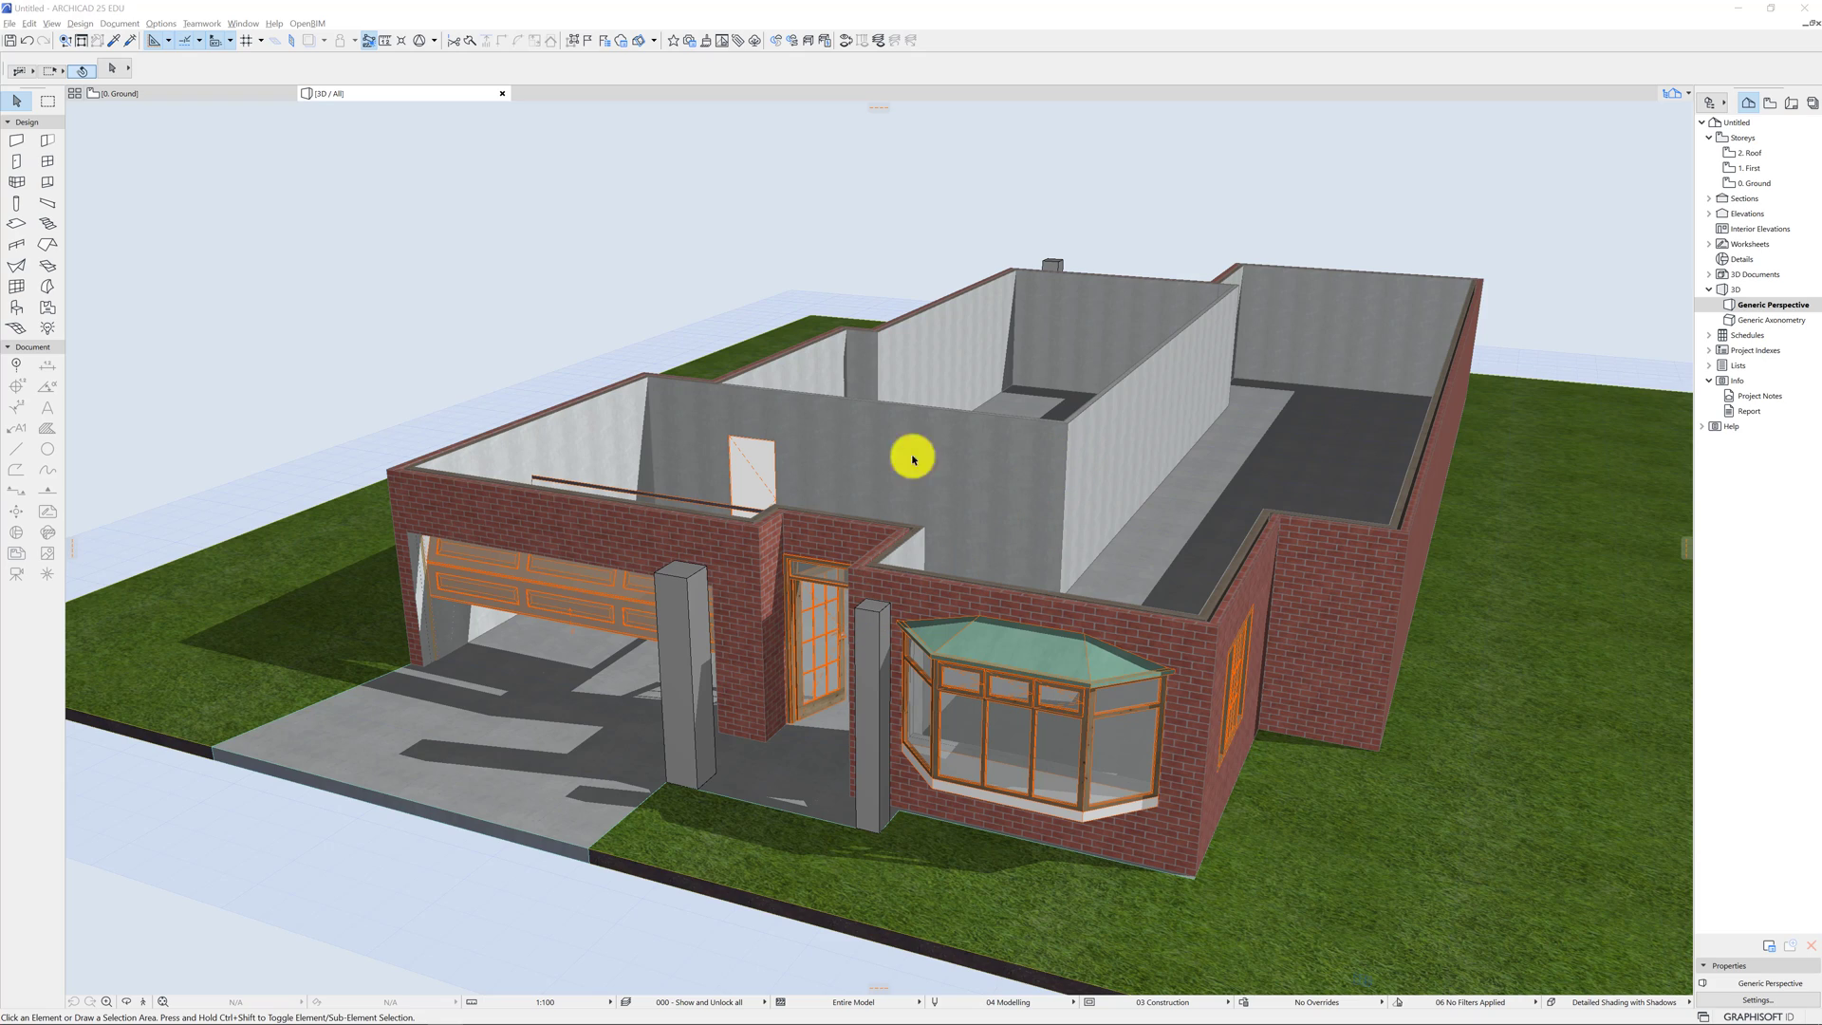
mouse_move(804, 657)
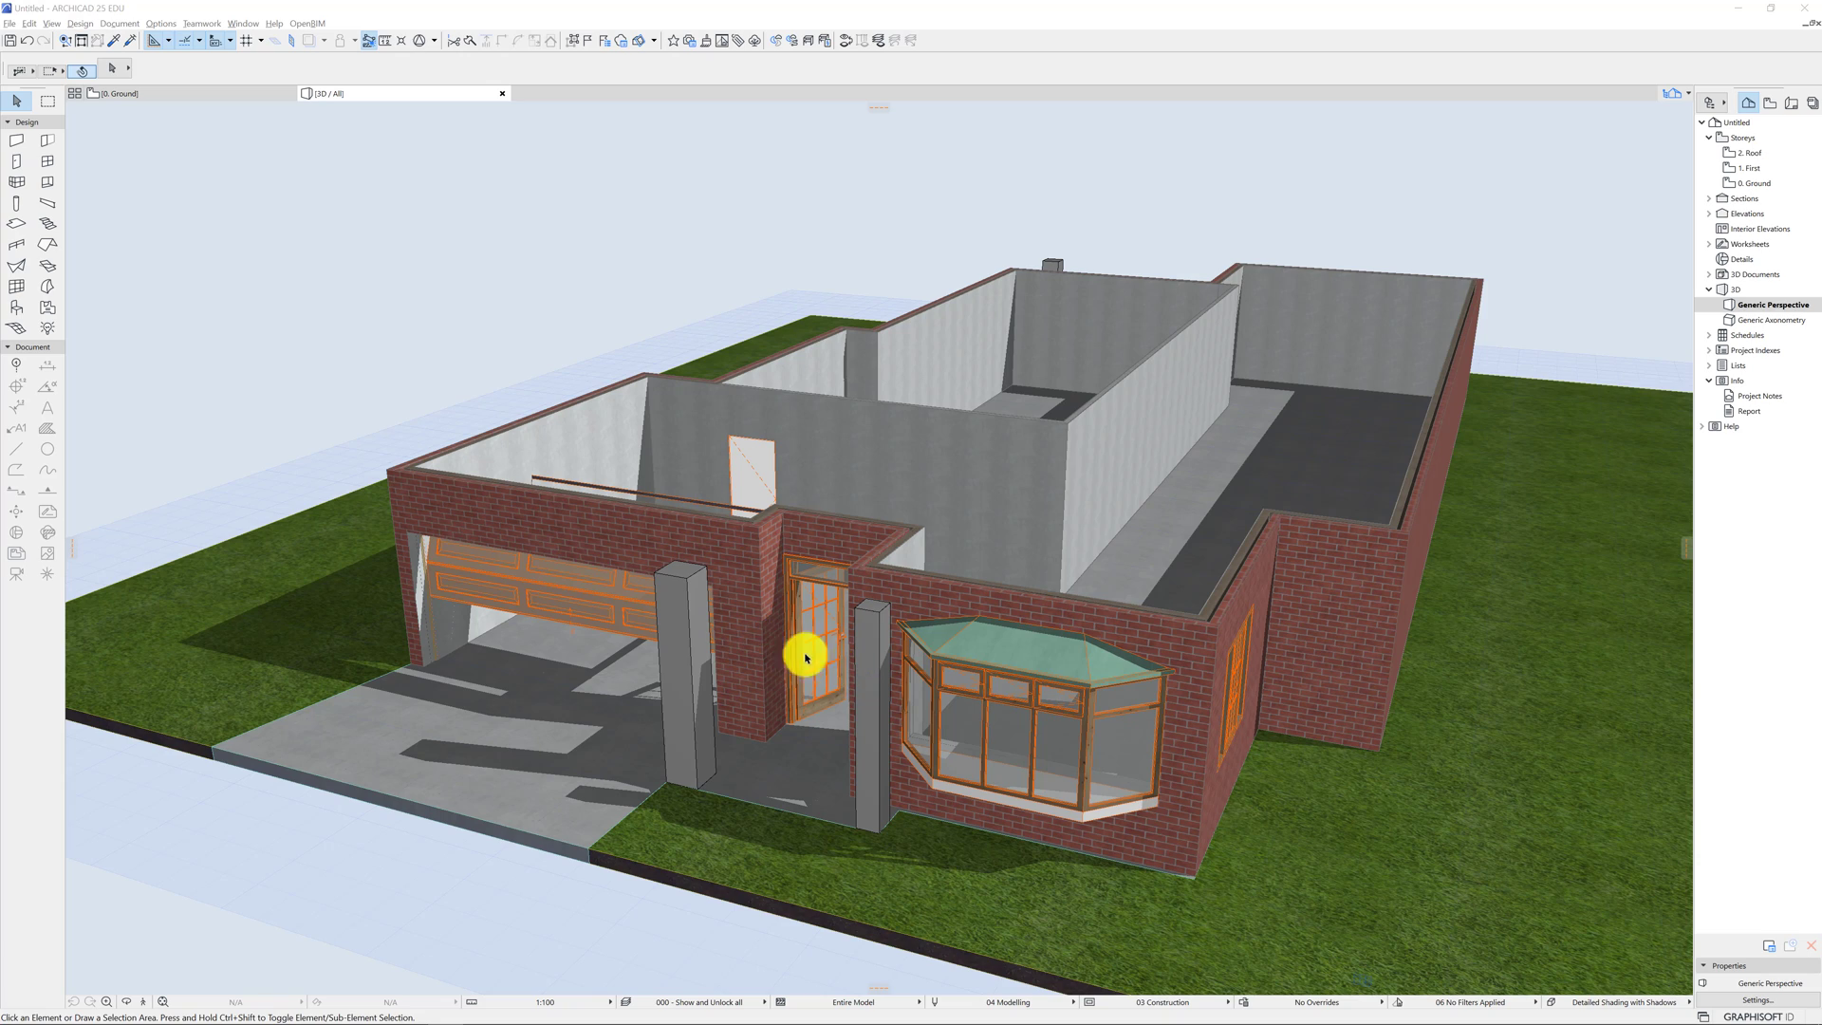
mouse_move(820, 717)
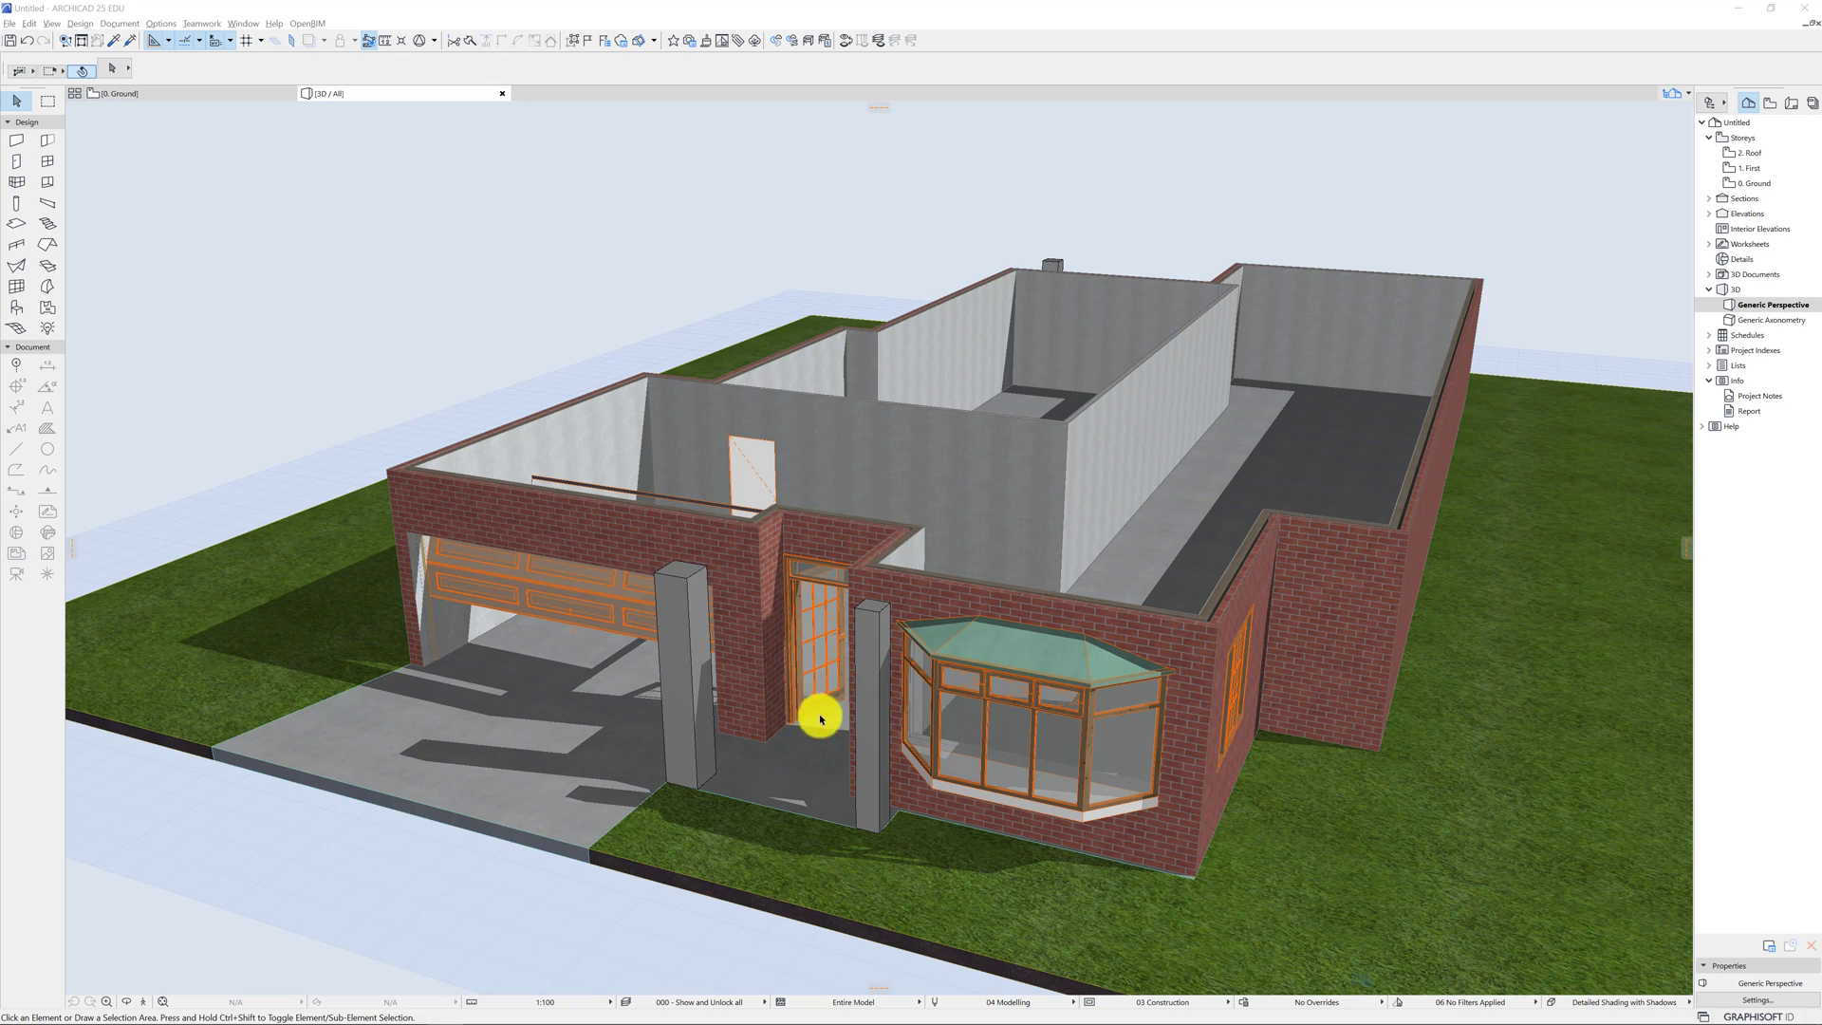
mouse_move(666, 645)
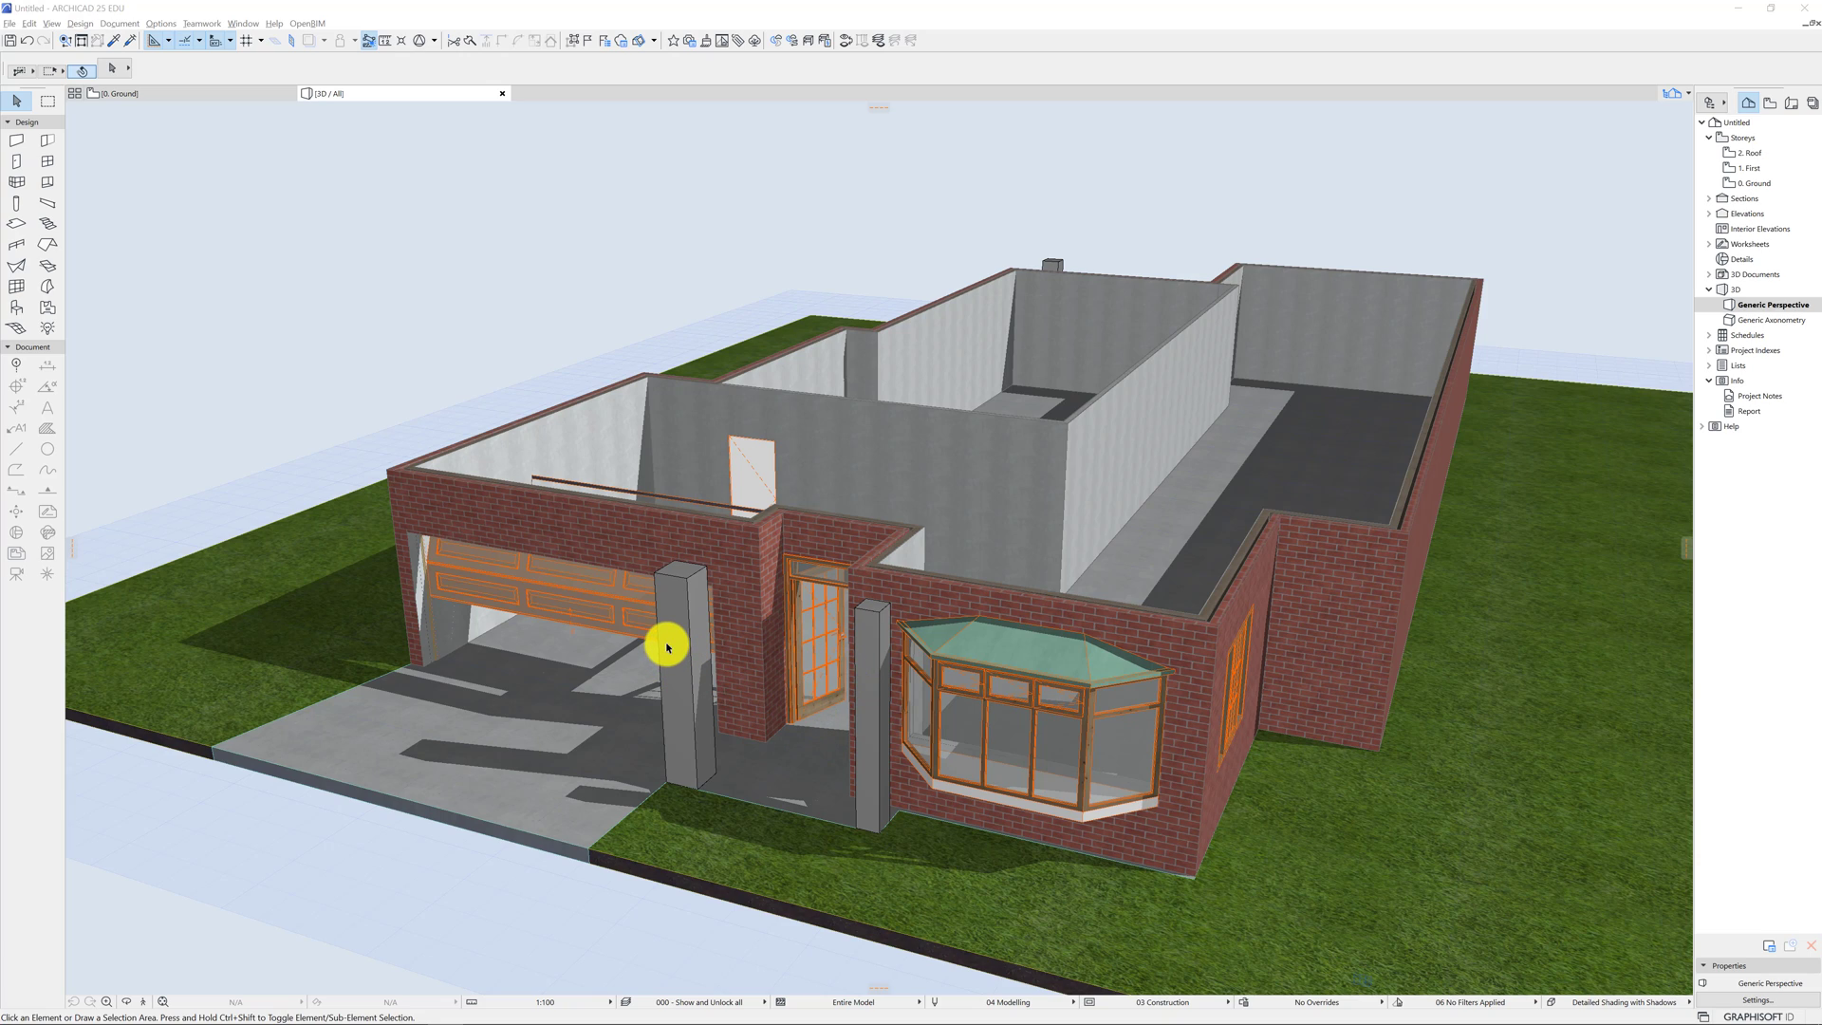
Switch to the Photos window showing the types_of_roofs.jpg roof-style chart.
key(alt+tab)
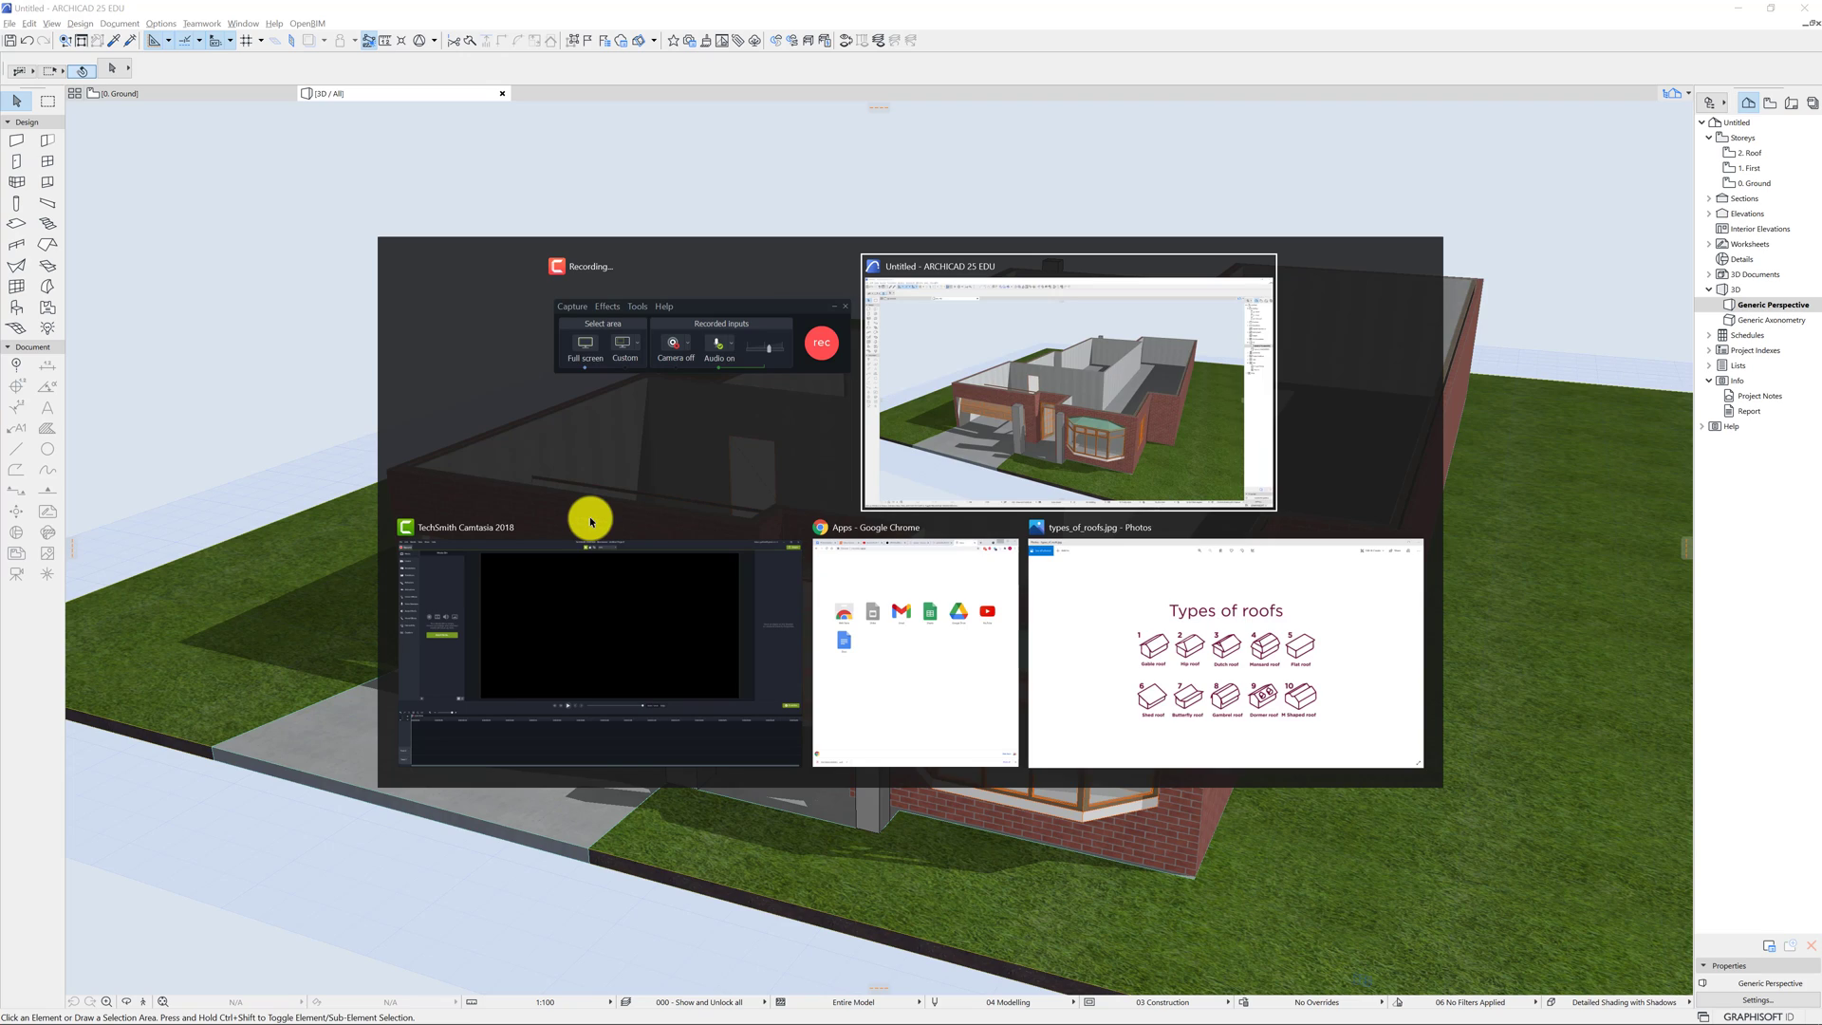
click(1224, 651)
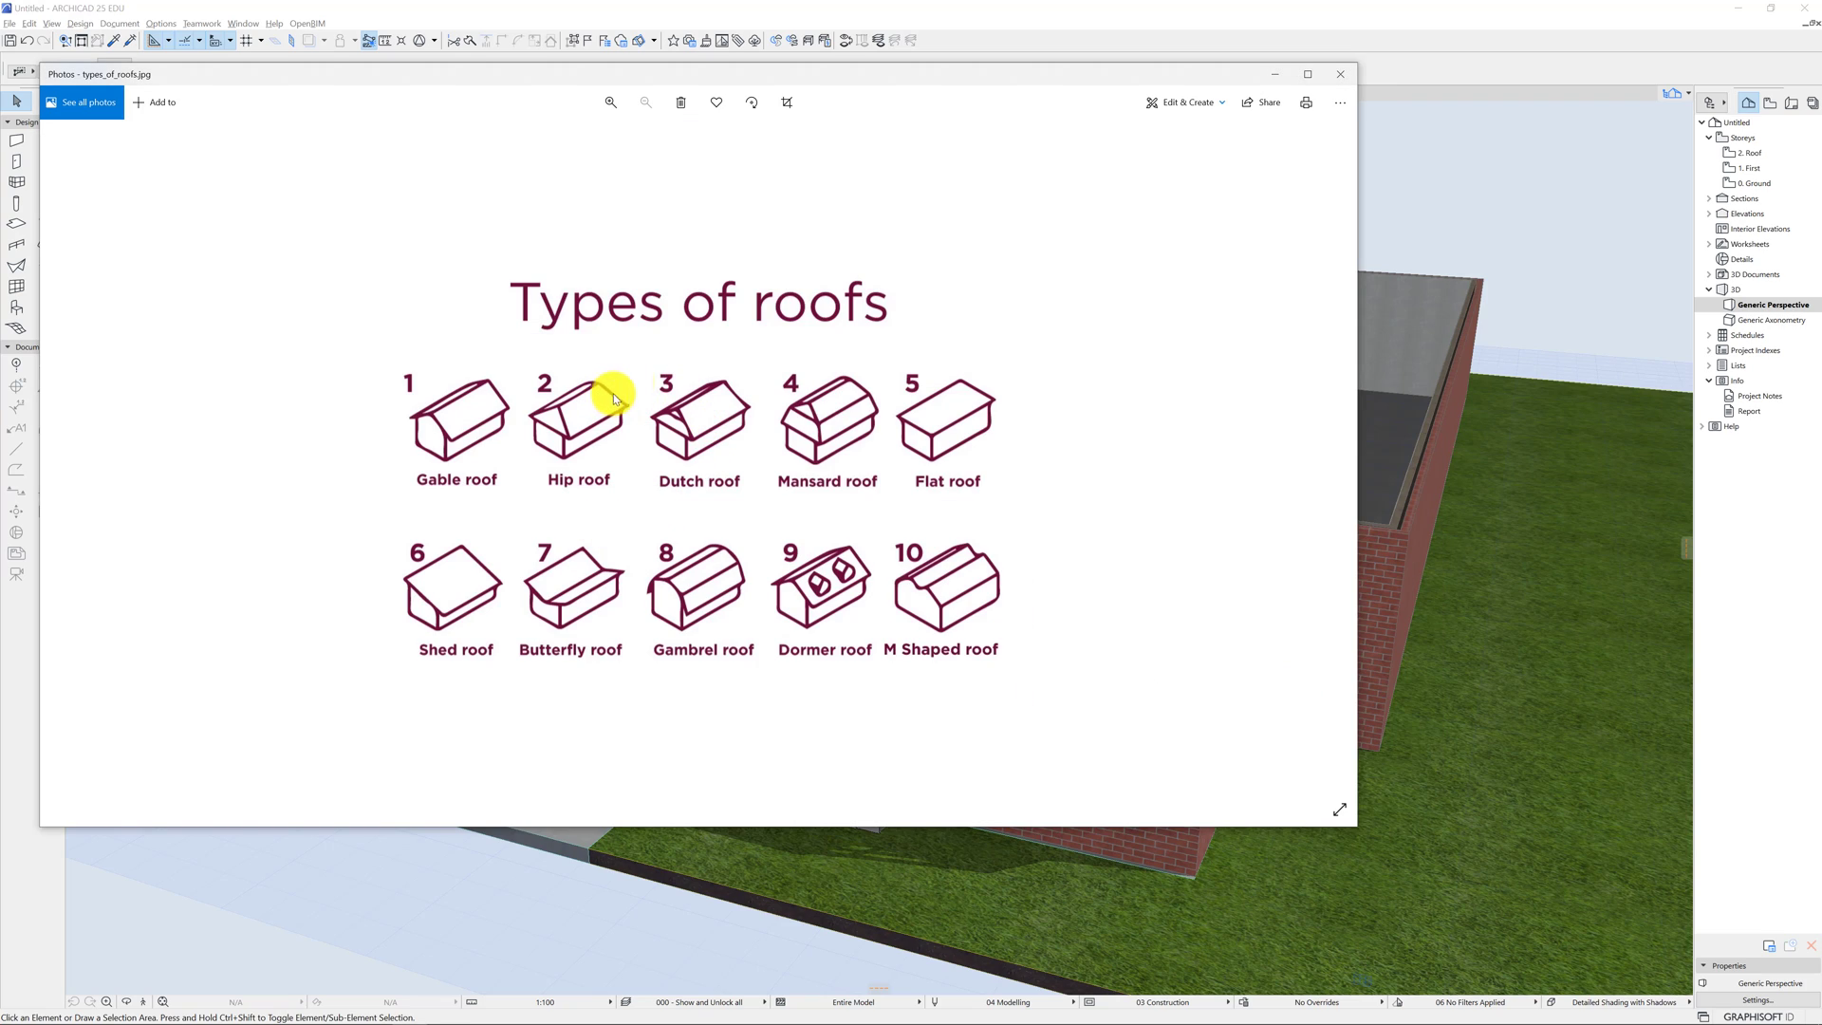
mouse_move(461, 475)
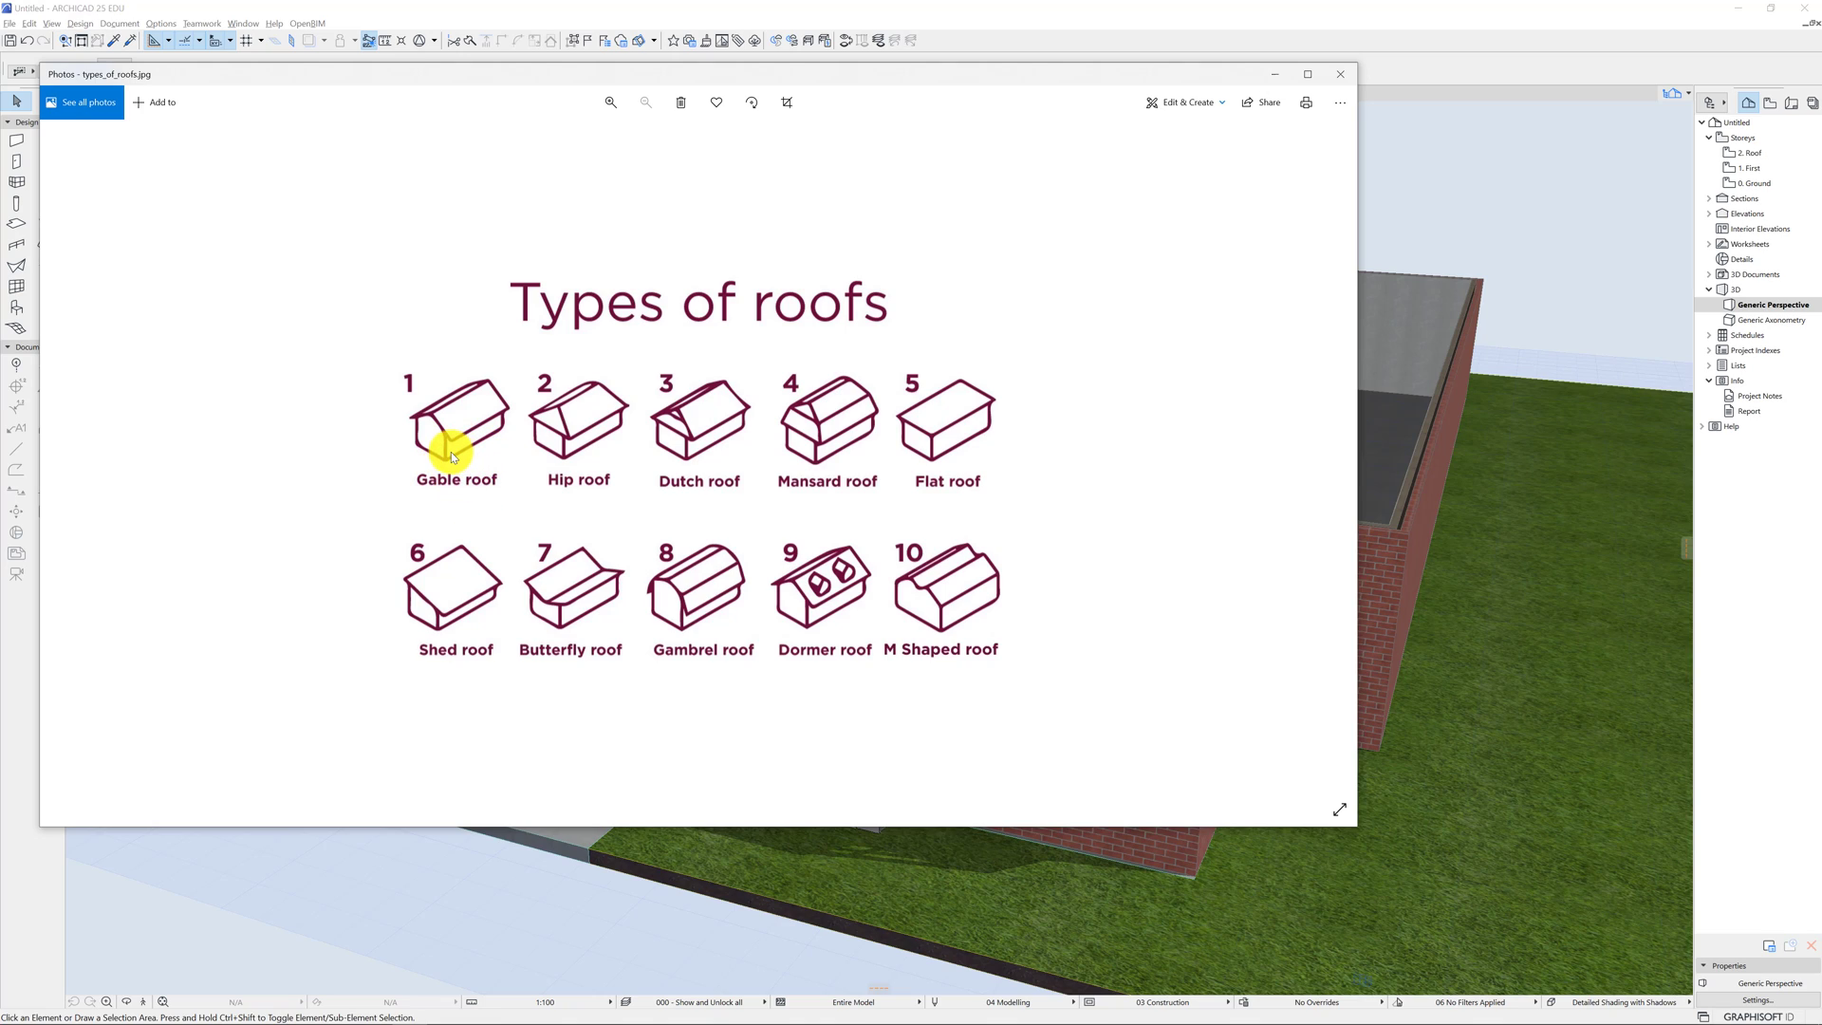
mouse_move(416, 415)
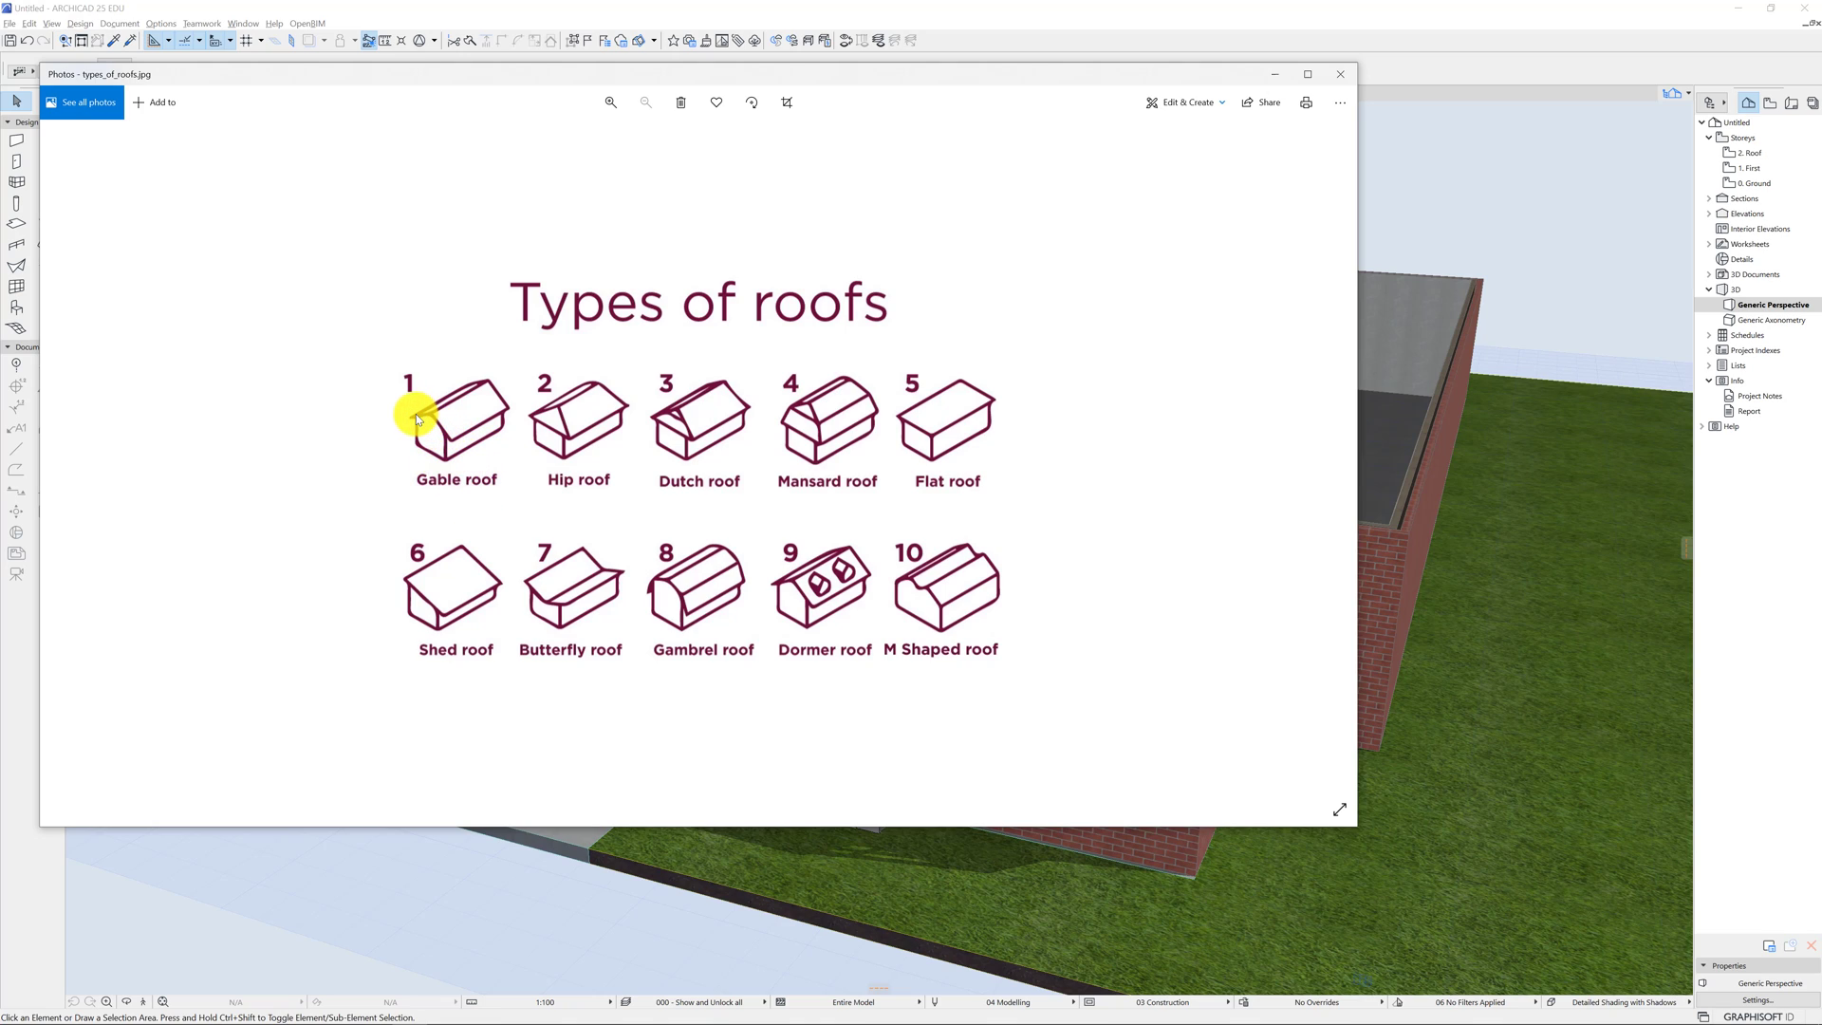
mouse_move(546, 415)
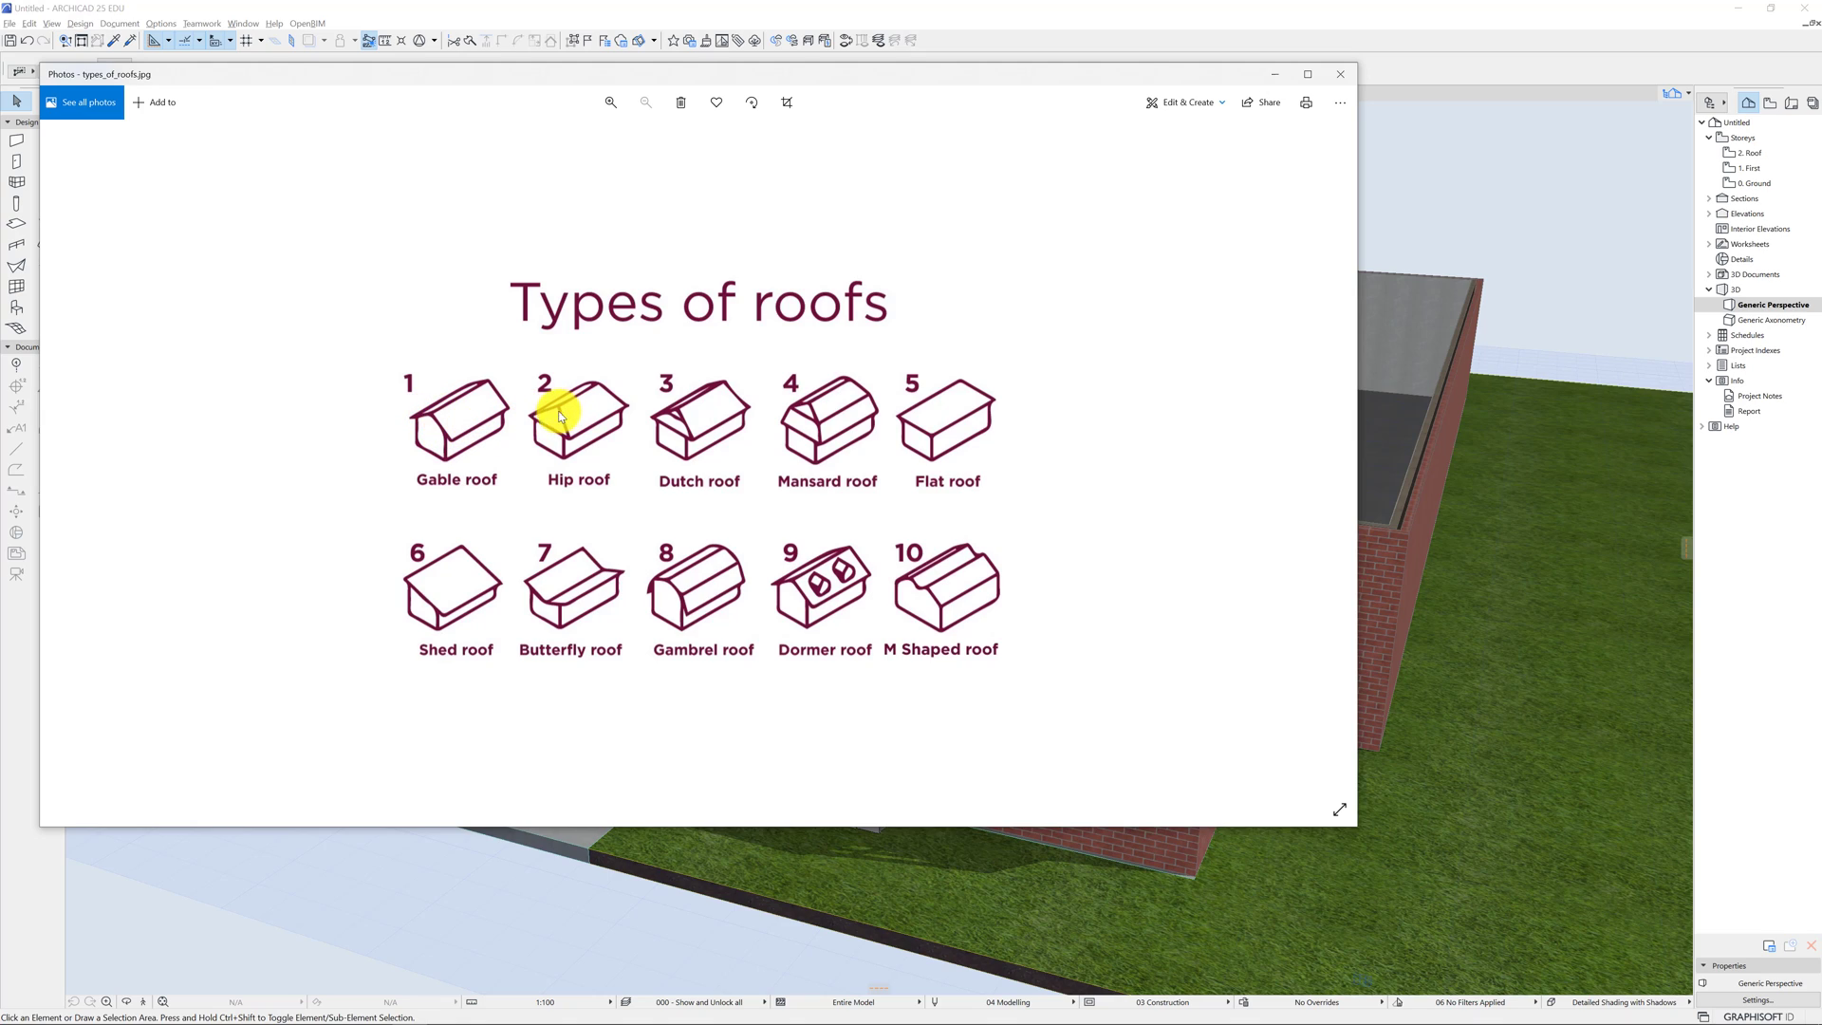
mouse_move(683, 423)
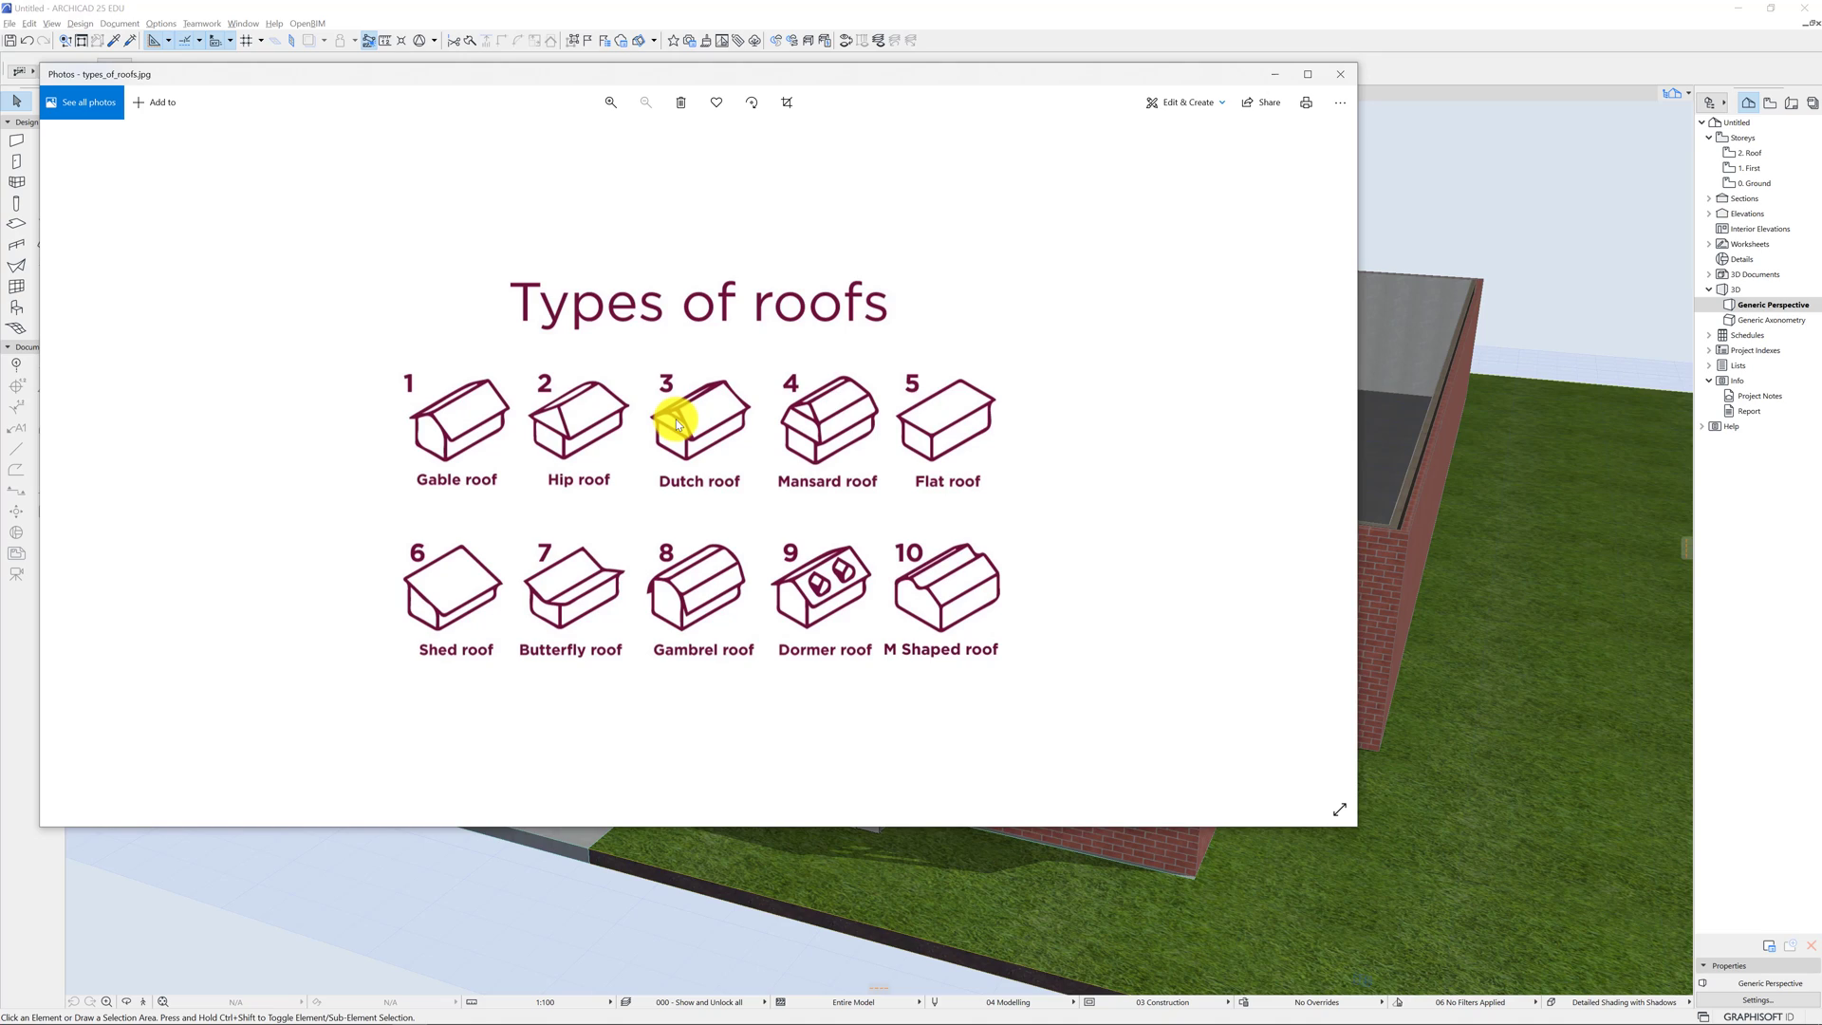
mouse_move(636, 433)
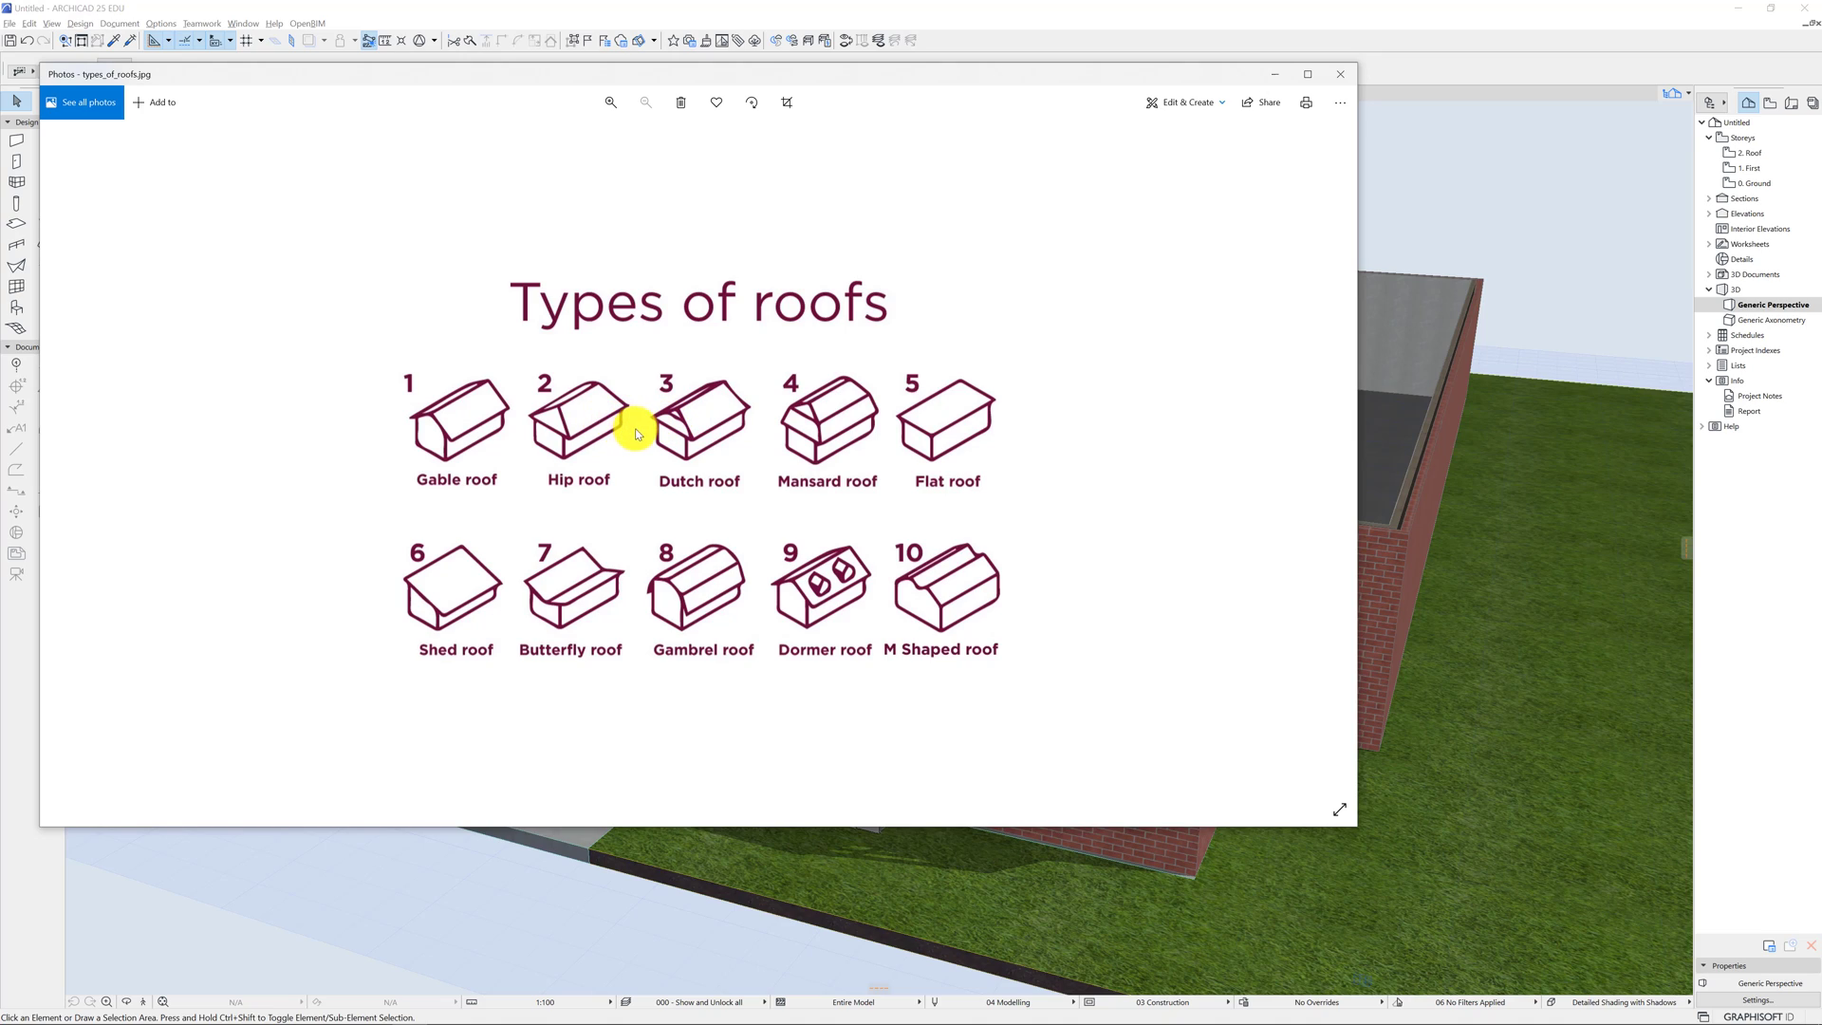
mouse_move(610, 433)
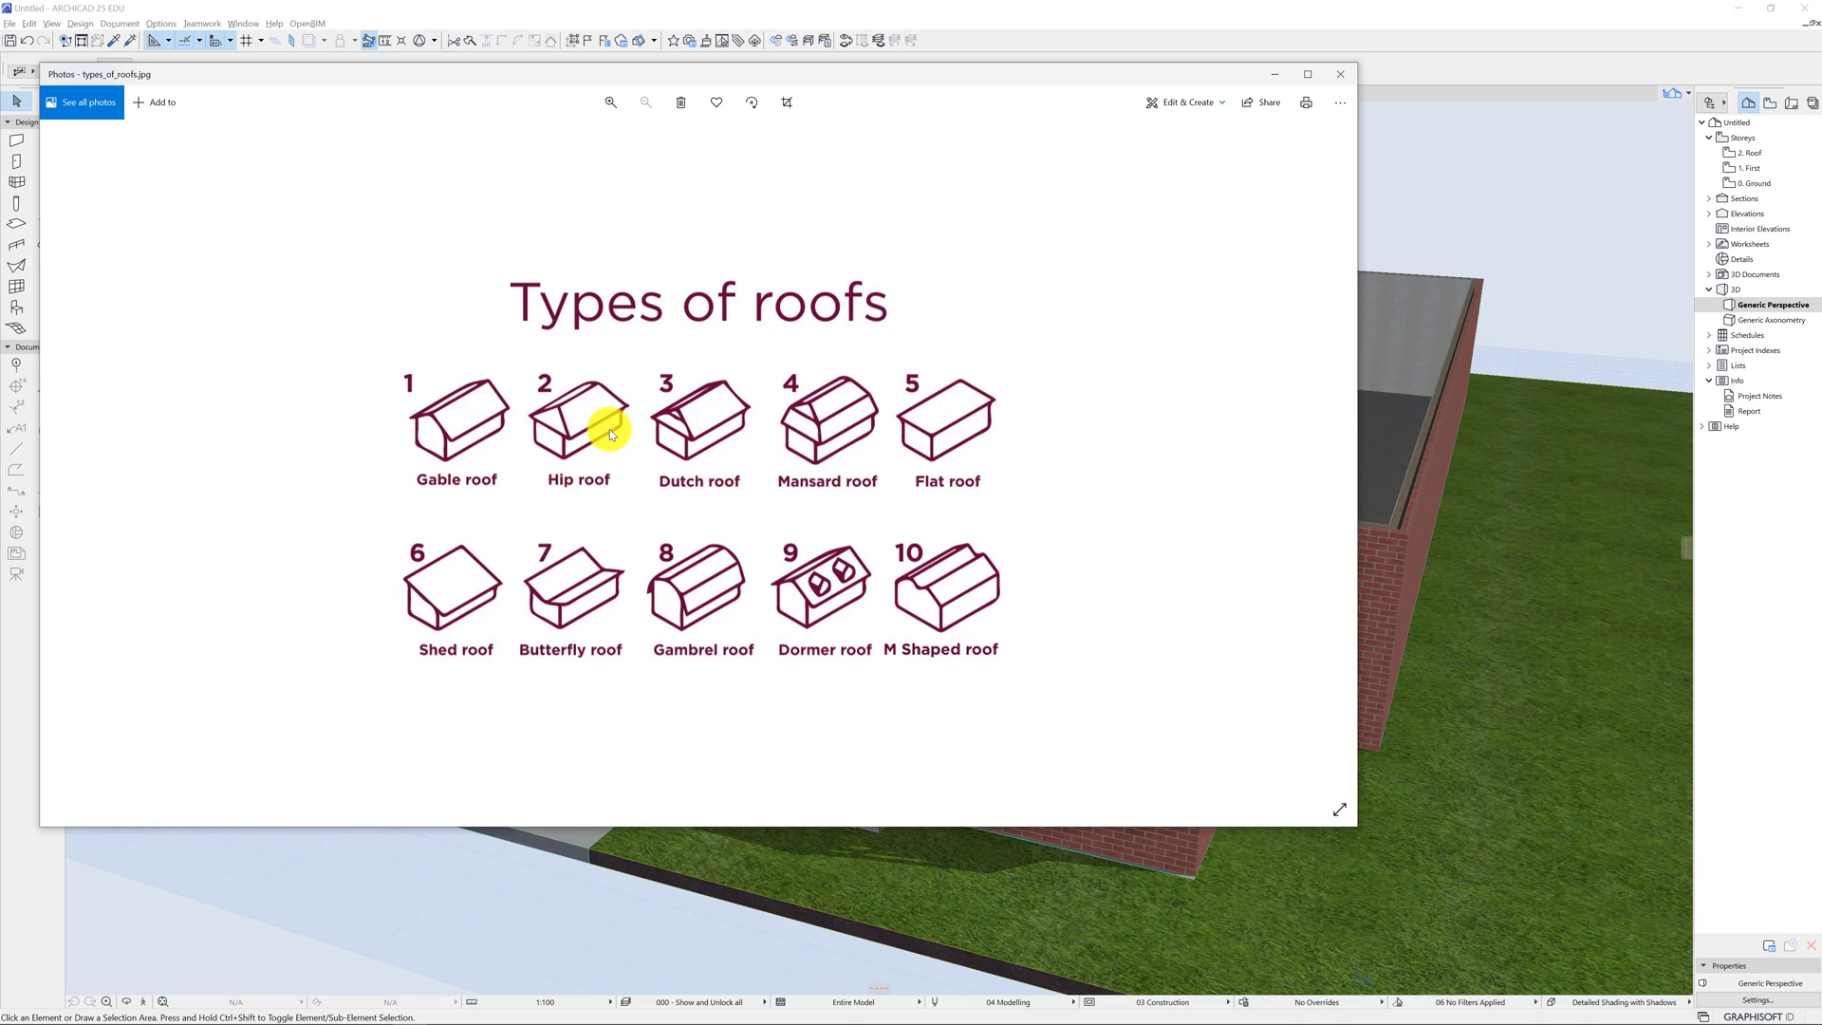
mouse_move(565, 415)
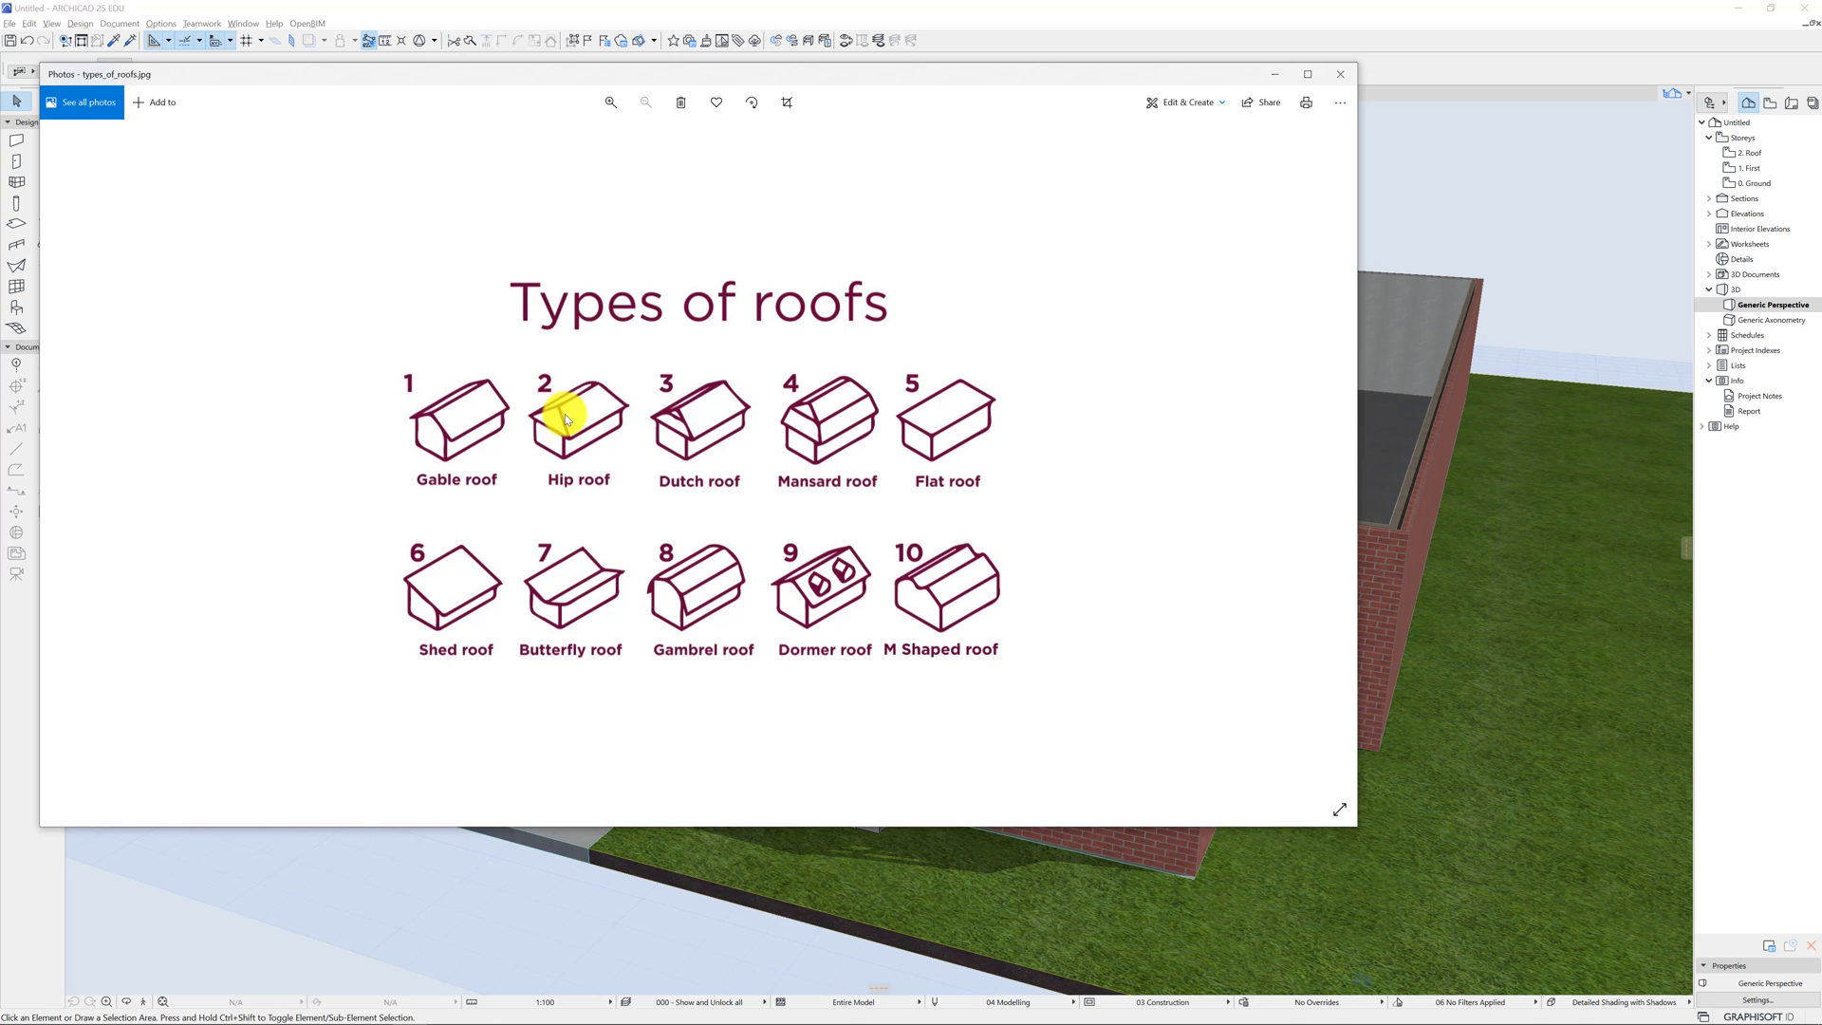
mouse_move(795, 433)
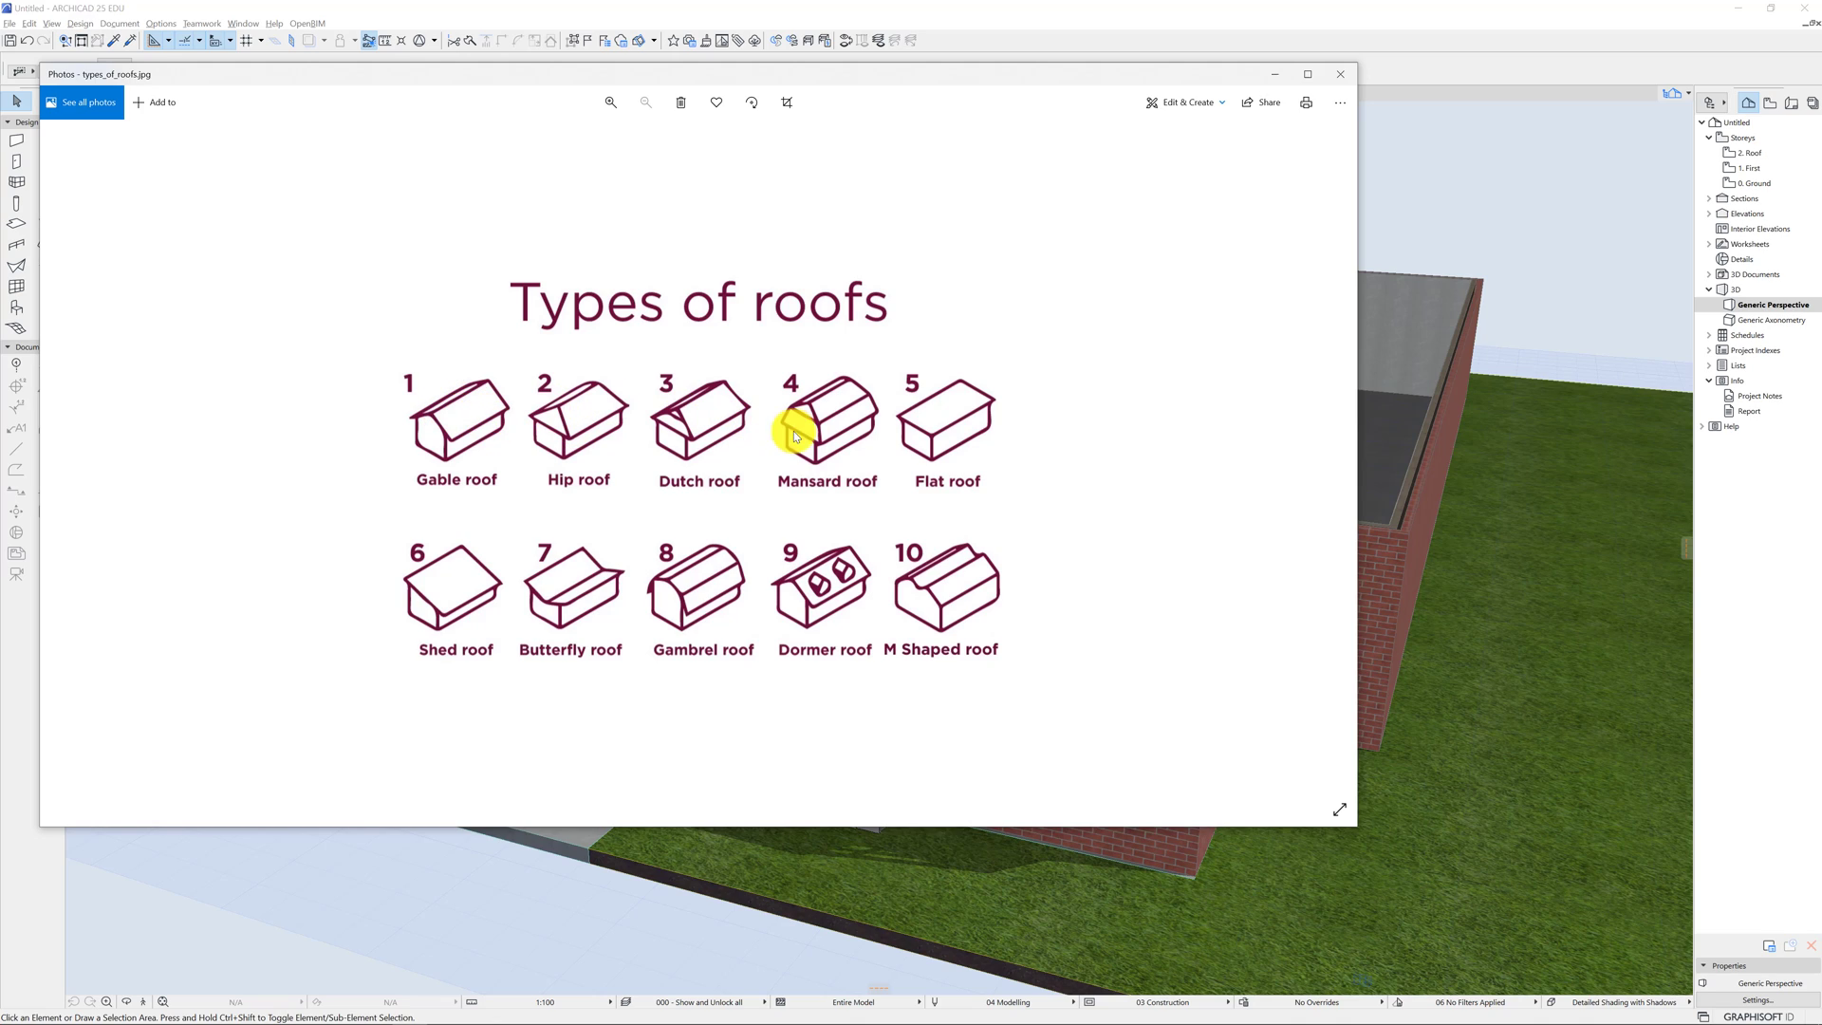
mouse_move(494, 423)
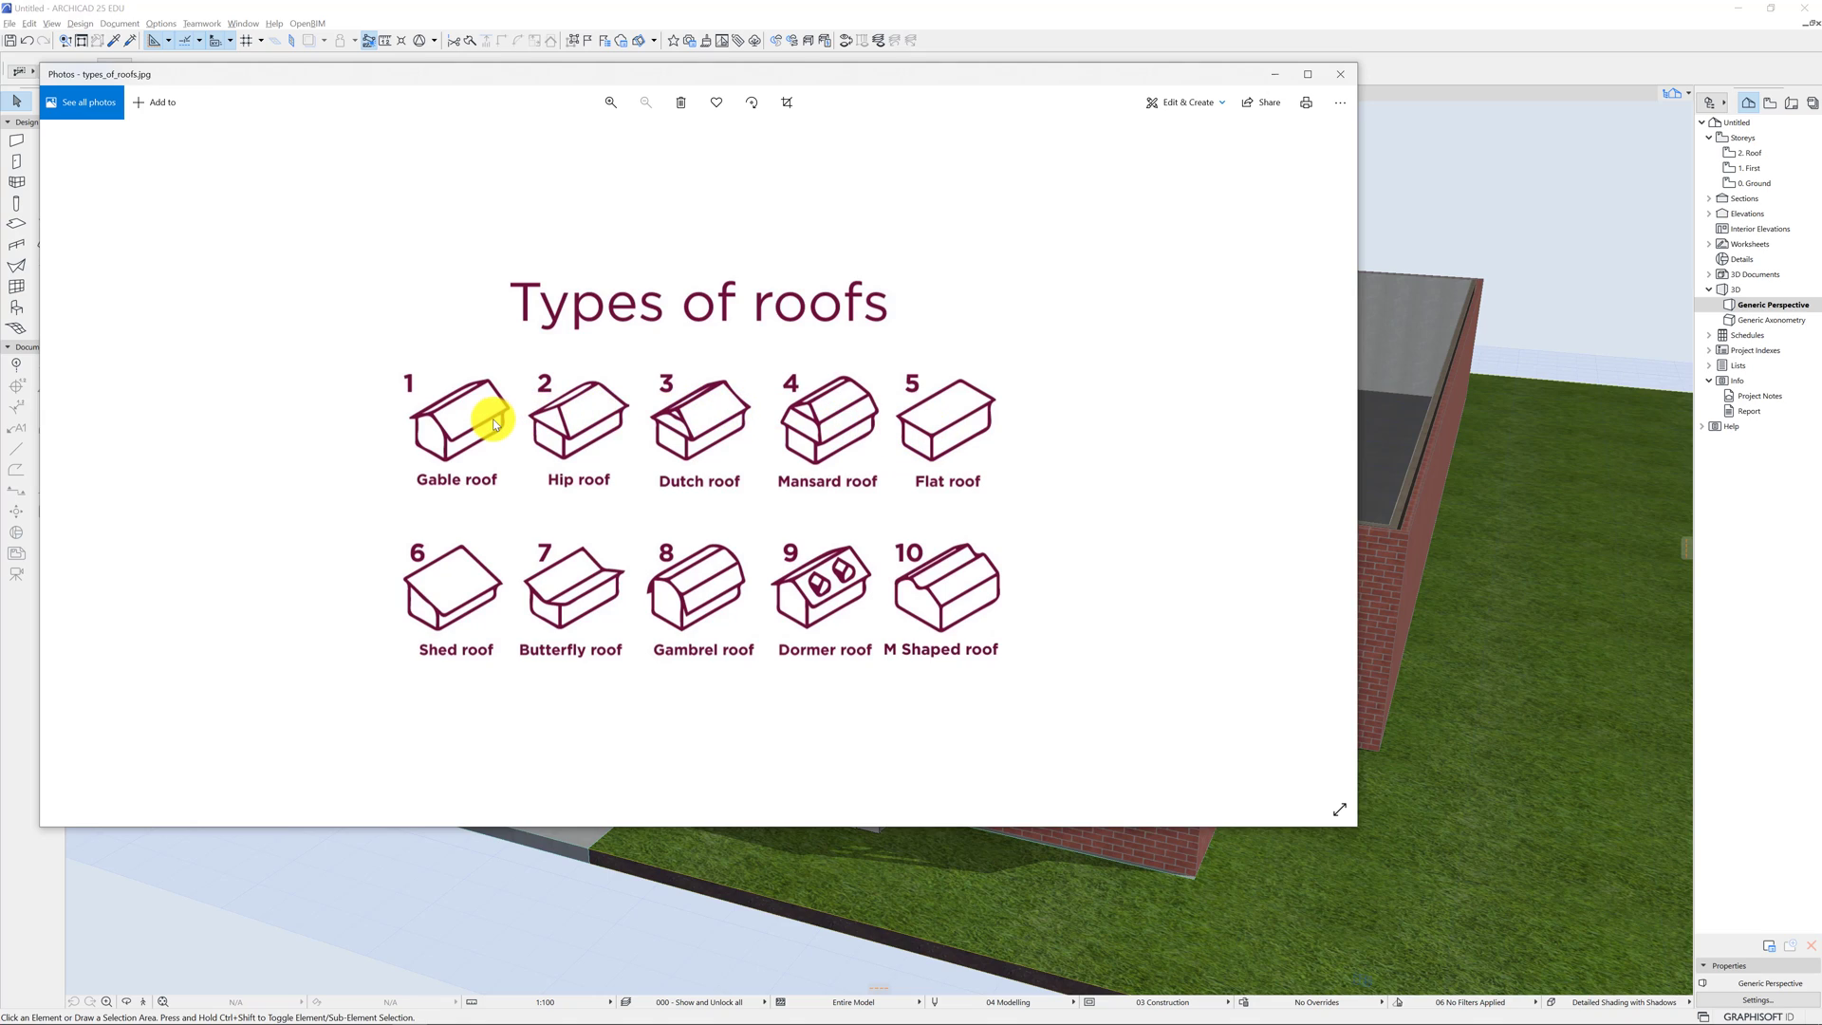
mouse_move(465, 431)
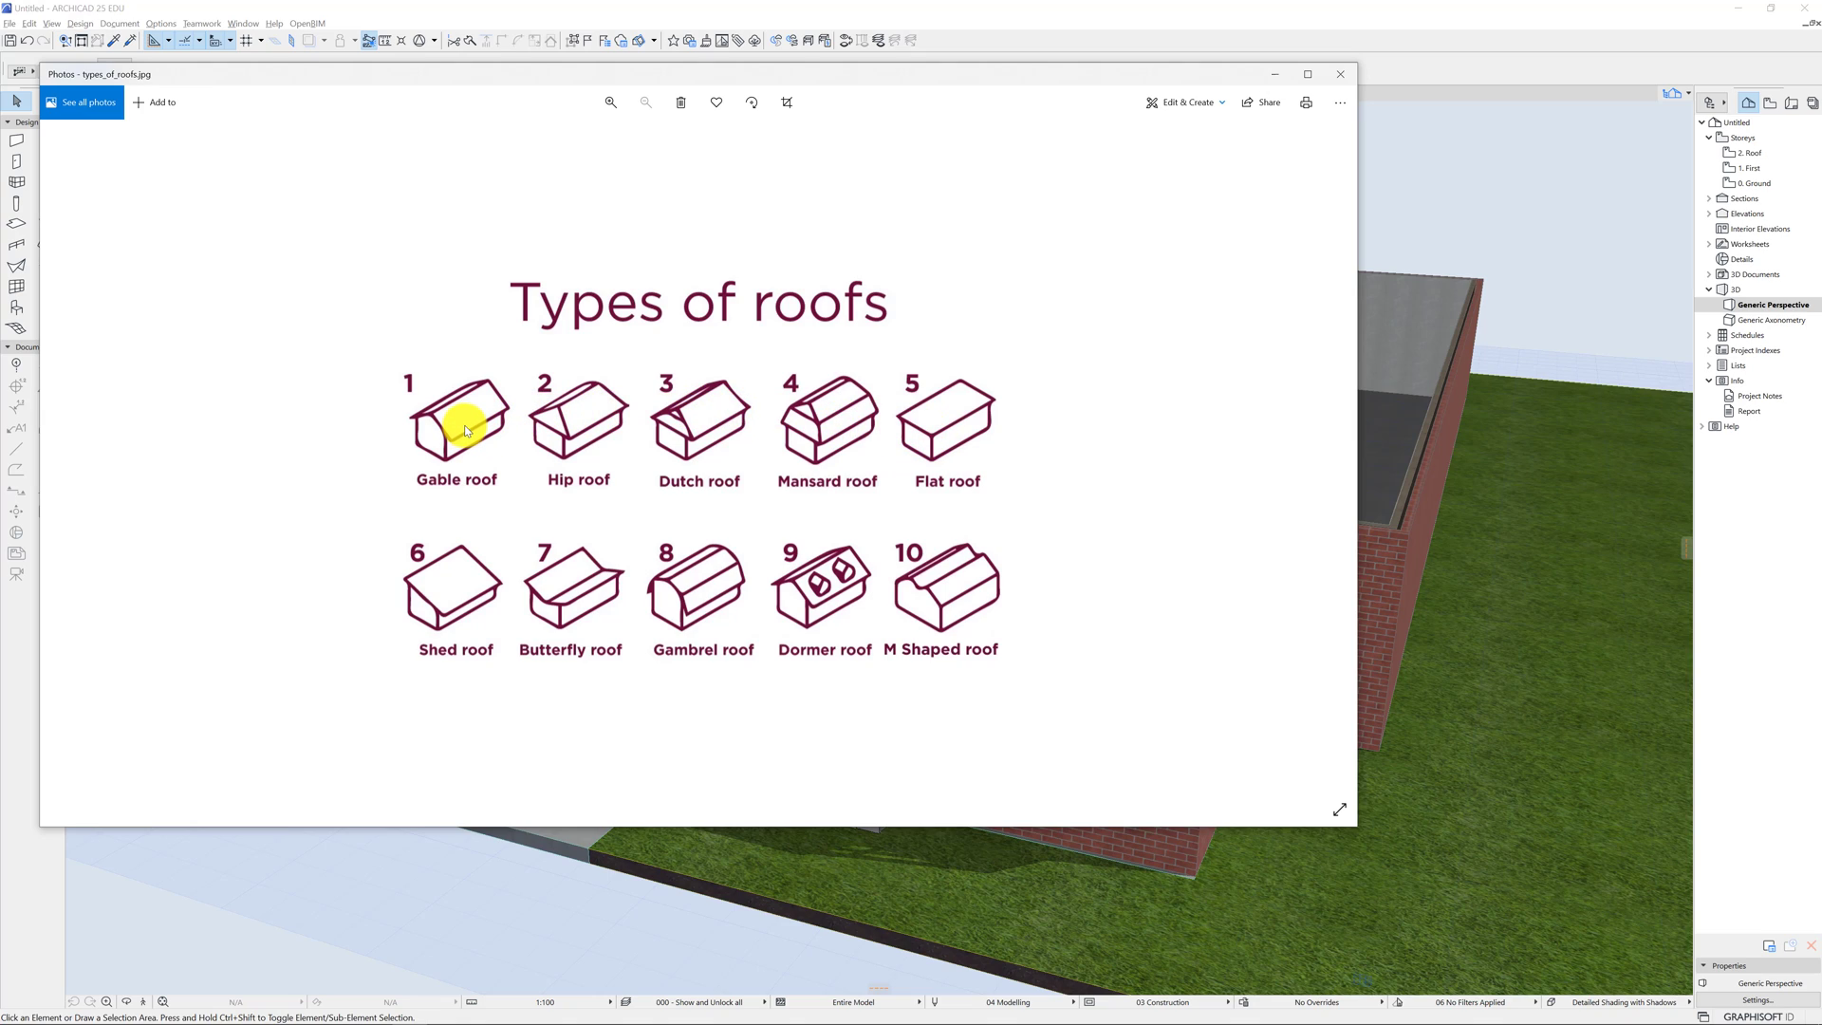
mouse_move(454, 439)
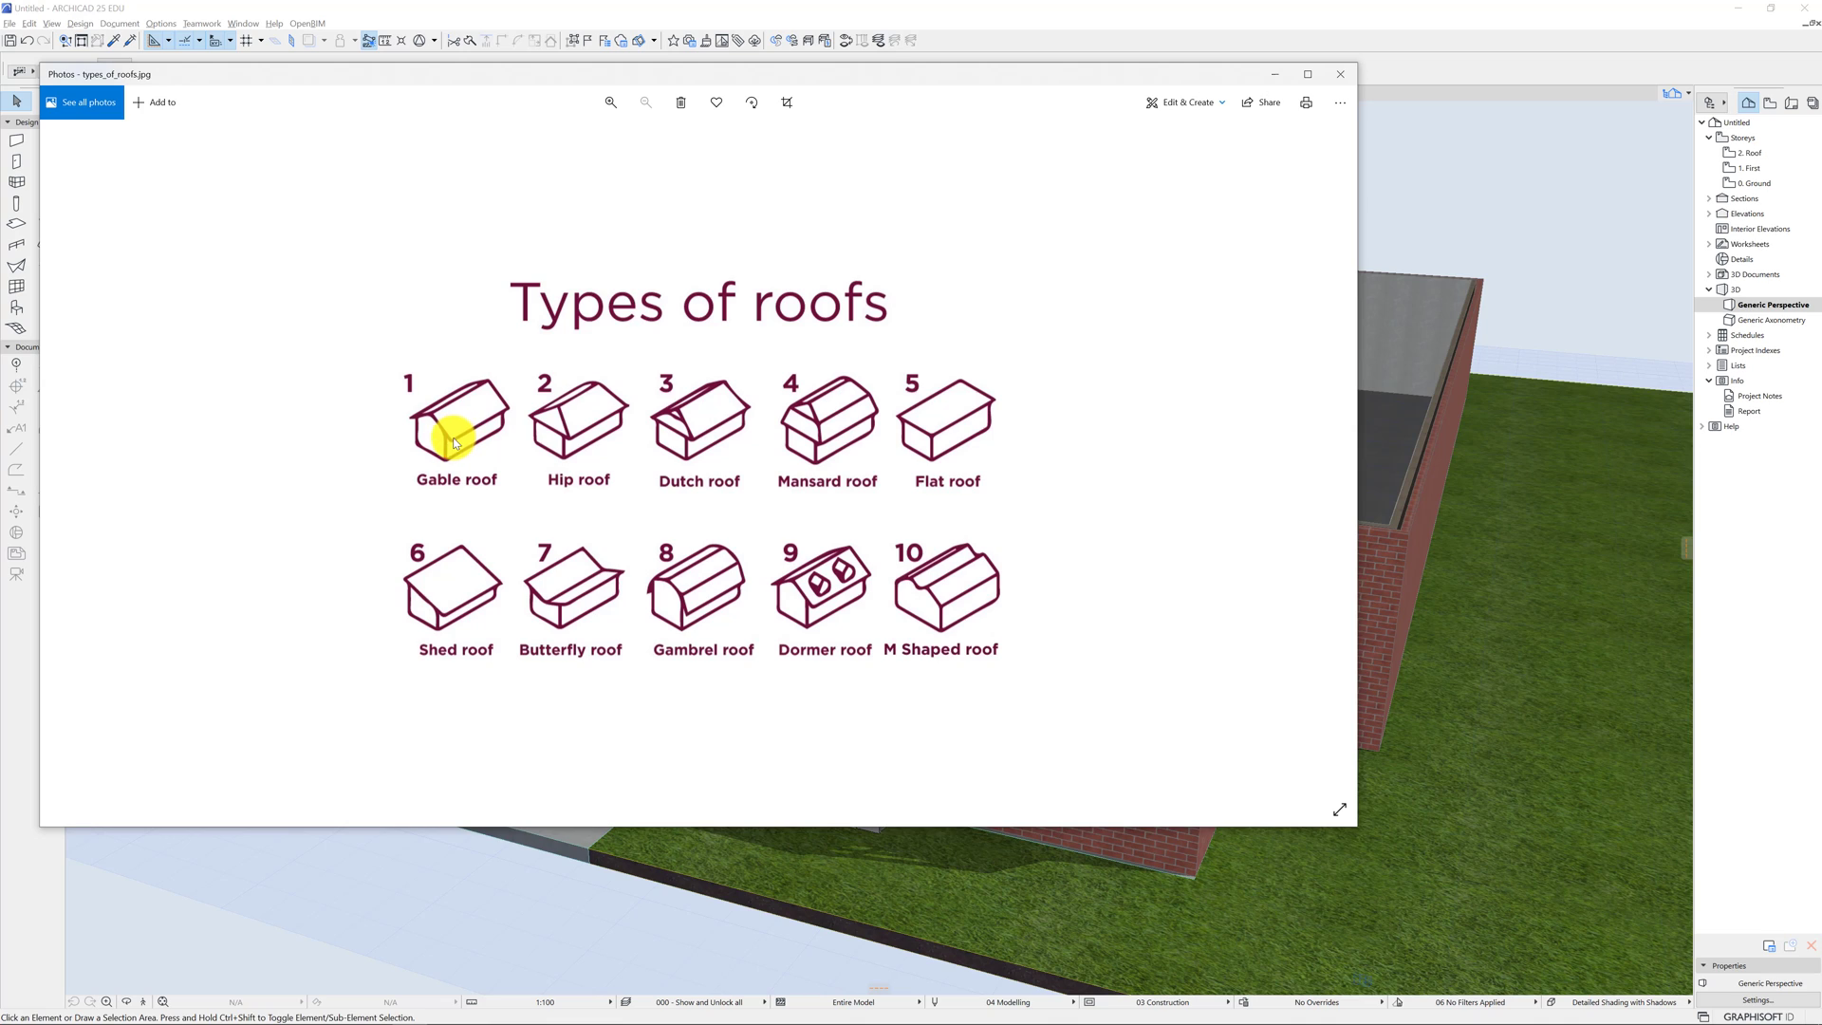
mouse_move(480, 435)
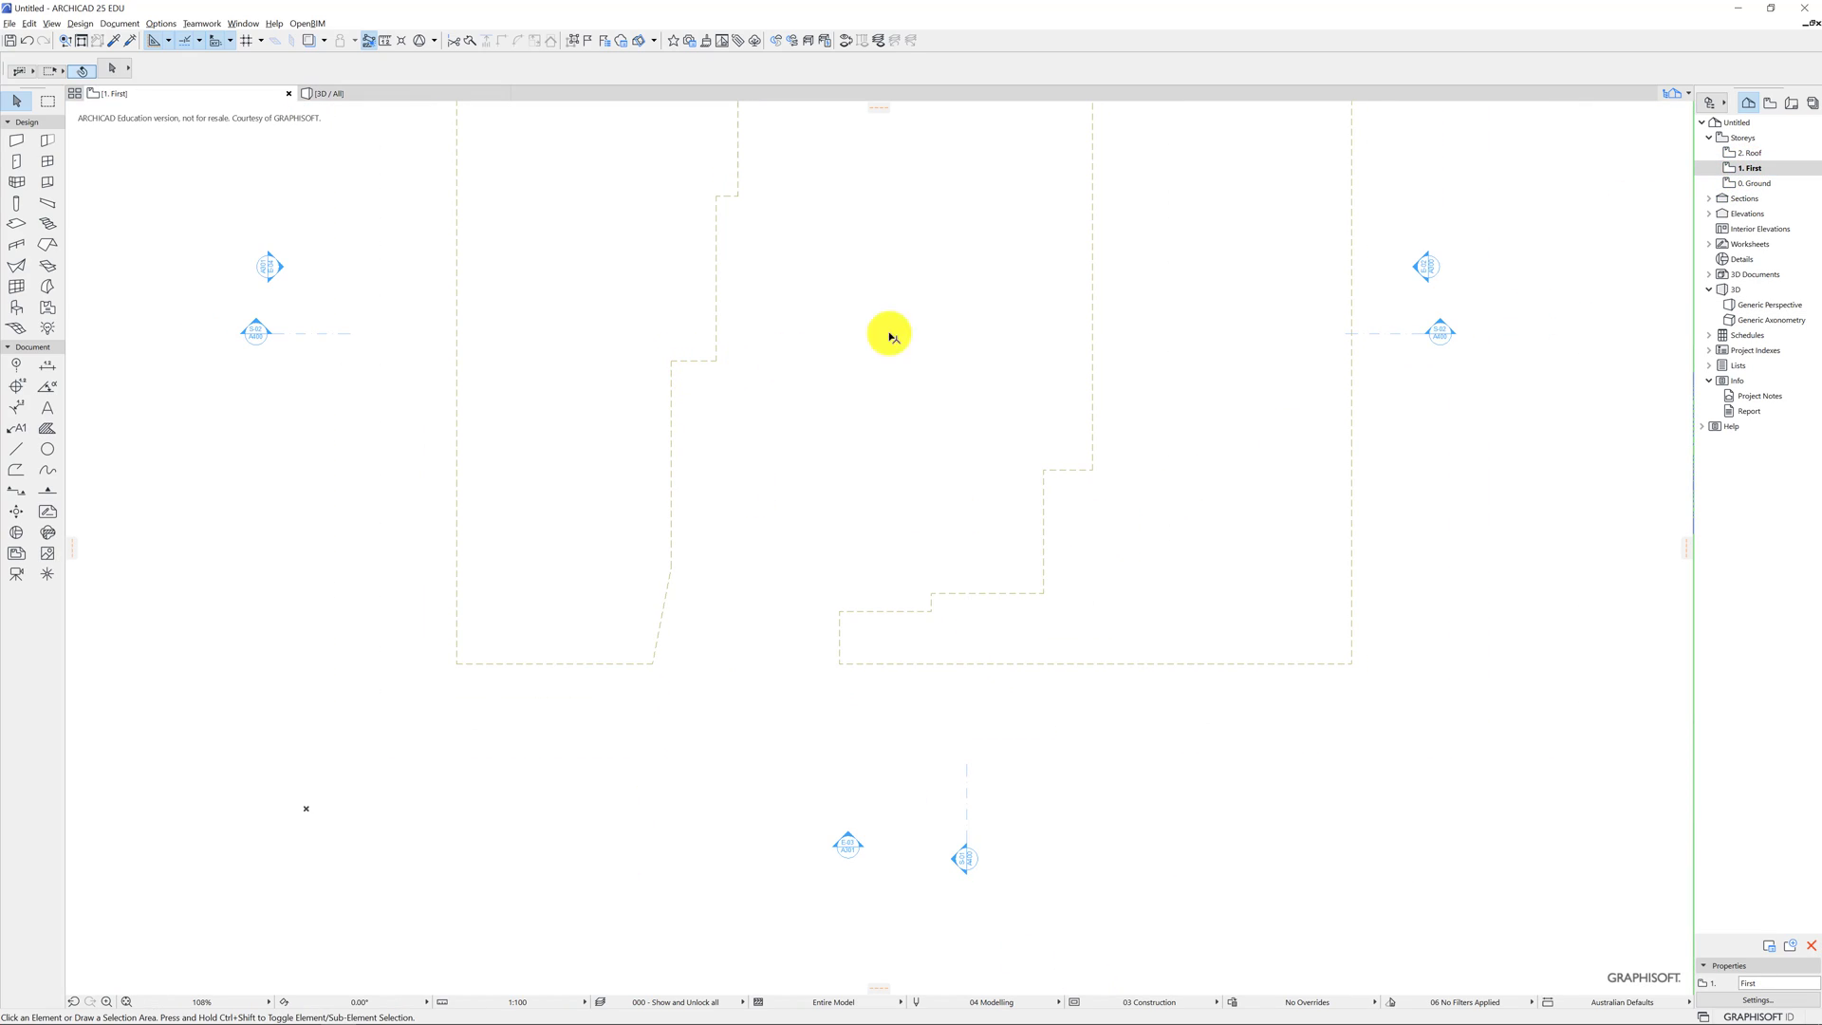
Show the 0. Ground story as a trace reference beneath the First story floor plan.
scroll(down, 3)
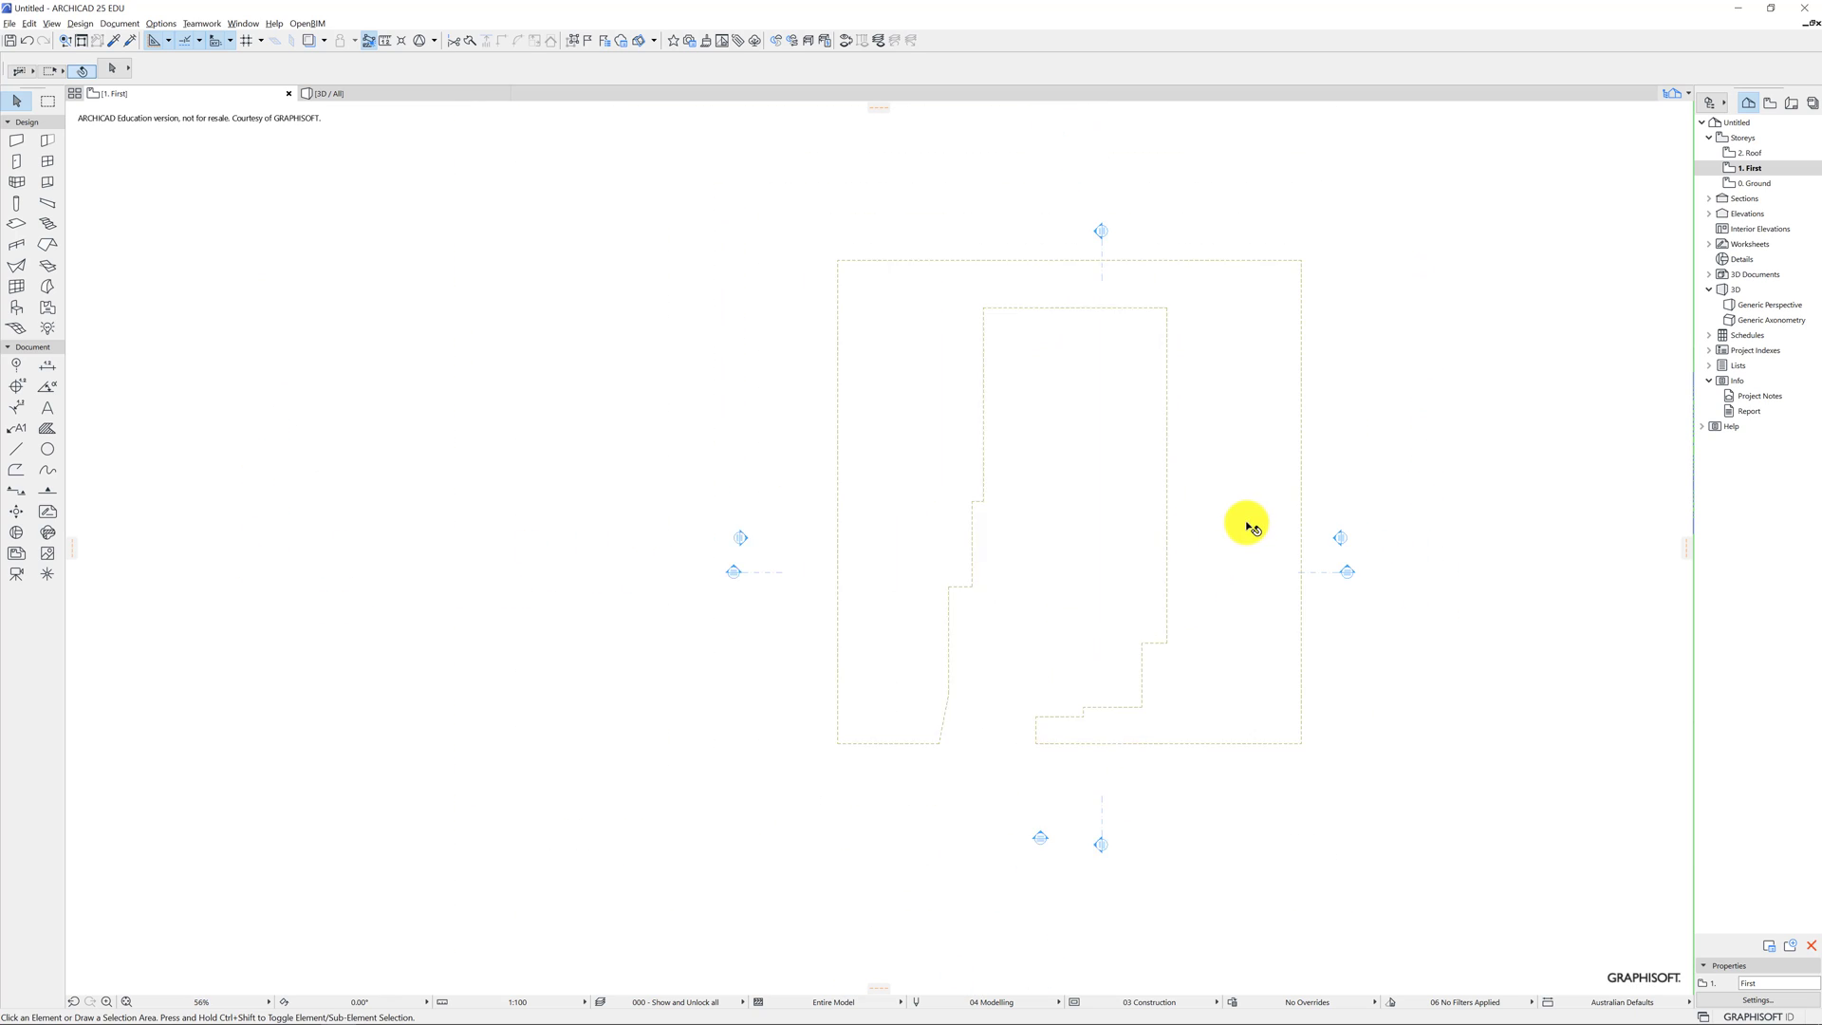
right_click(1748, 169)
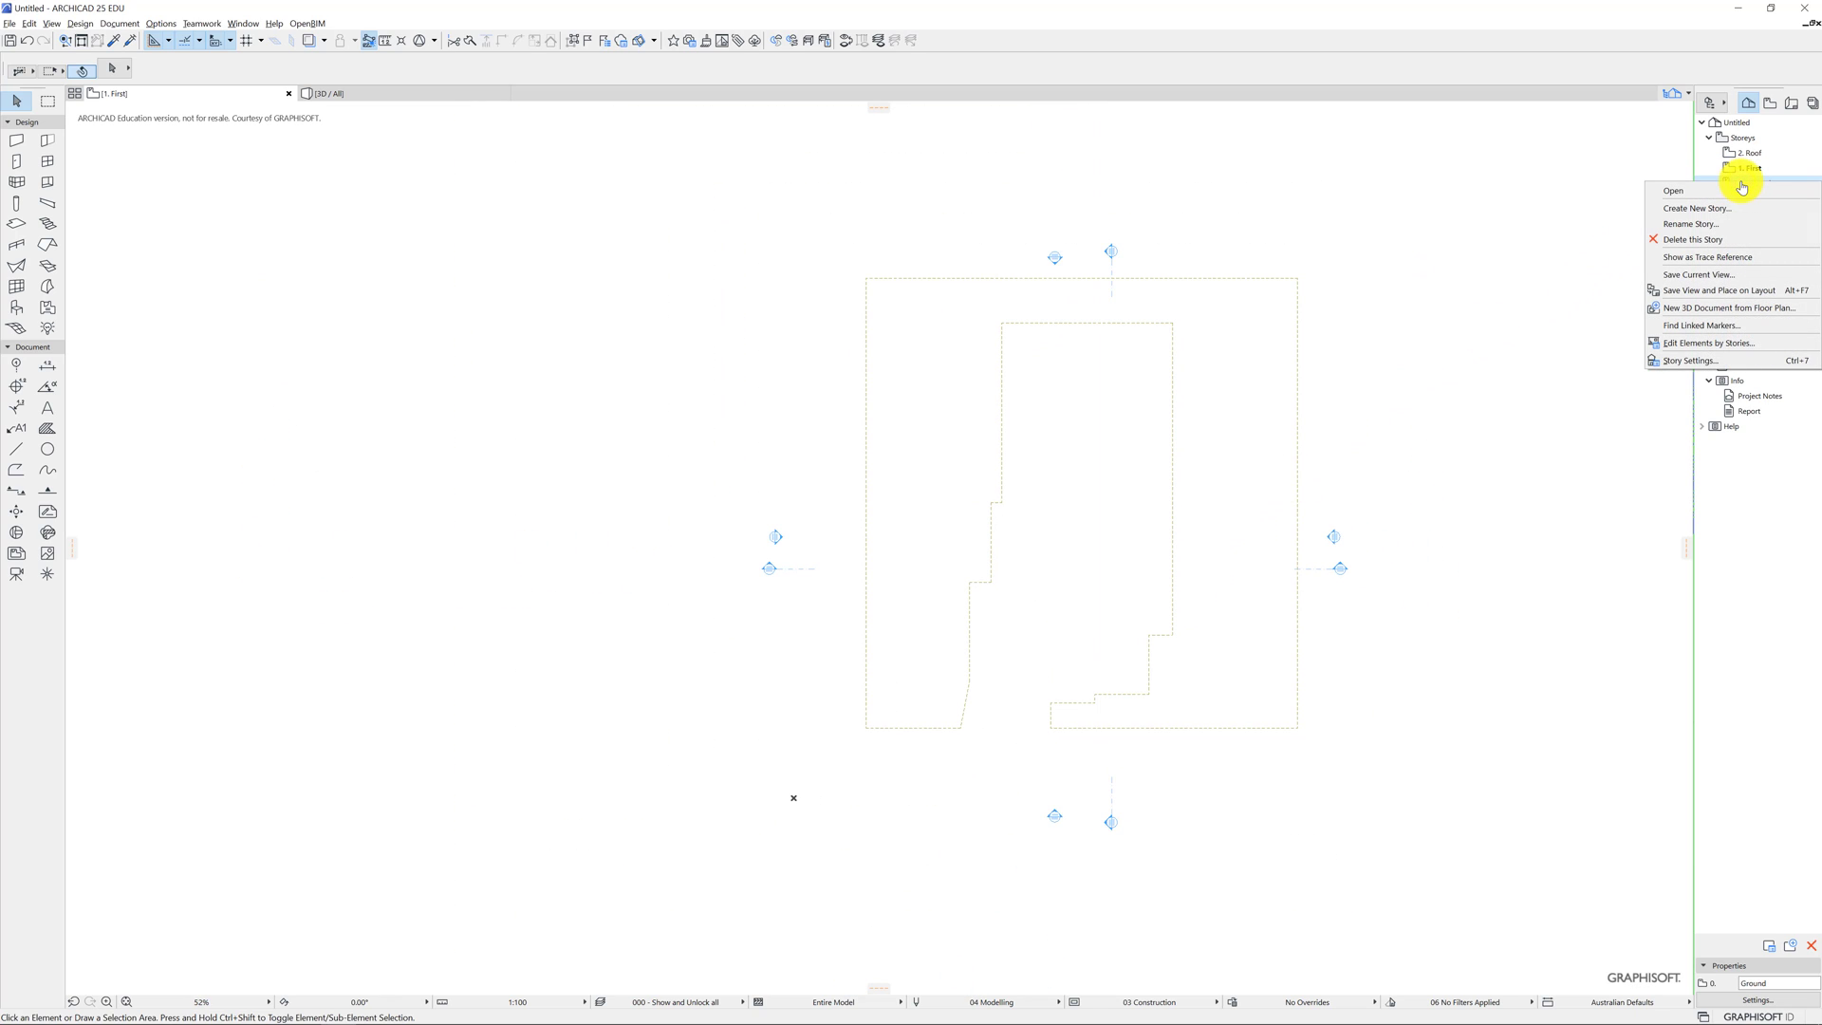
mouse_move(1704, 257)
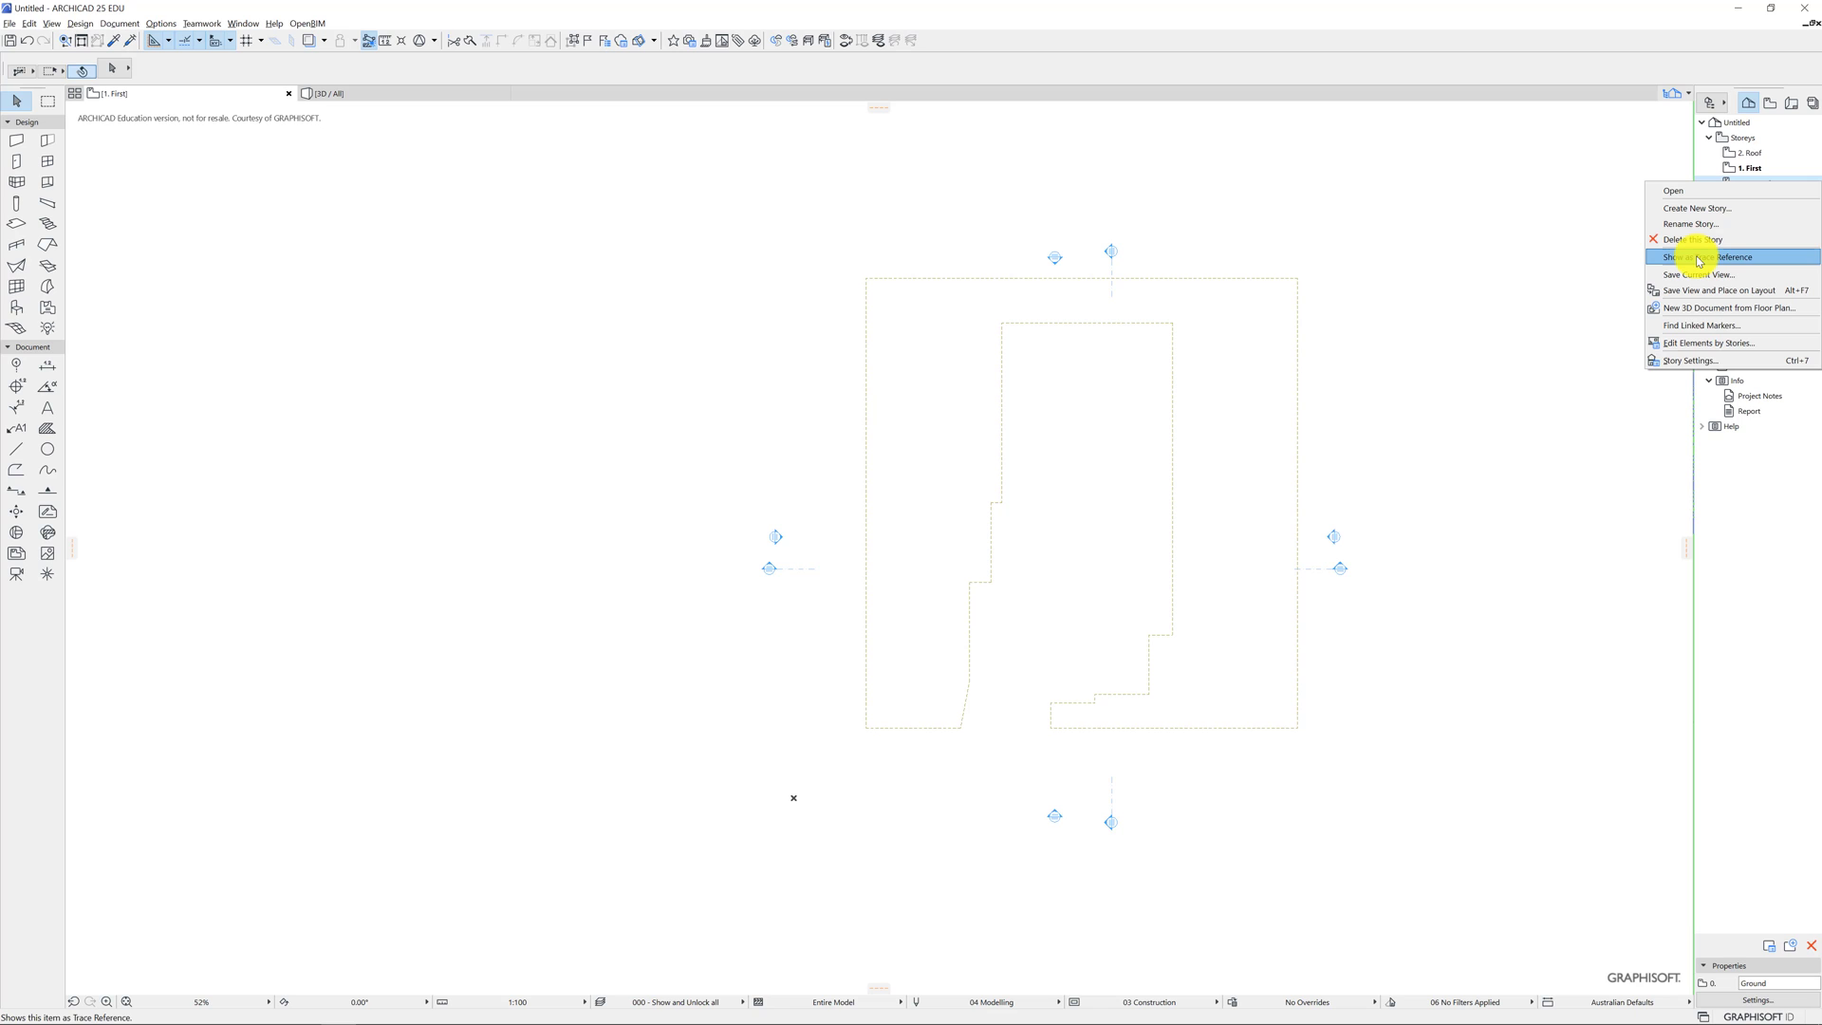
click(1701, 256)
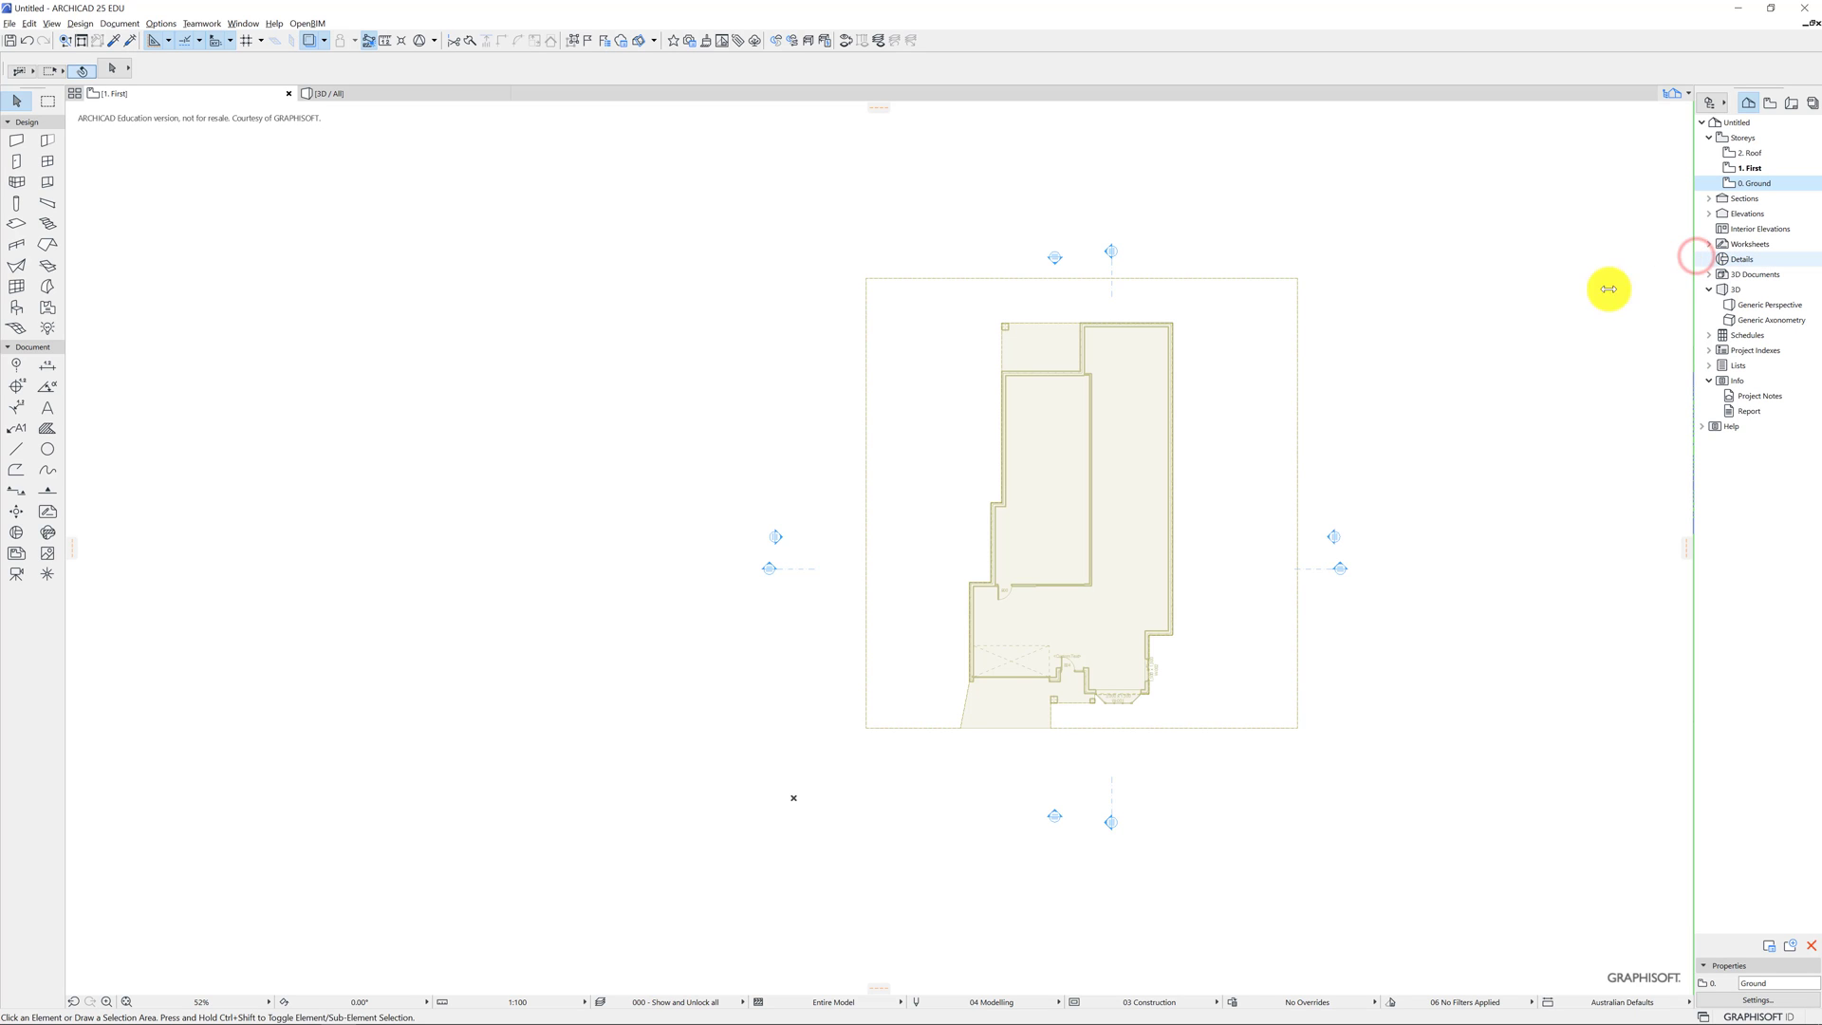
scroll(up, 3)
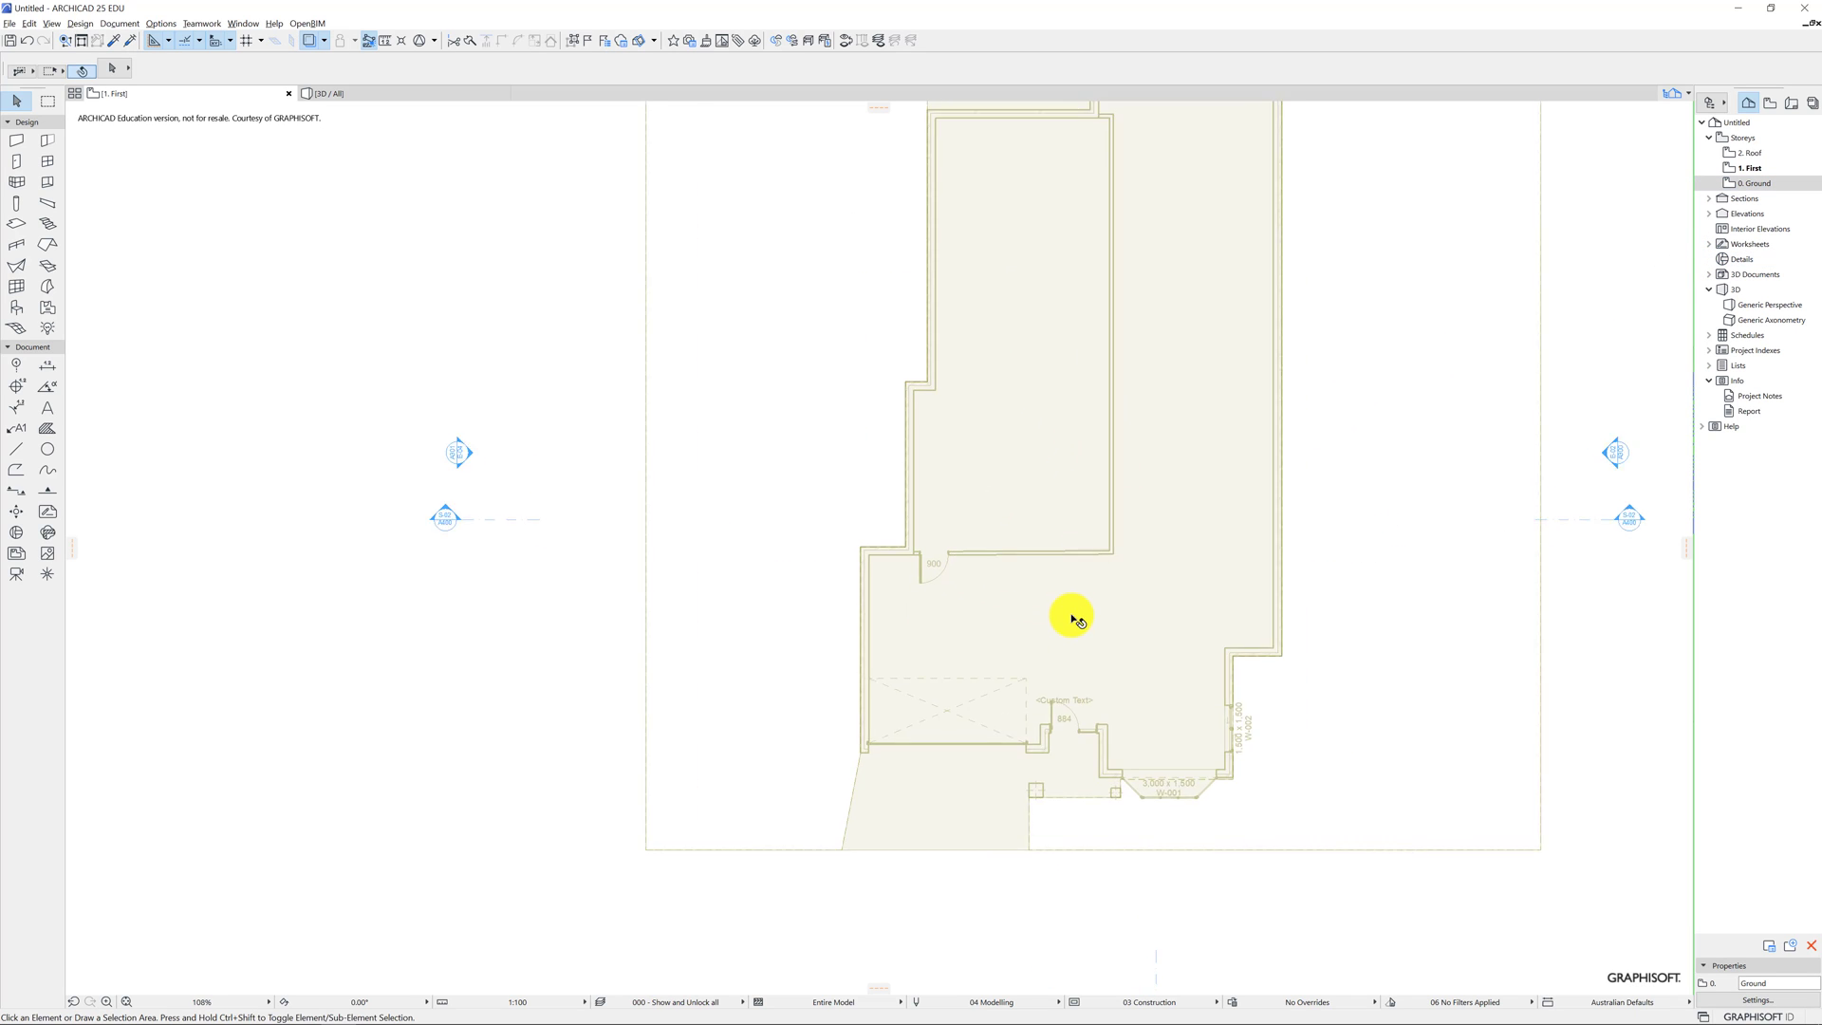
scroll(down, 3)
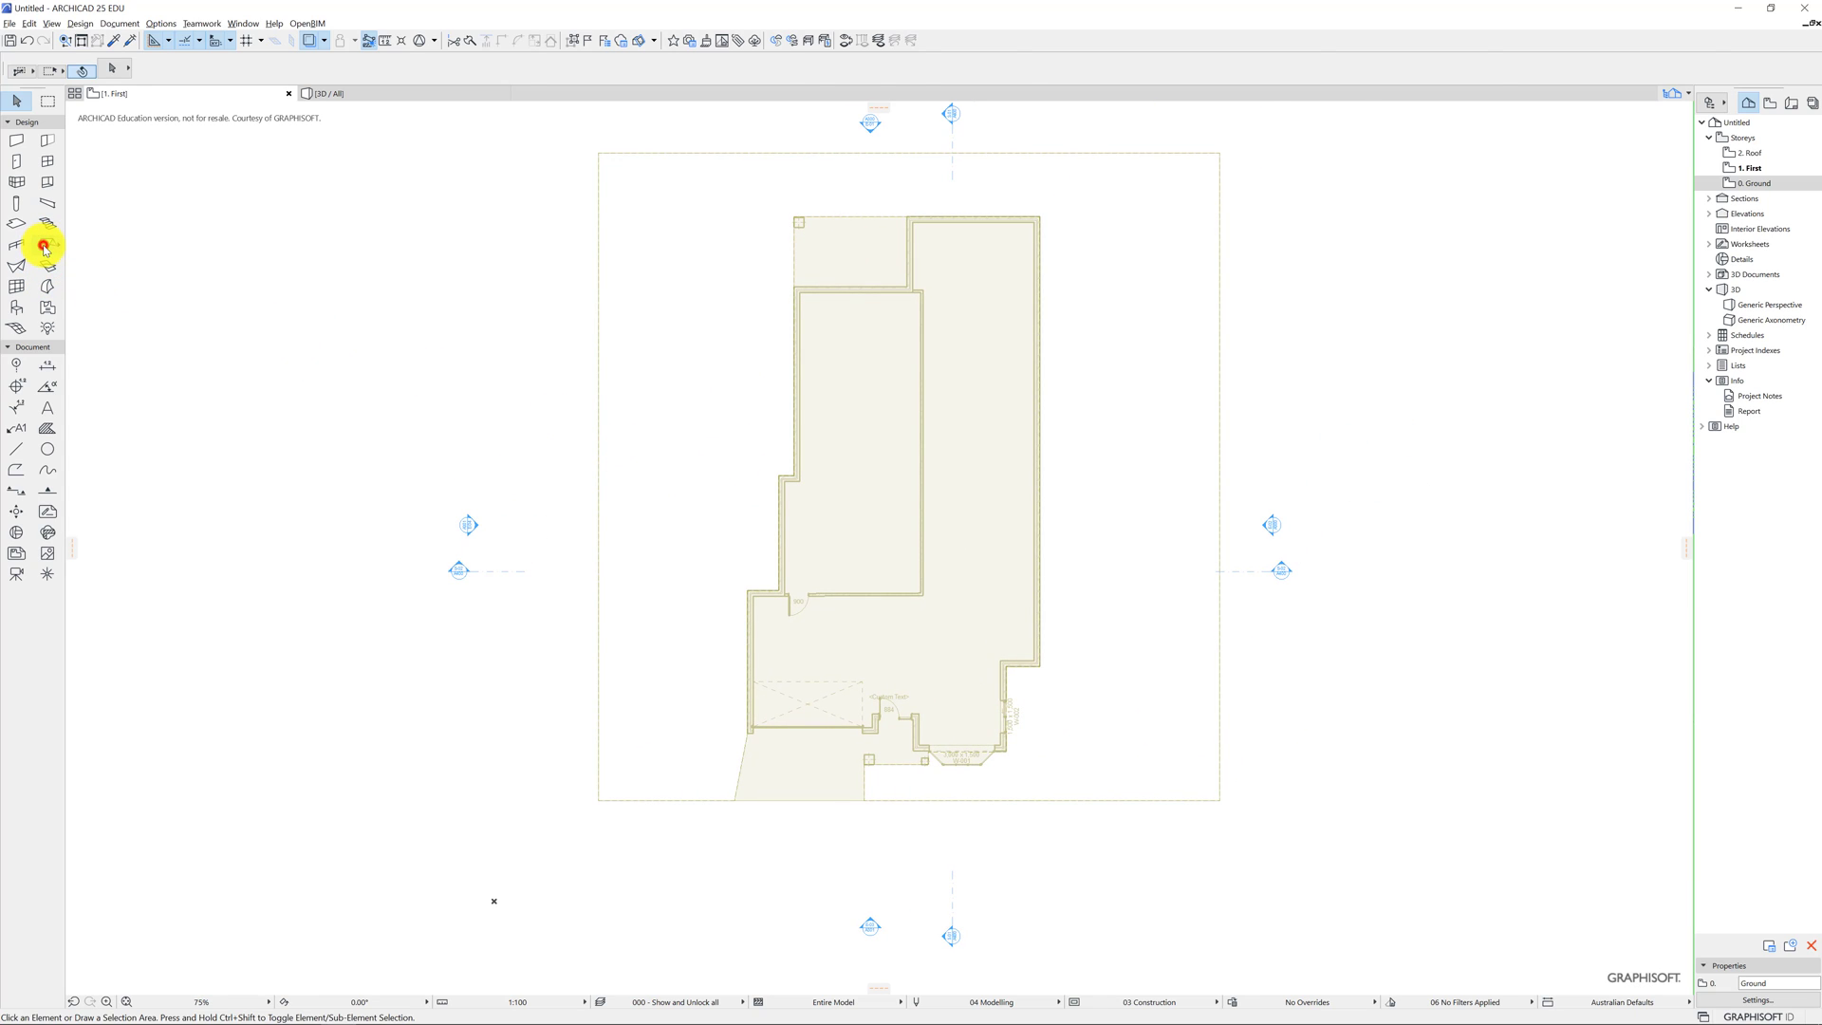
Start a multi-plane roof pivot polygon along the traced house outline.
click(45, 245)
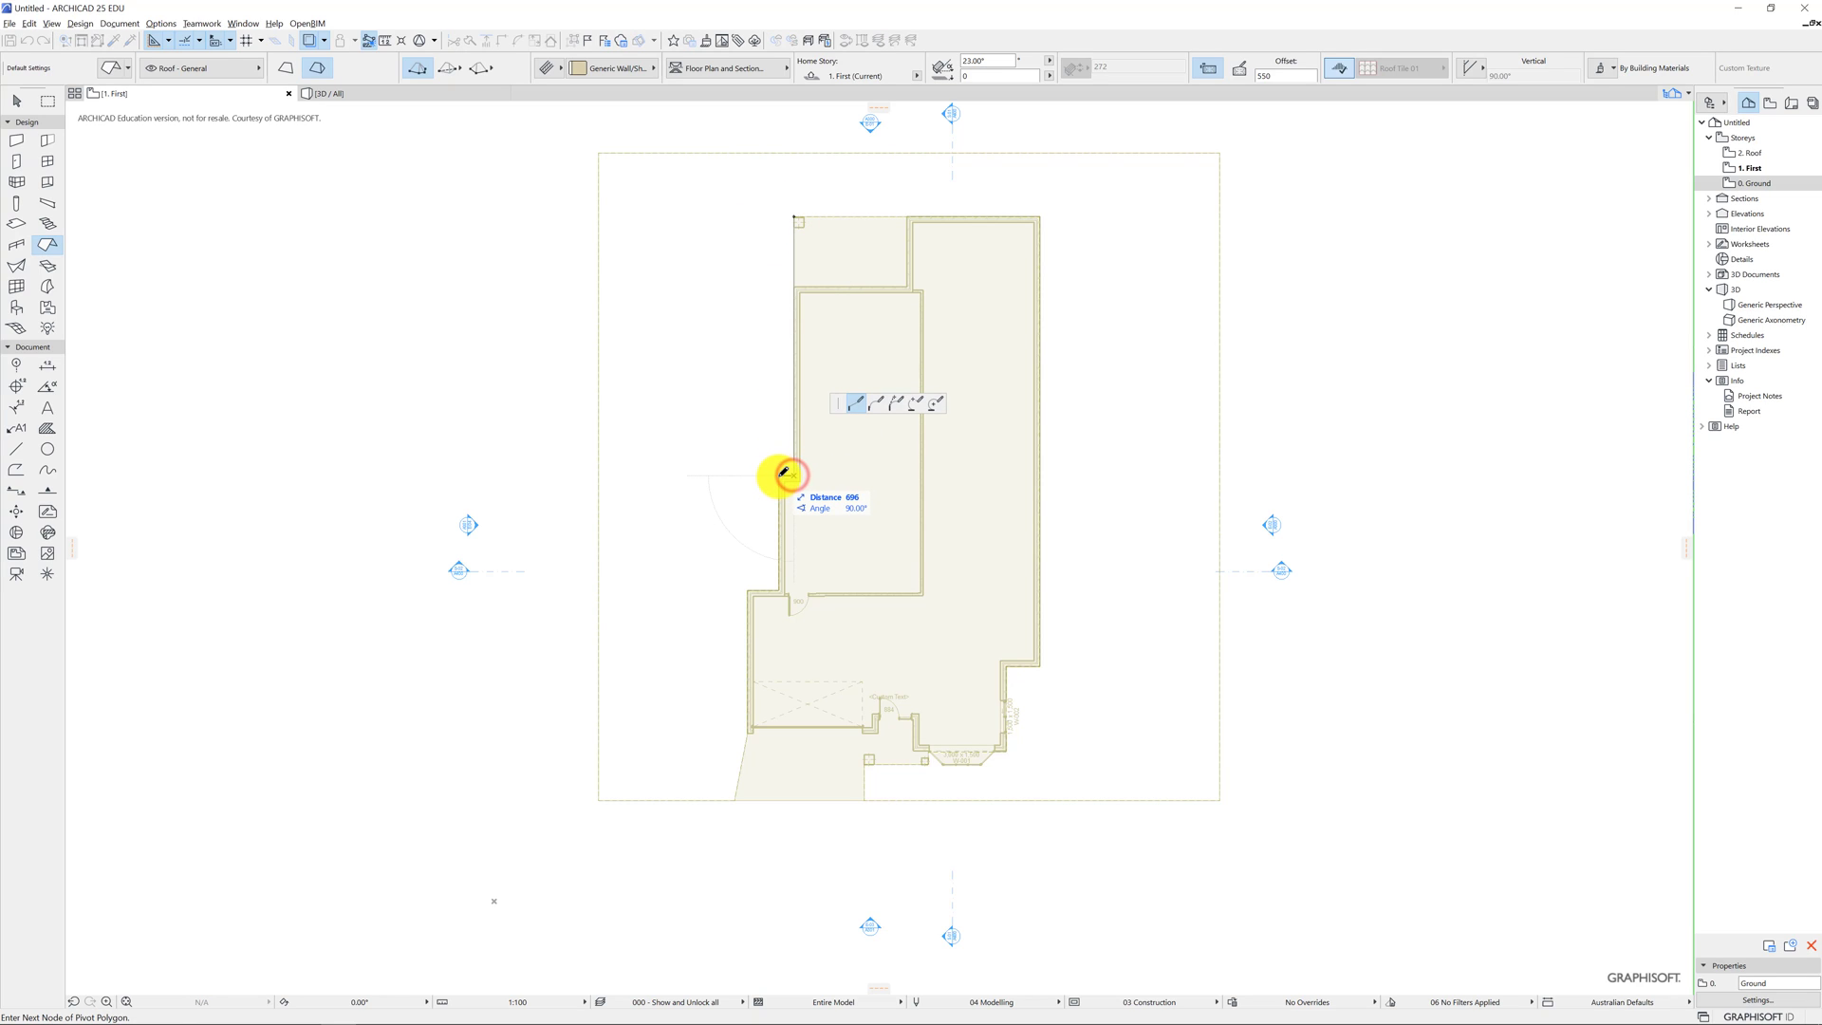
mouse_move(778, 586)
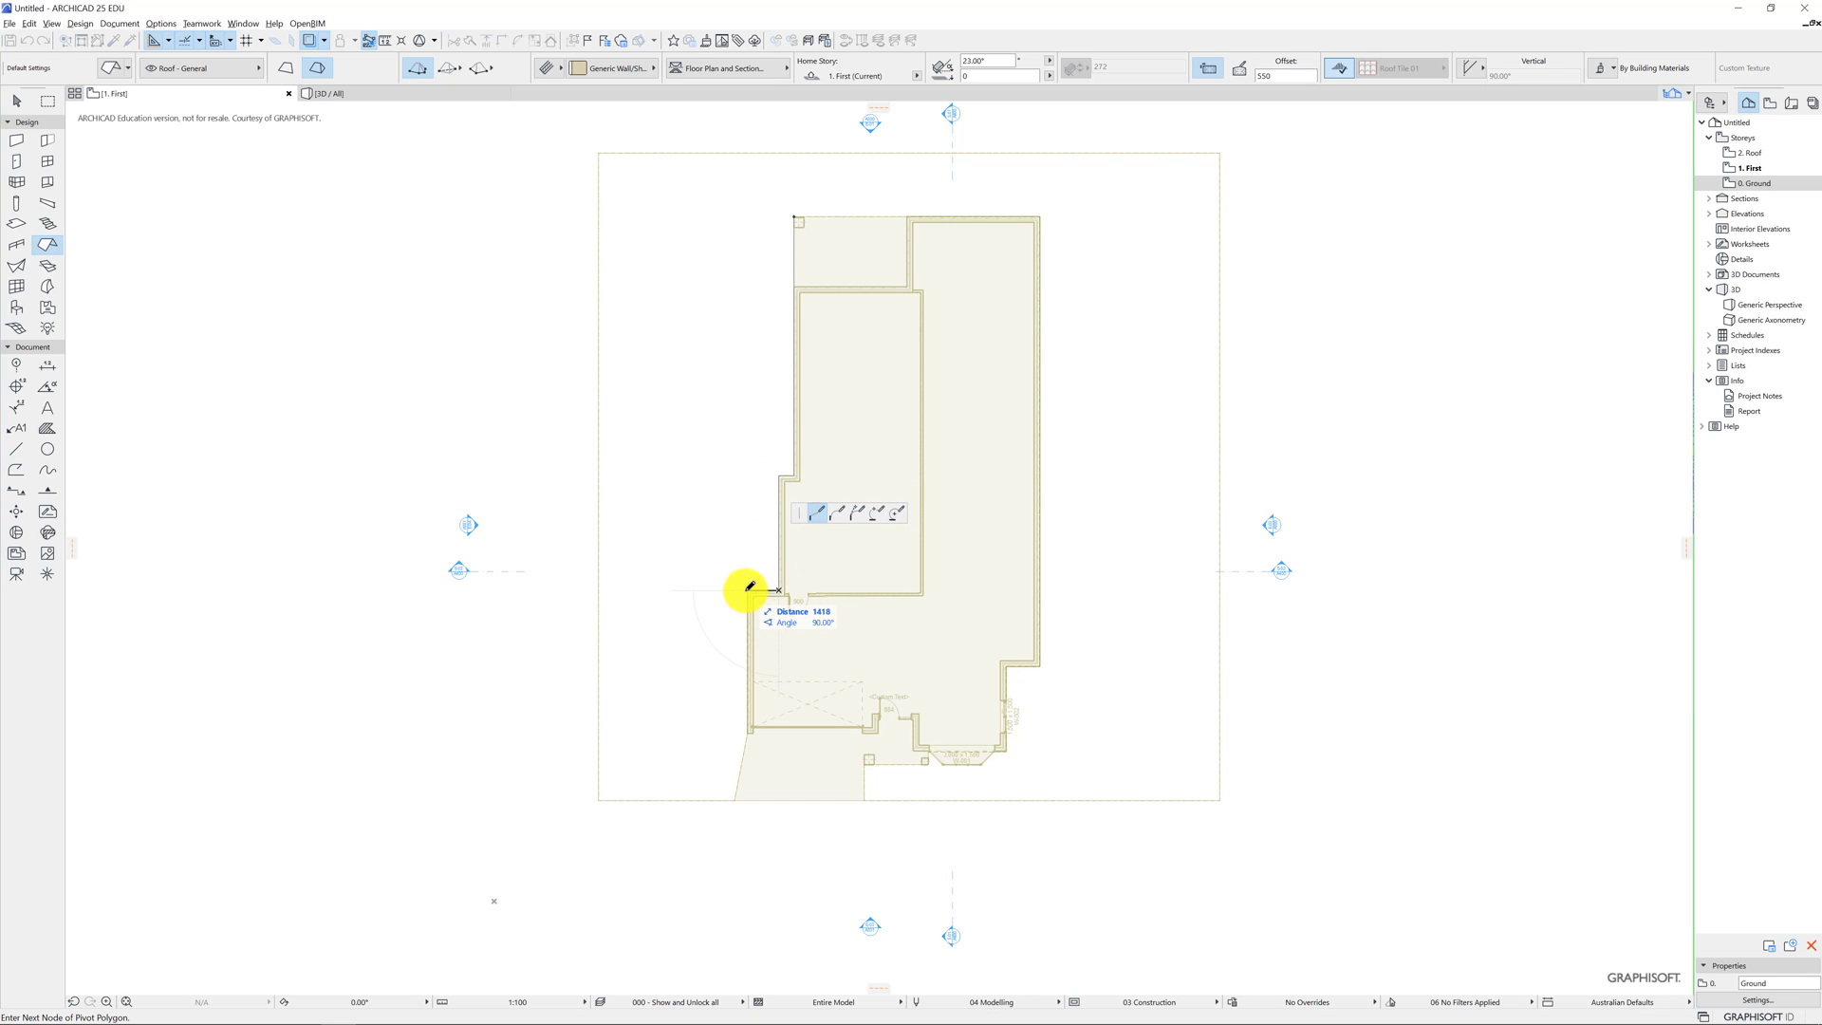
click(764, 734)
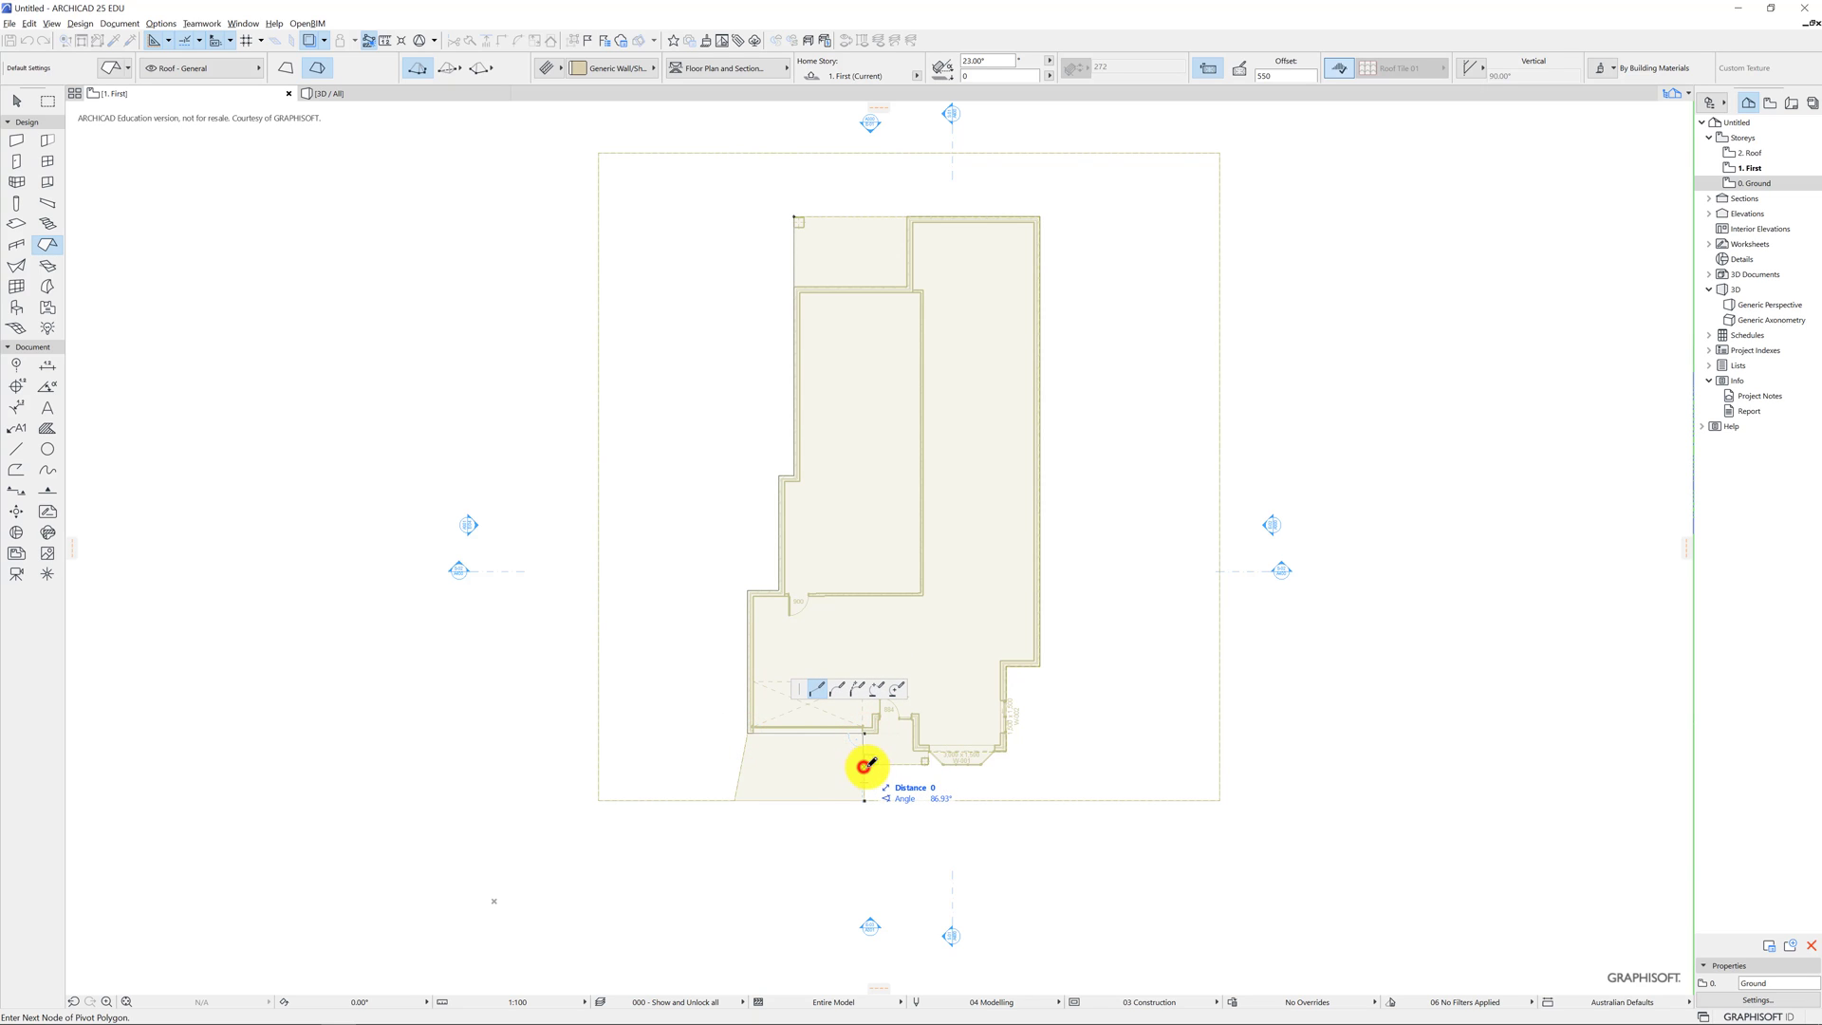
mouse_move(926, 766)
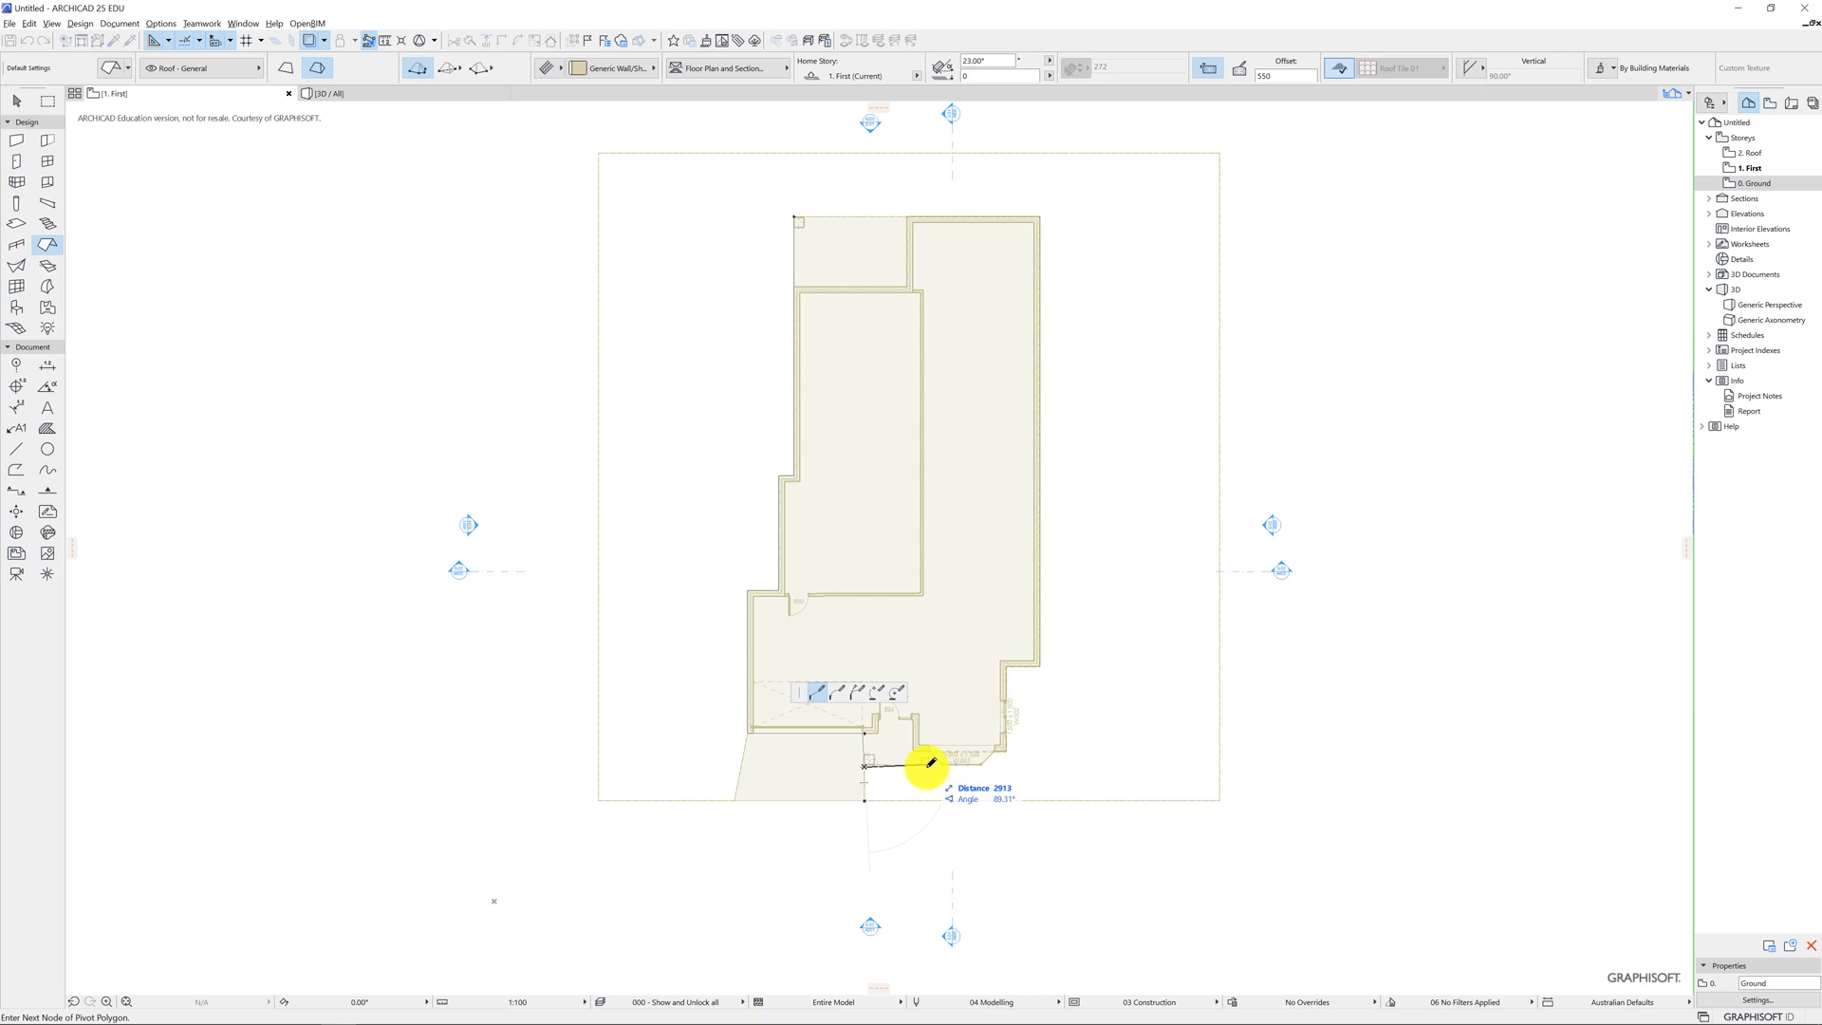
mouse_move(928, 754)
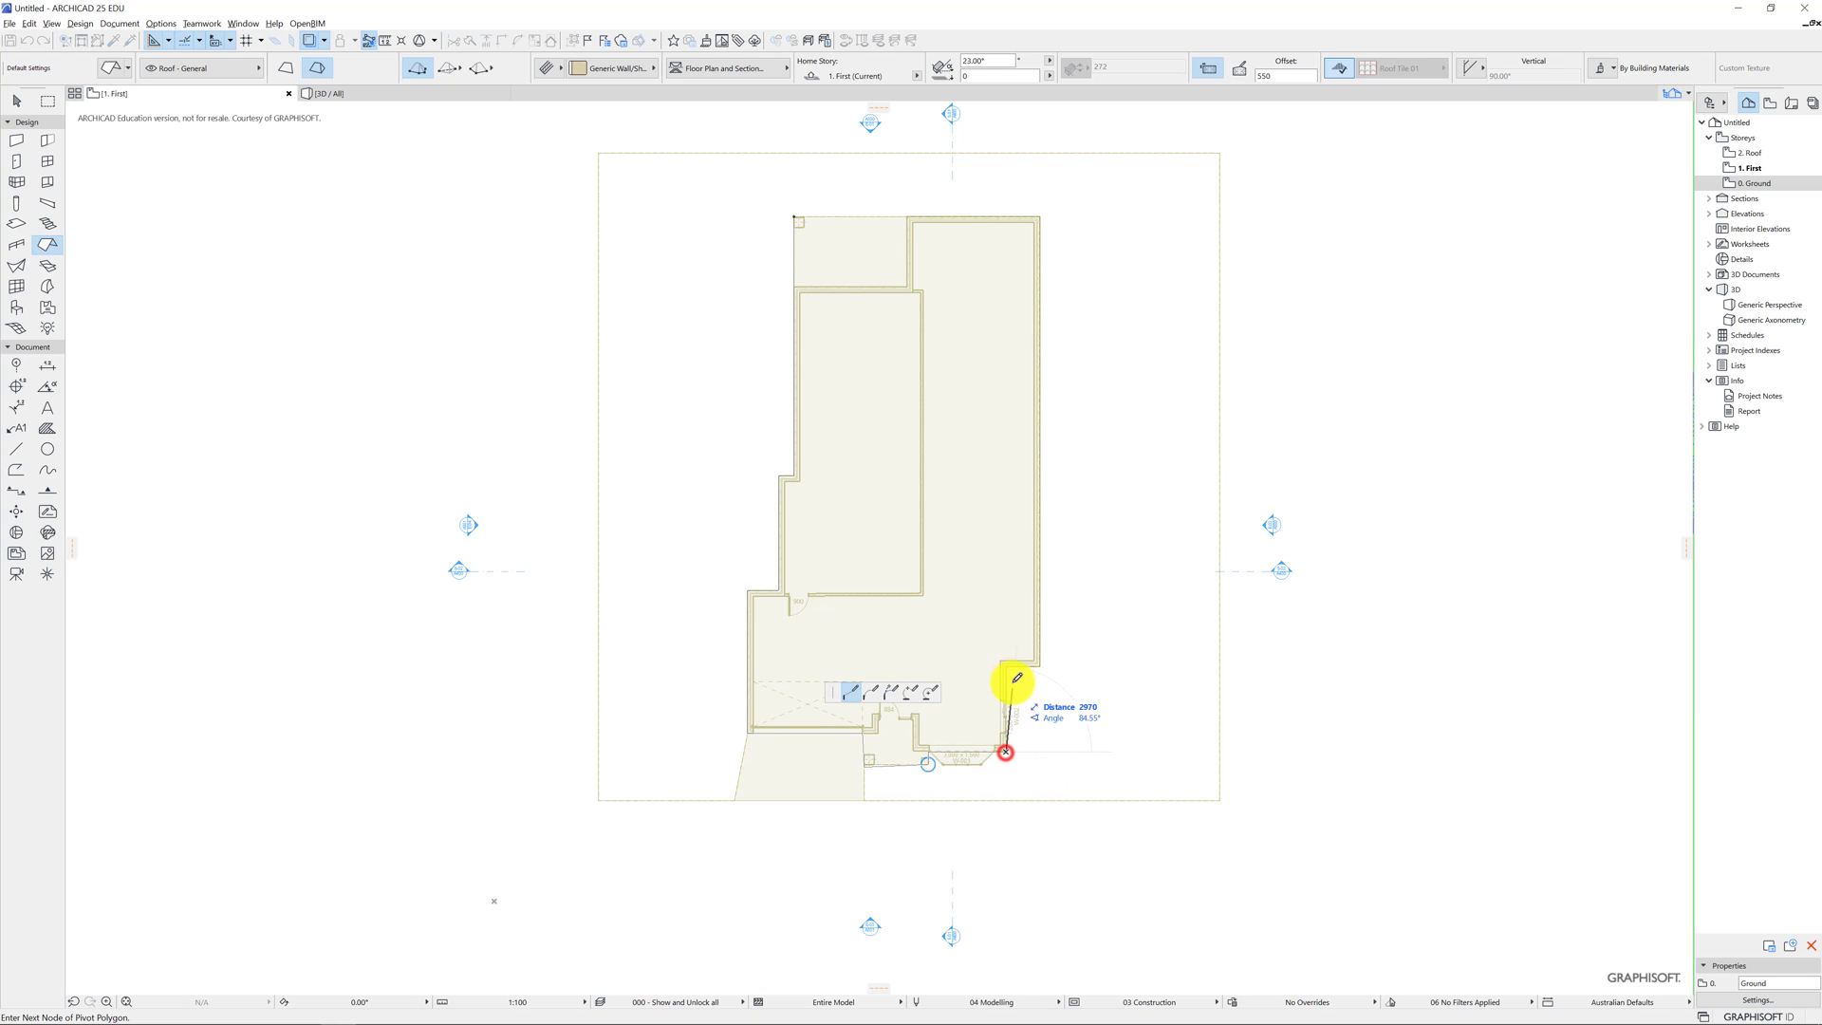
mouse_move(1034, 664)
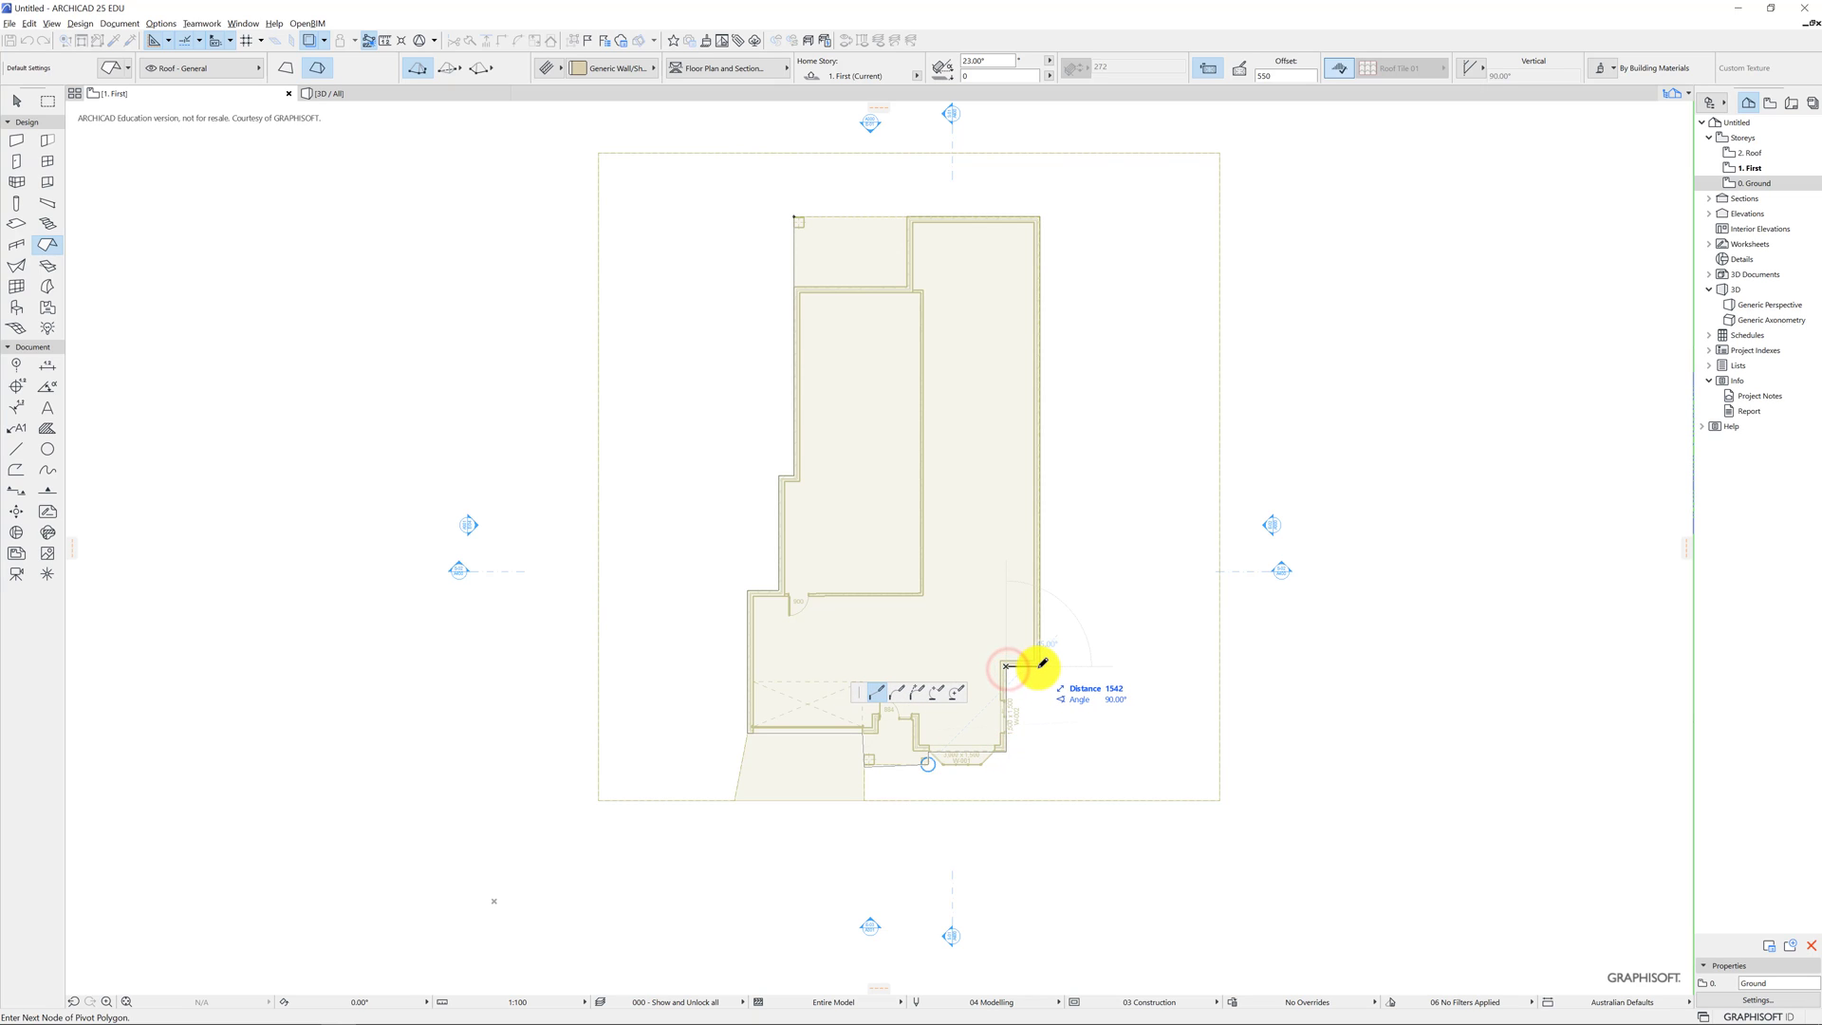
mouse_move(1046, 212)
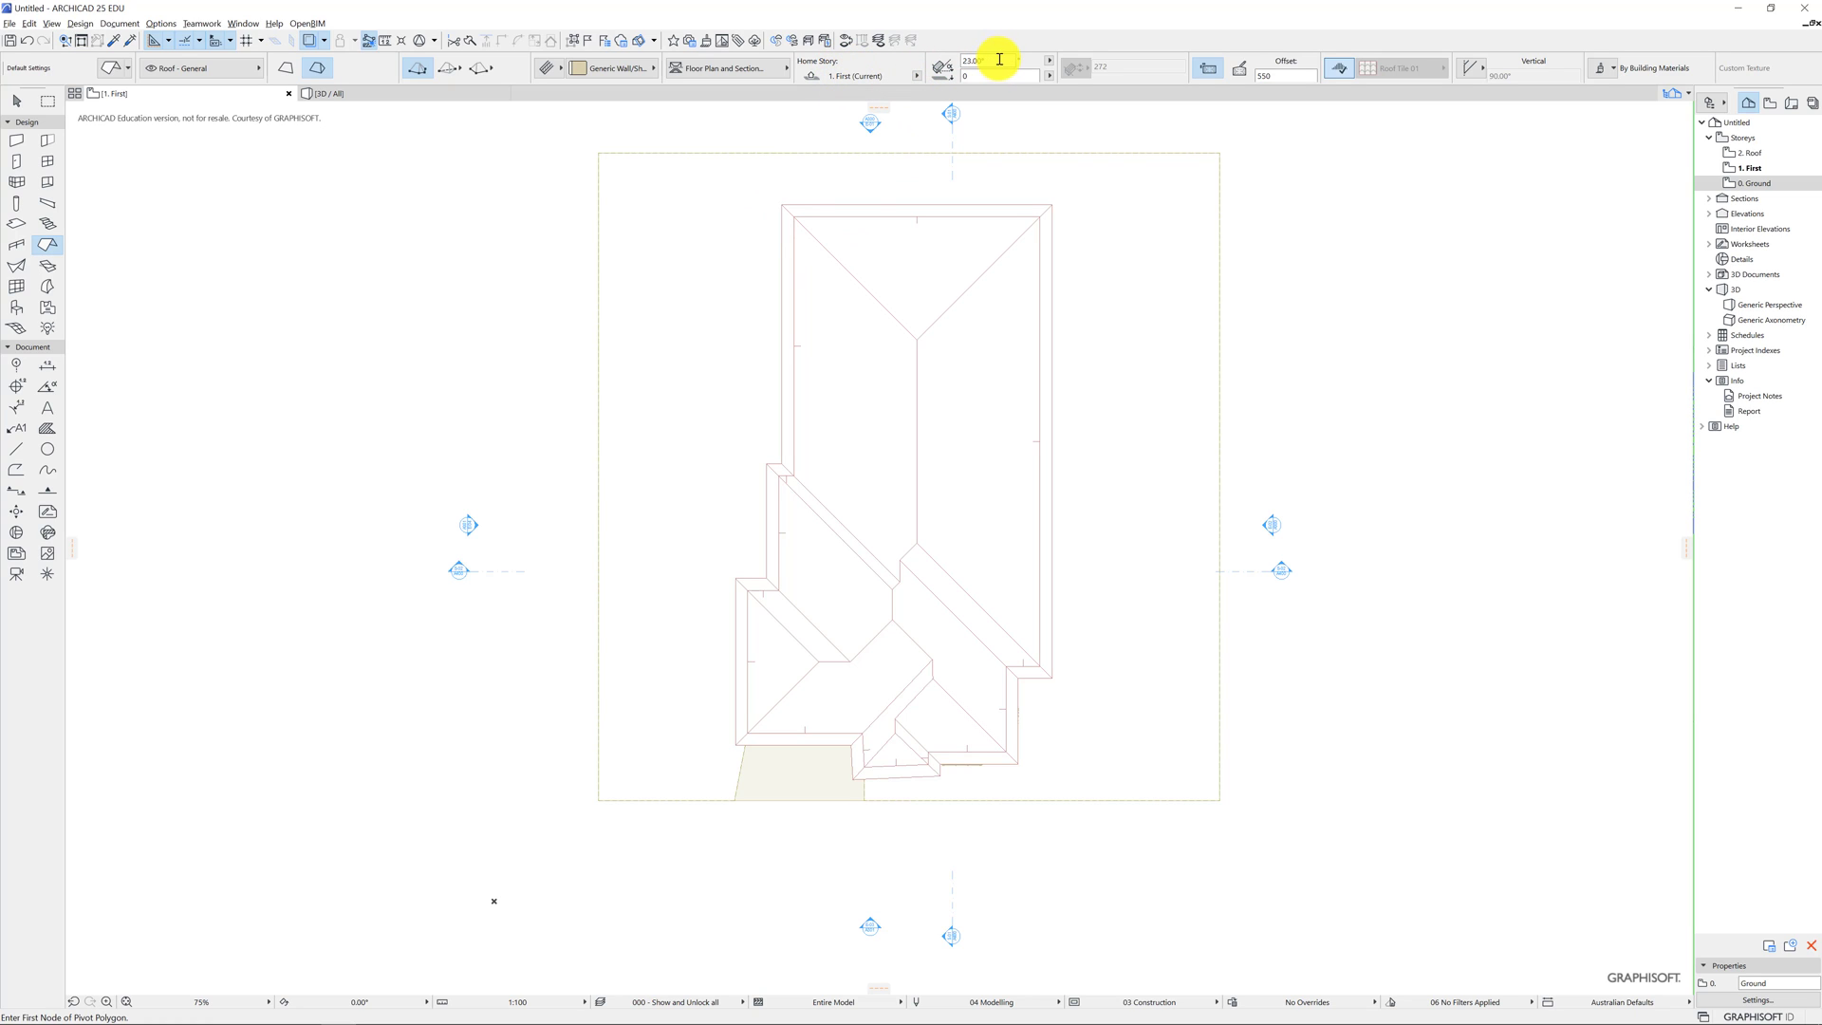
double_click(1767, 304)
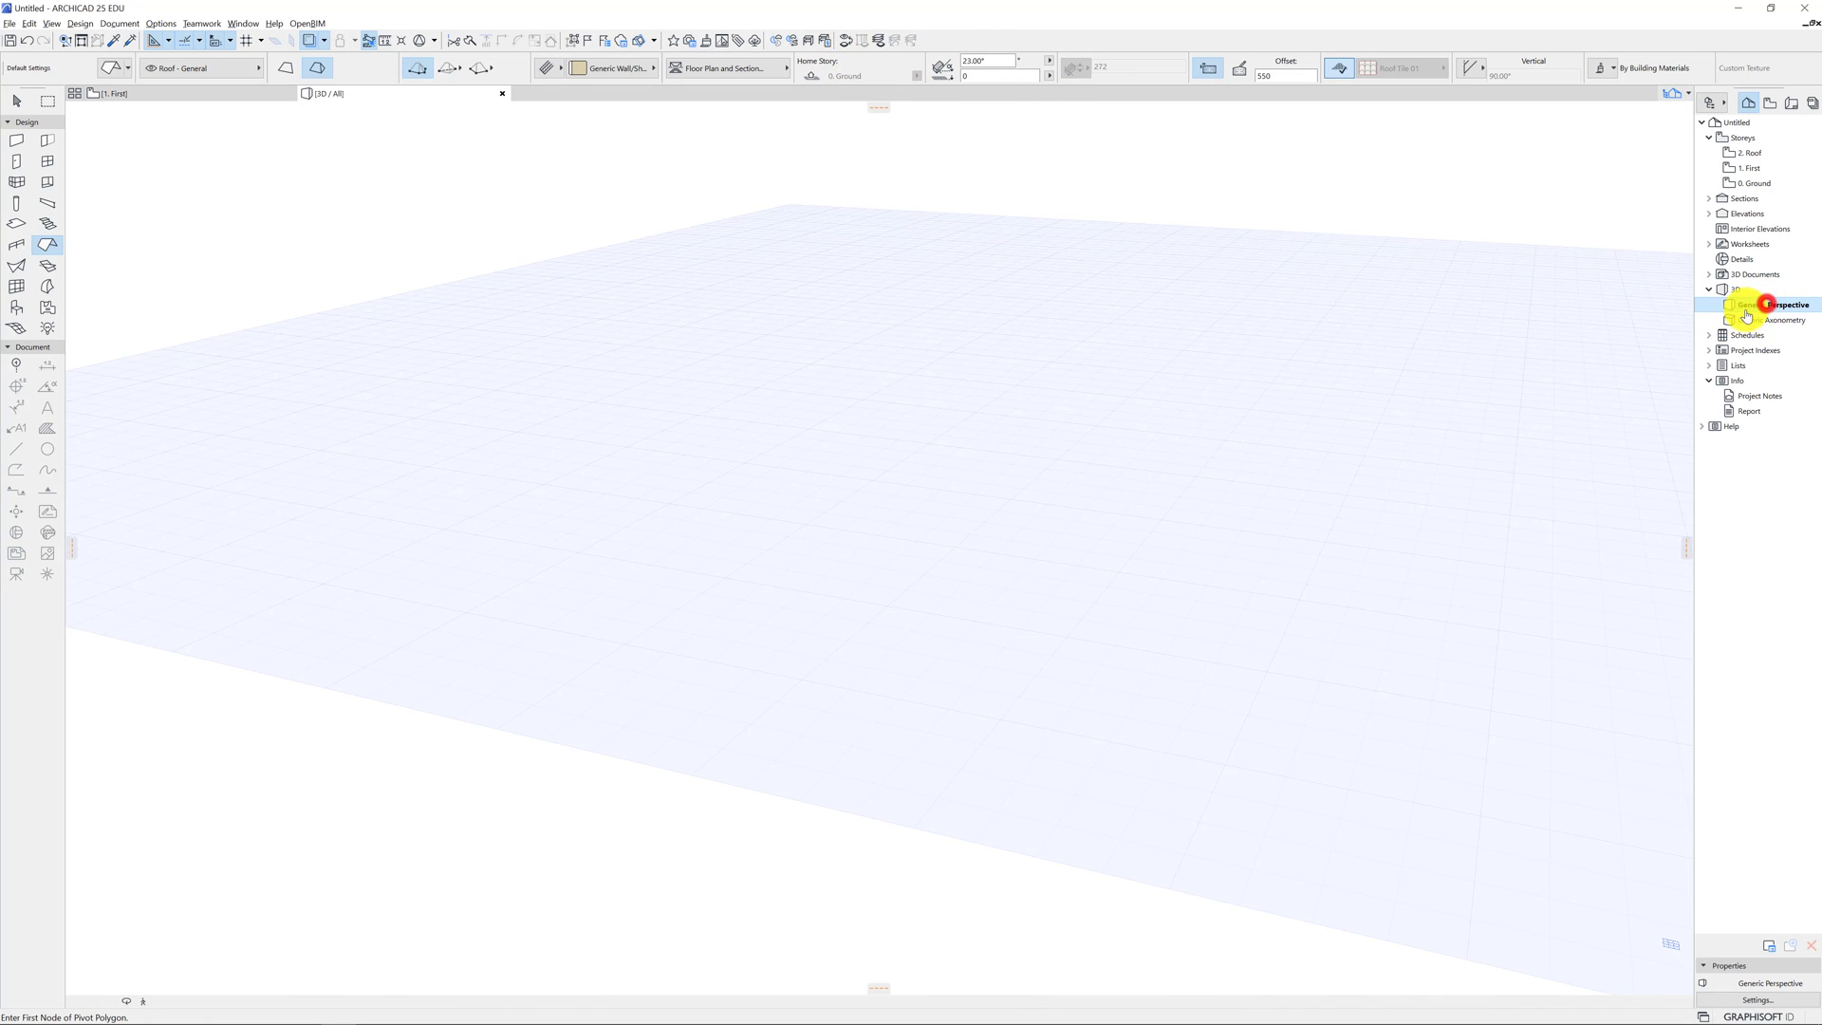
double_click(1778, 304)
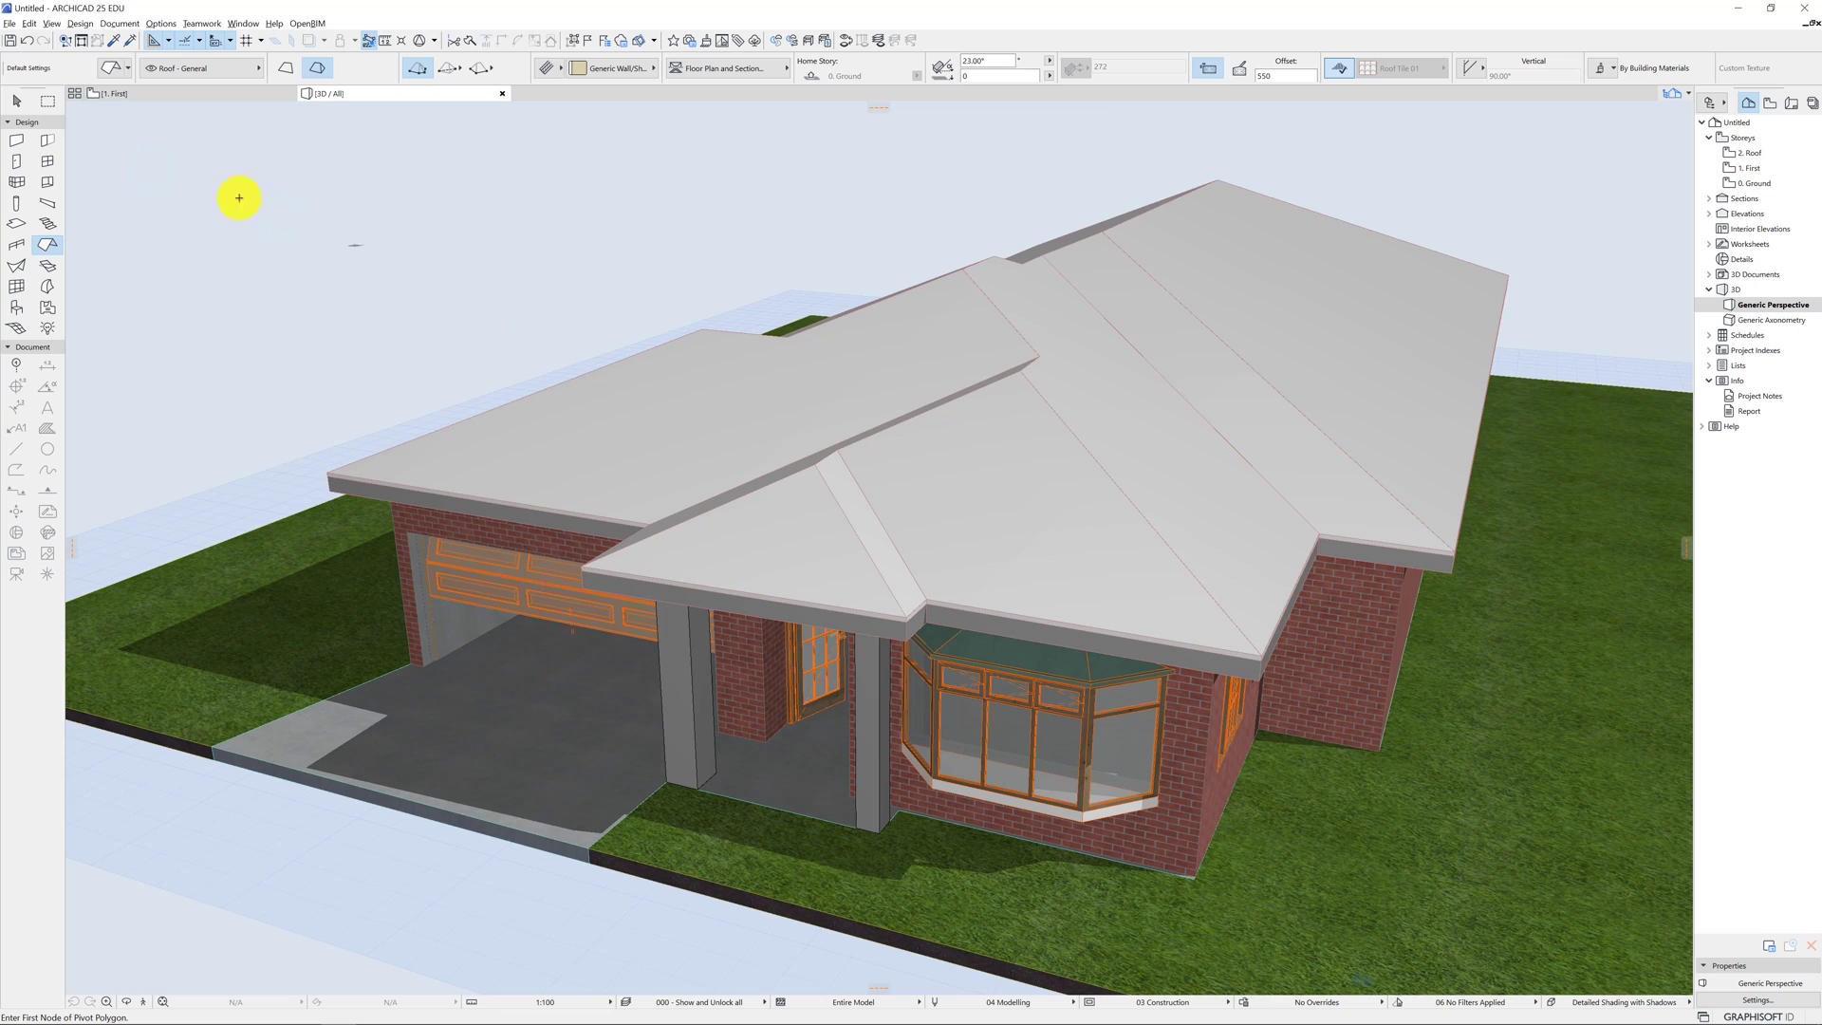
click(17, 100)
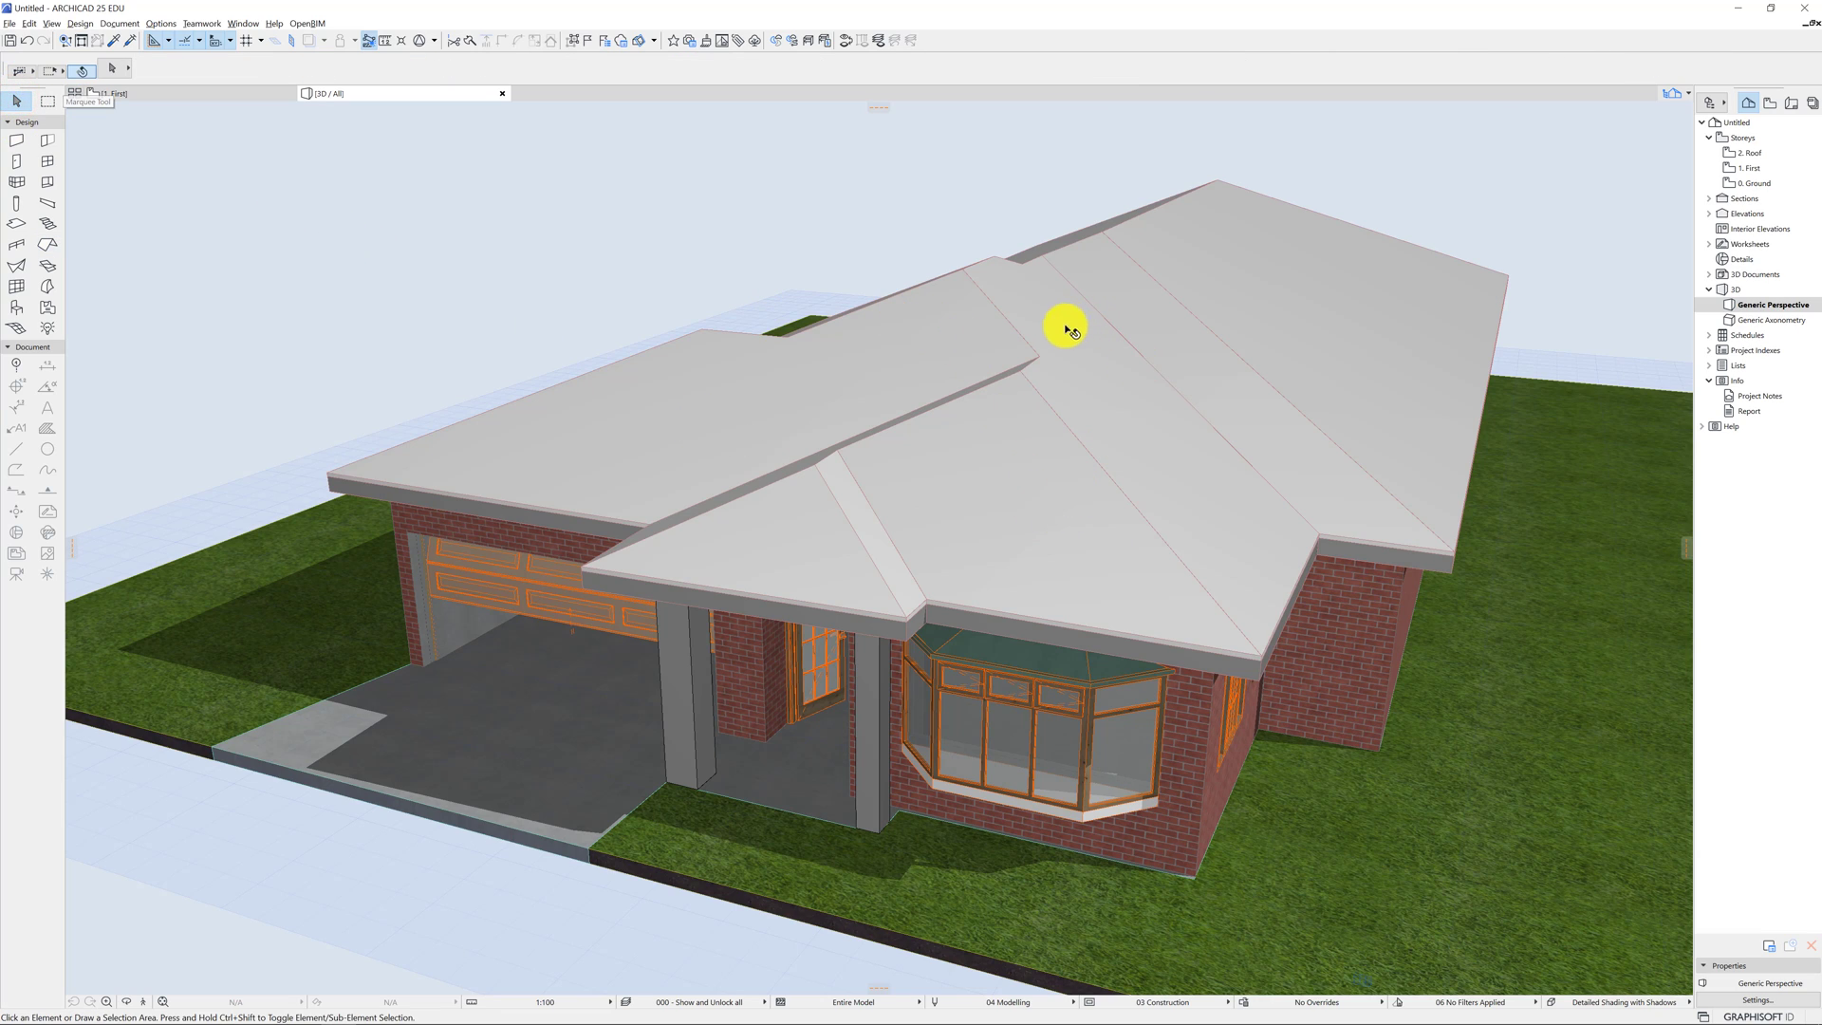
click(1063, 328)
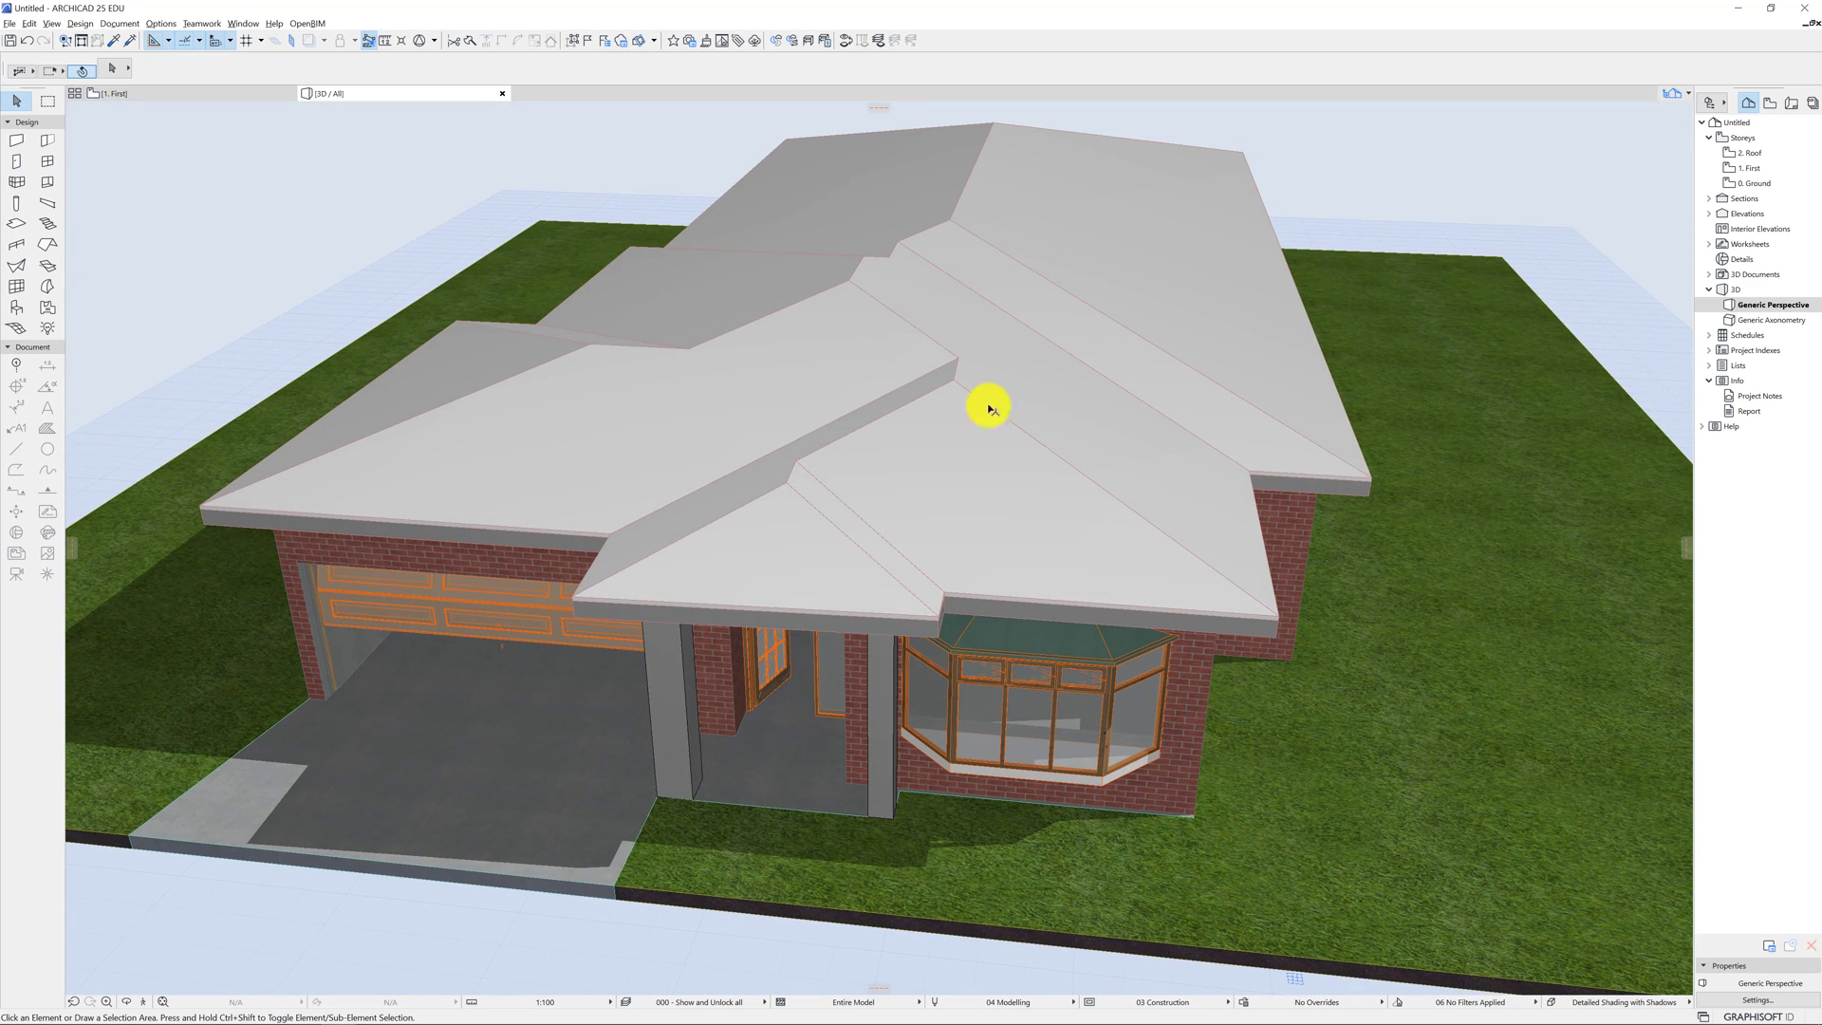
mouse_move(989, 226)
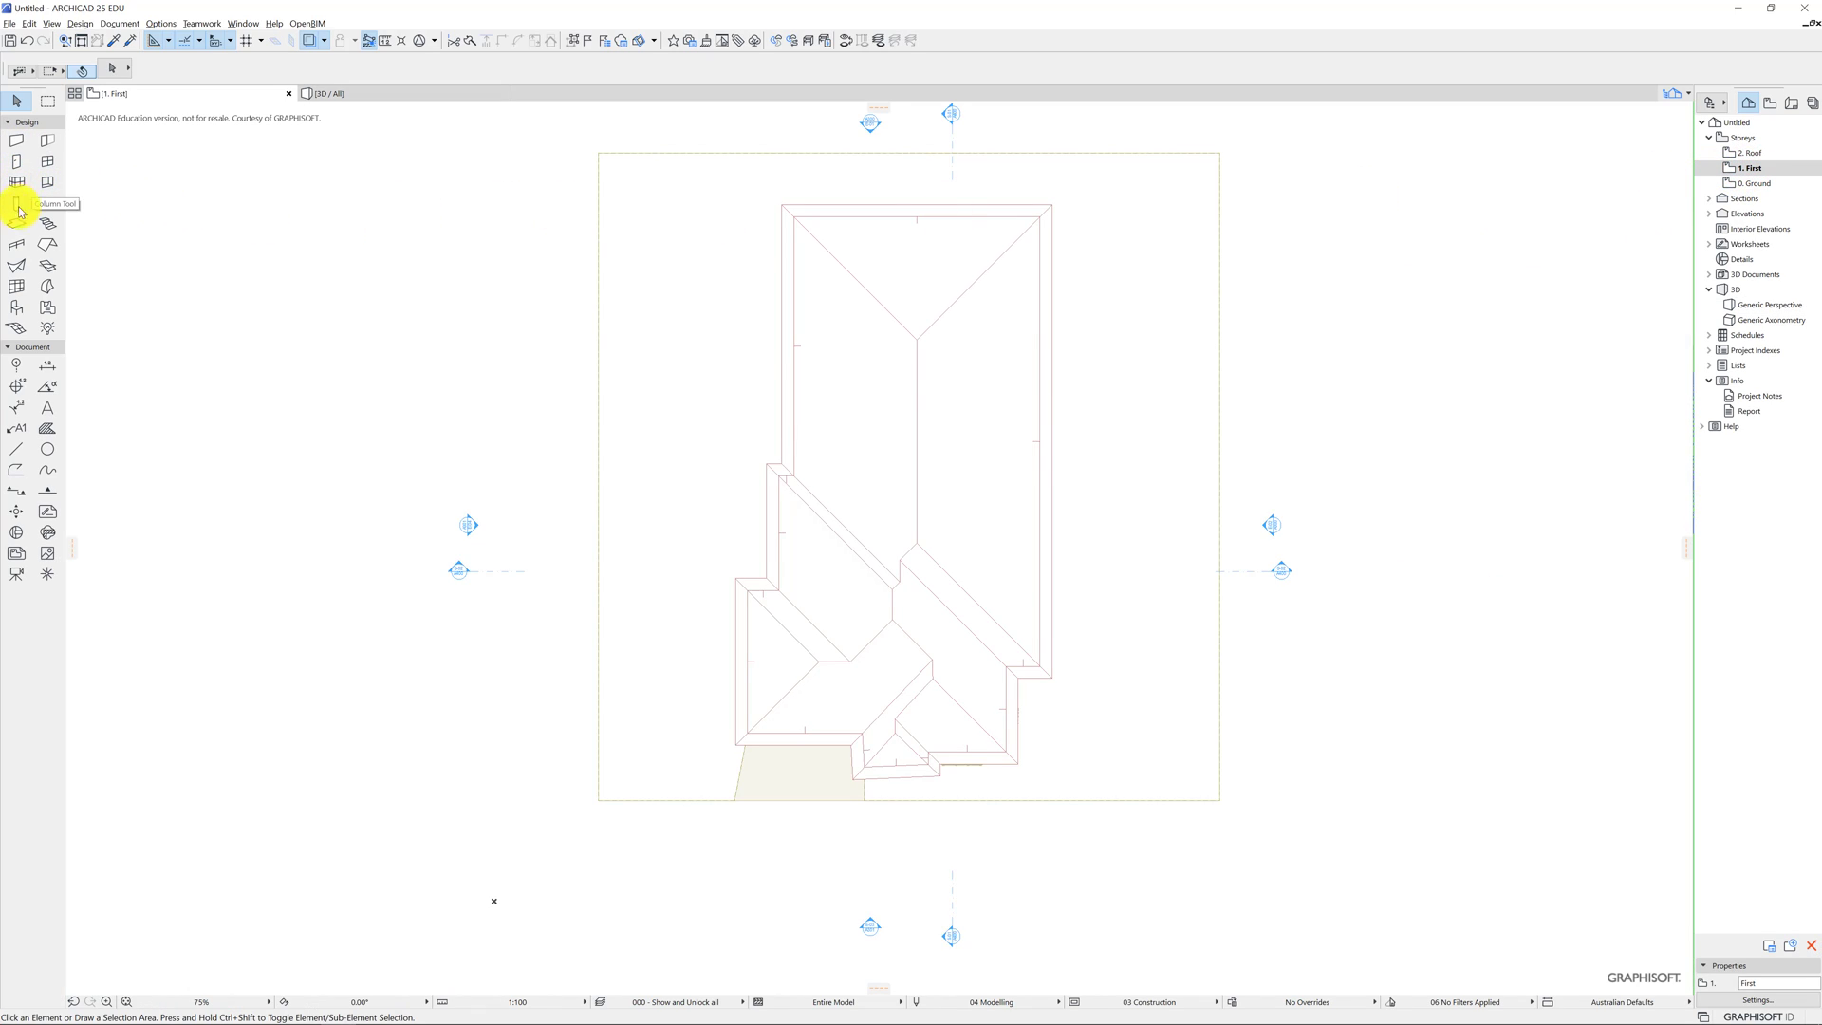
Set the Slab tool to the 10 mm Plasterboard Ceiling favorite from the Ceilings folder.
click(17, 201)
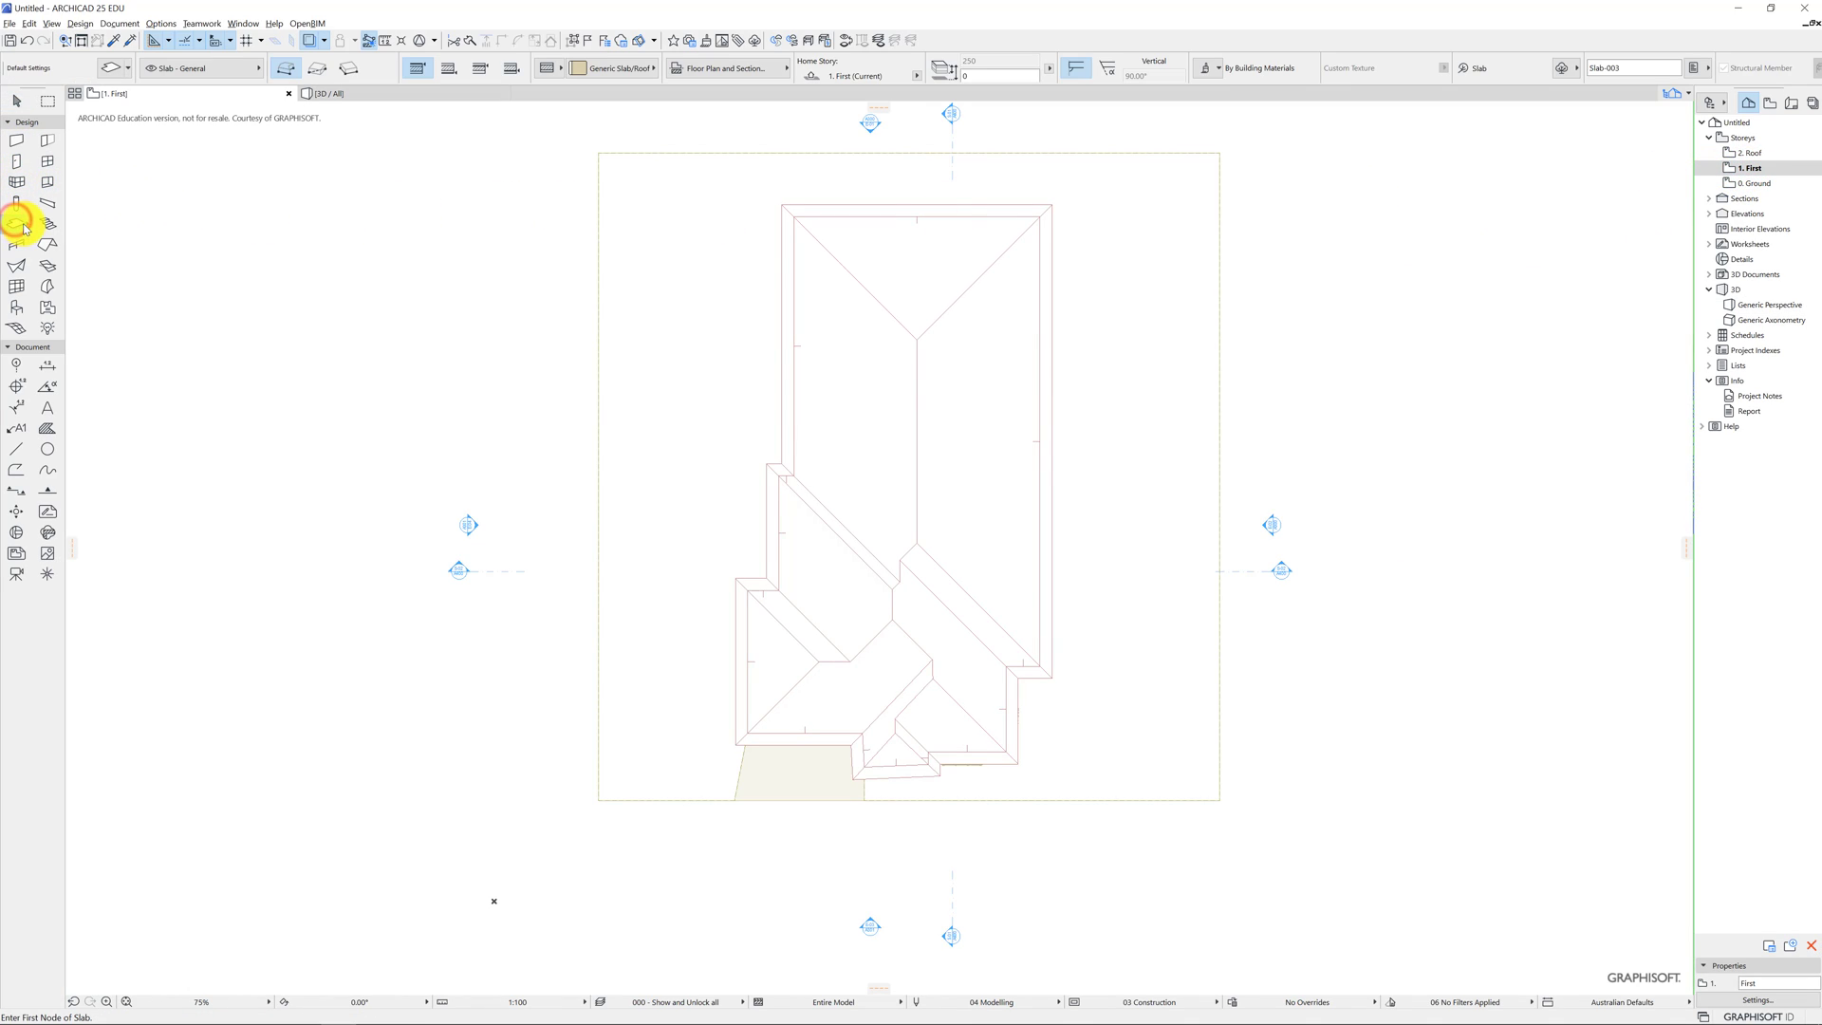
click(17, 203)
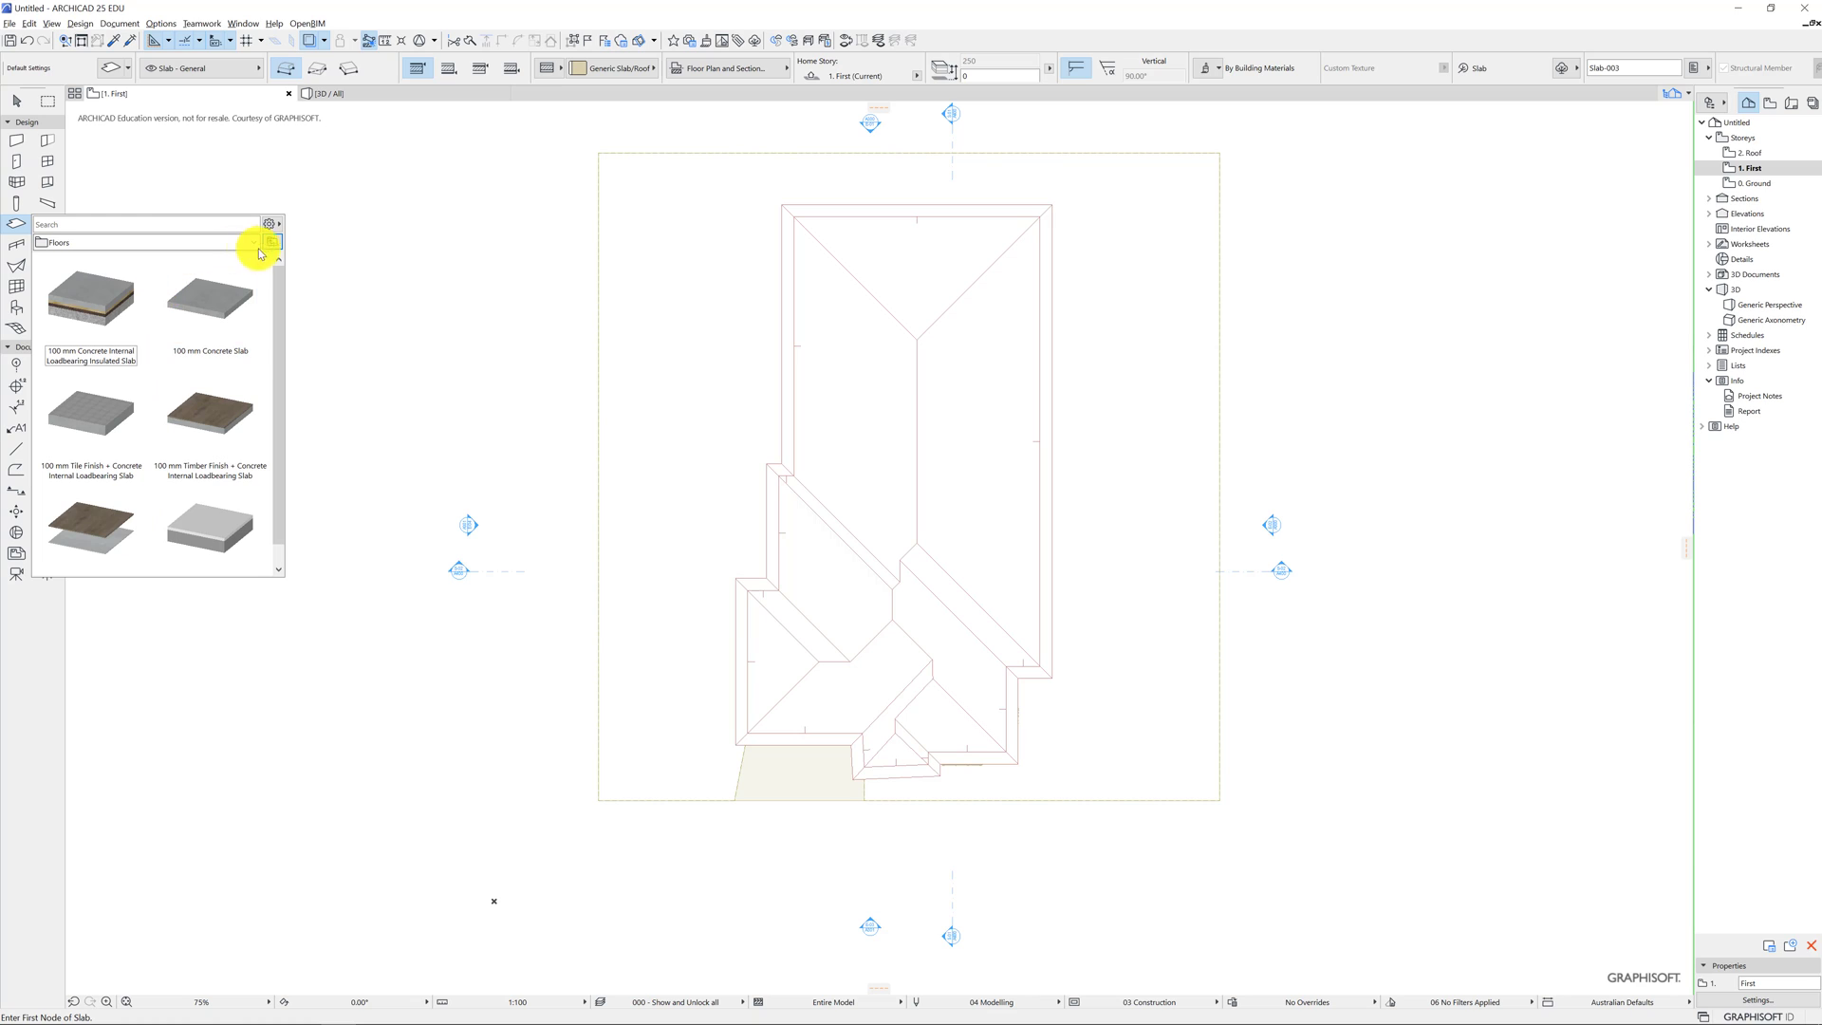
click(252, 241)
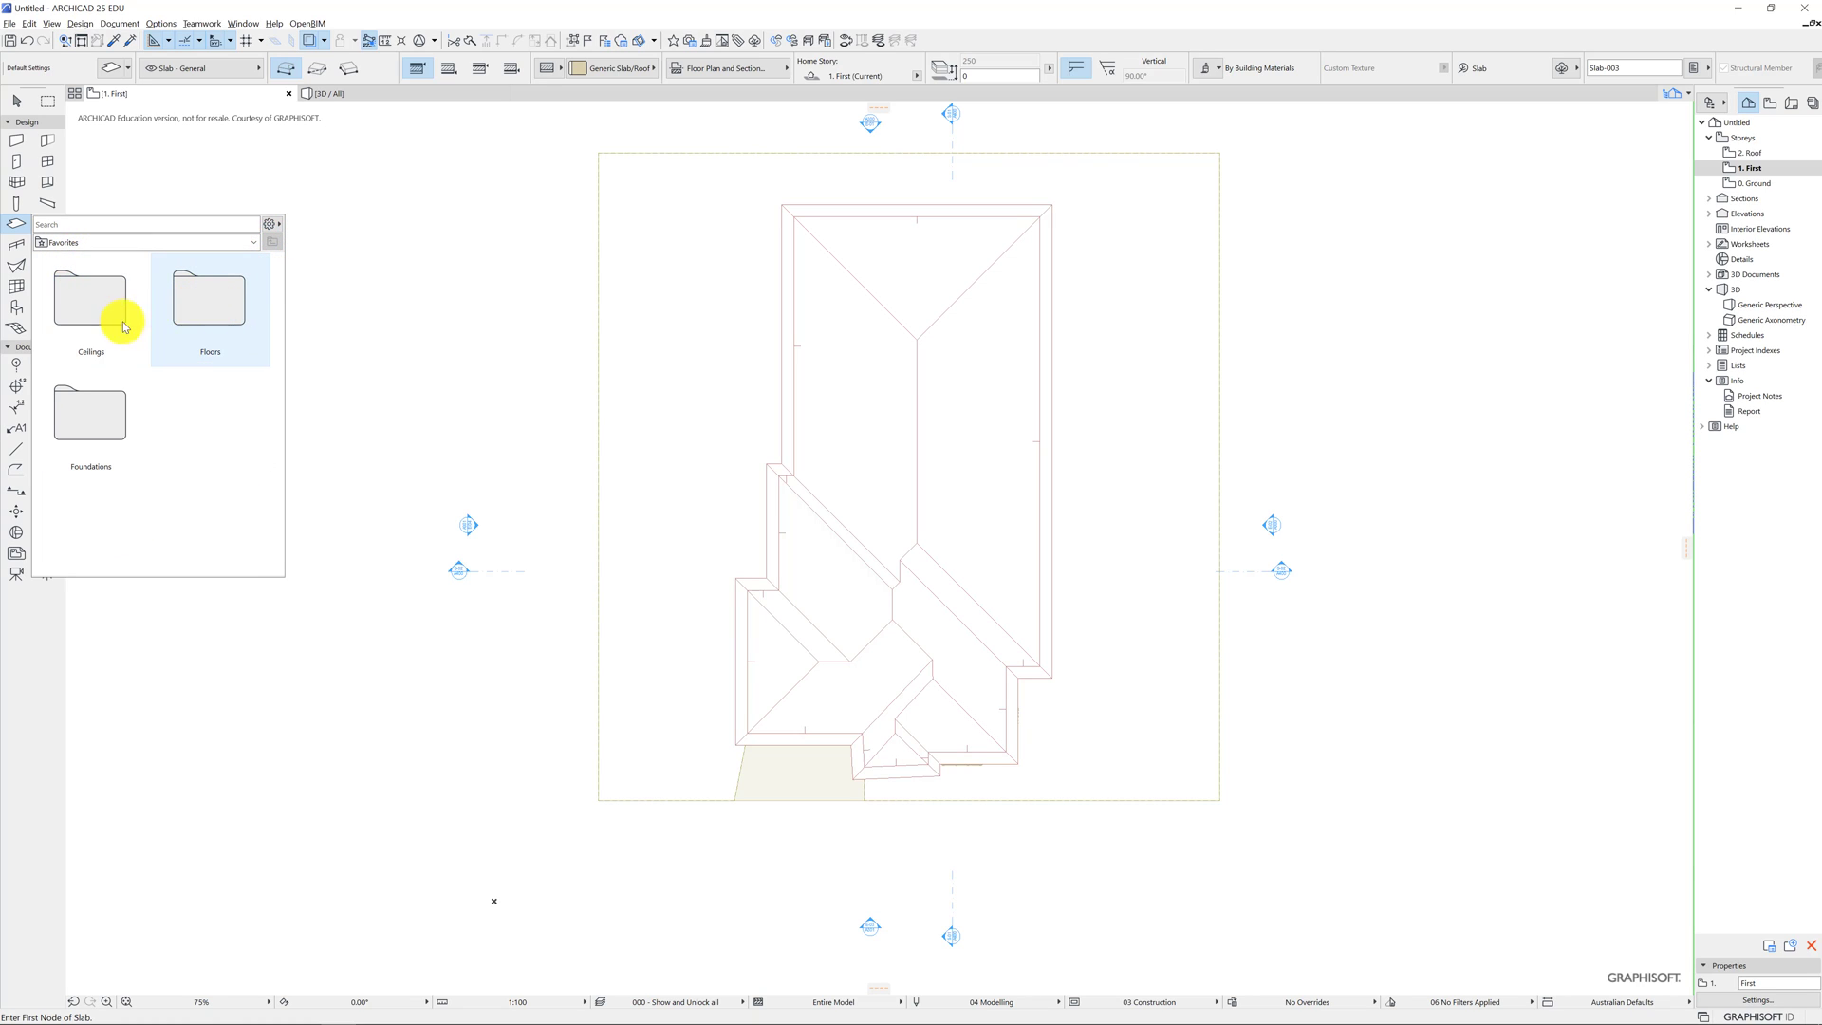
double_click(89, 299)
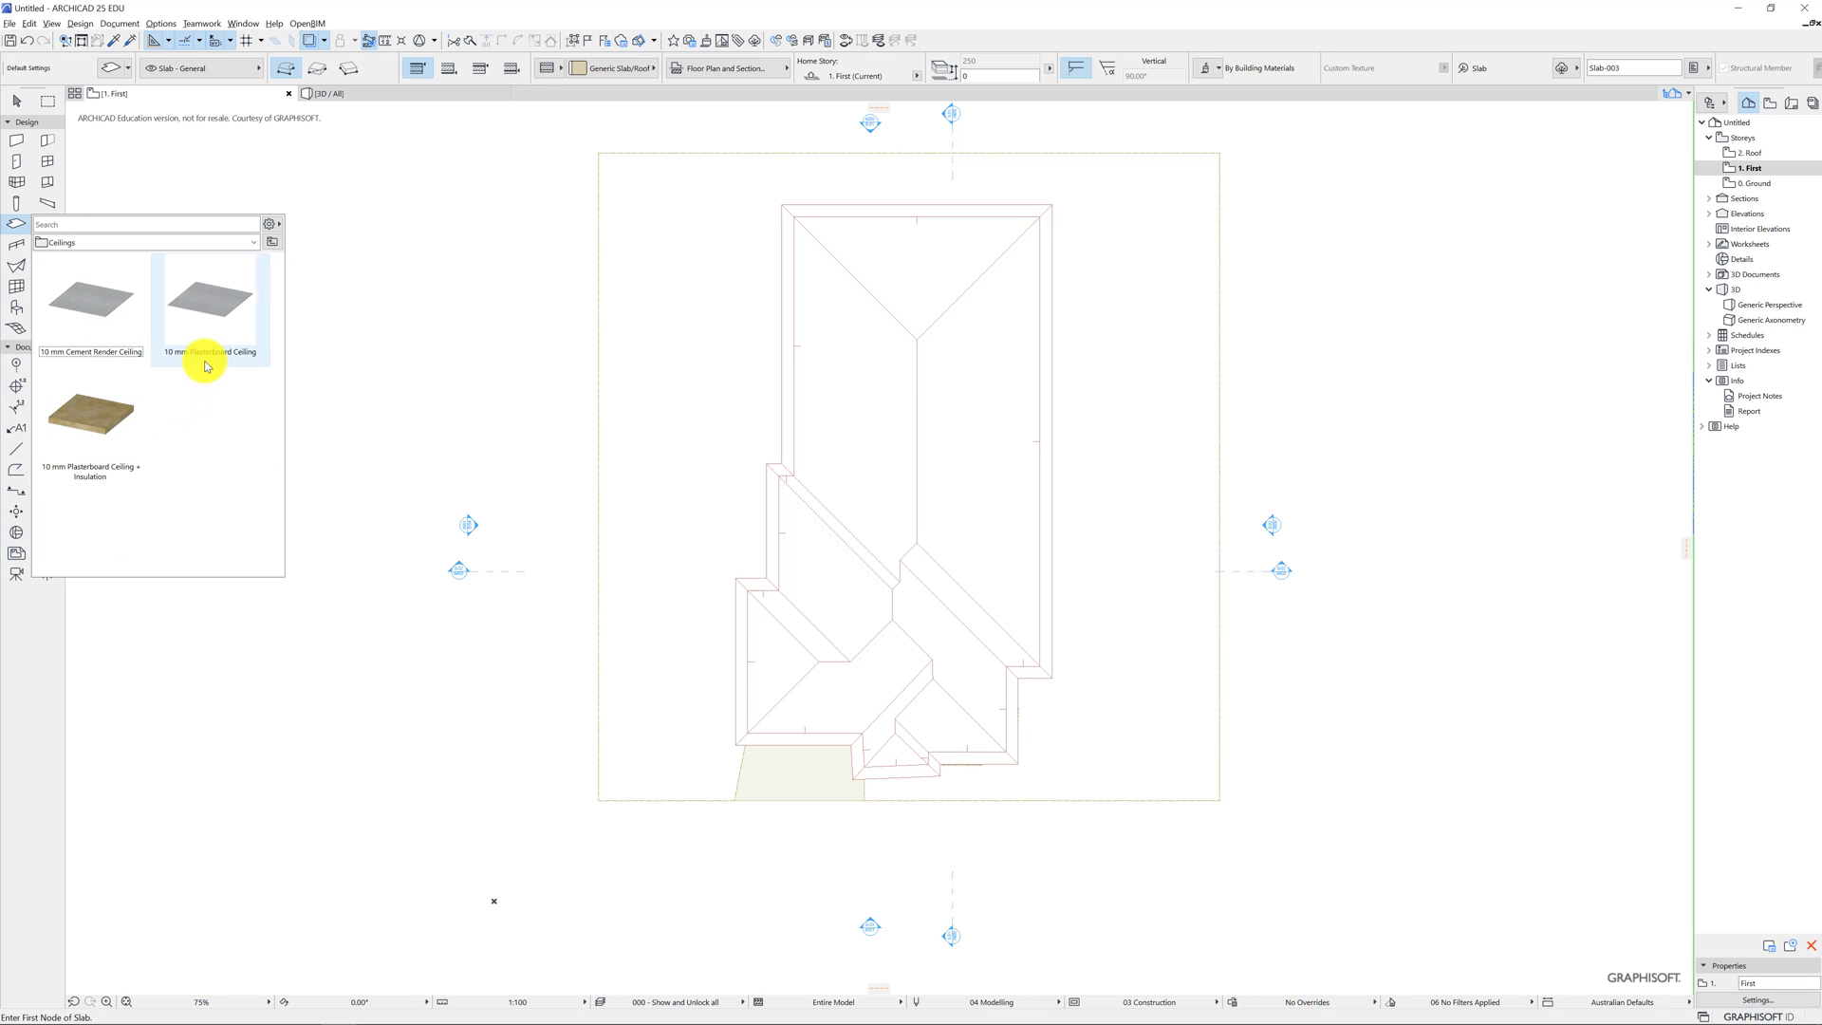
click(209, 298)
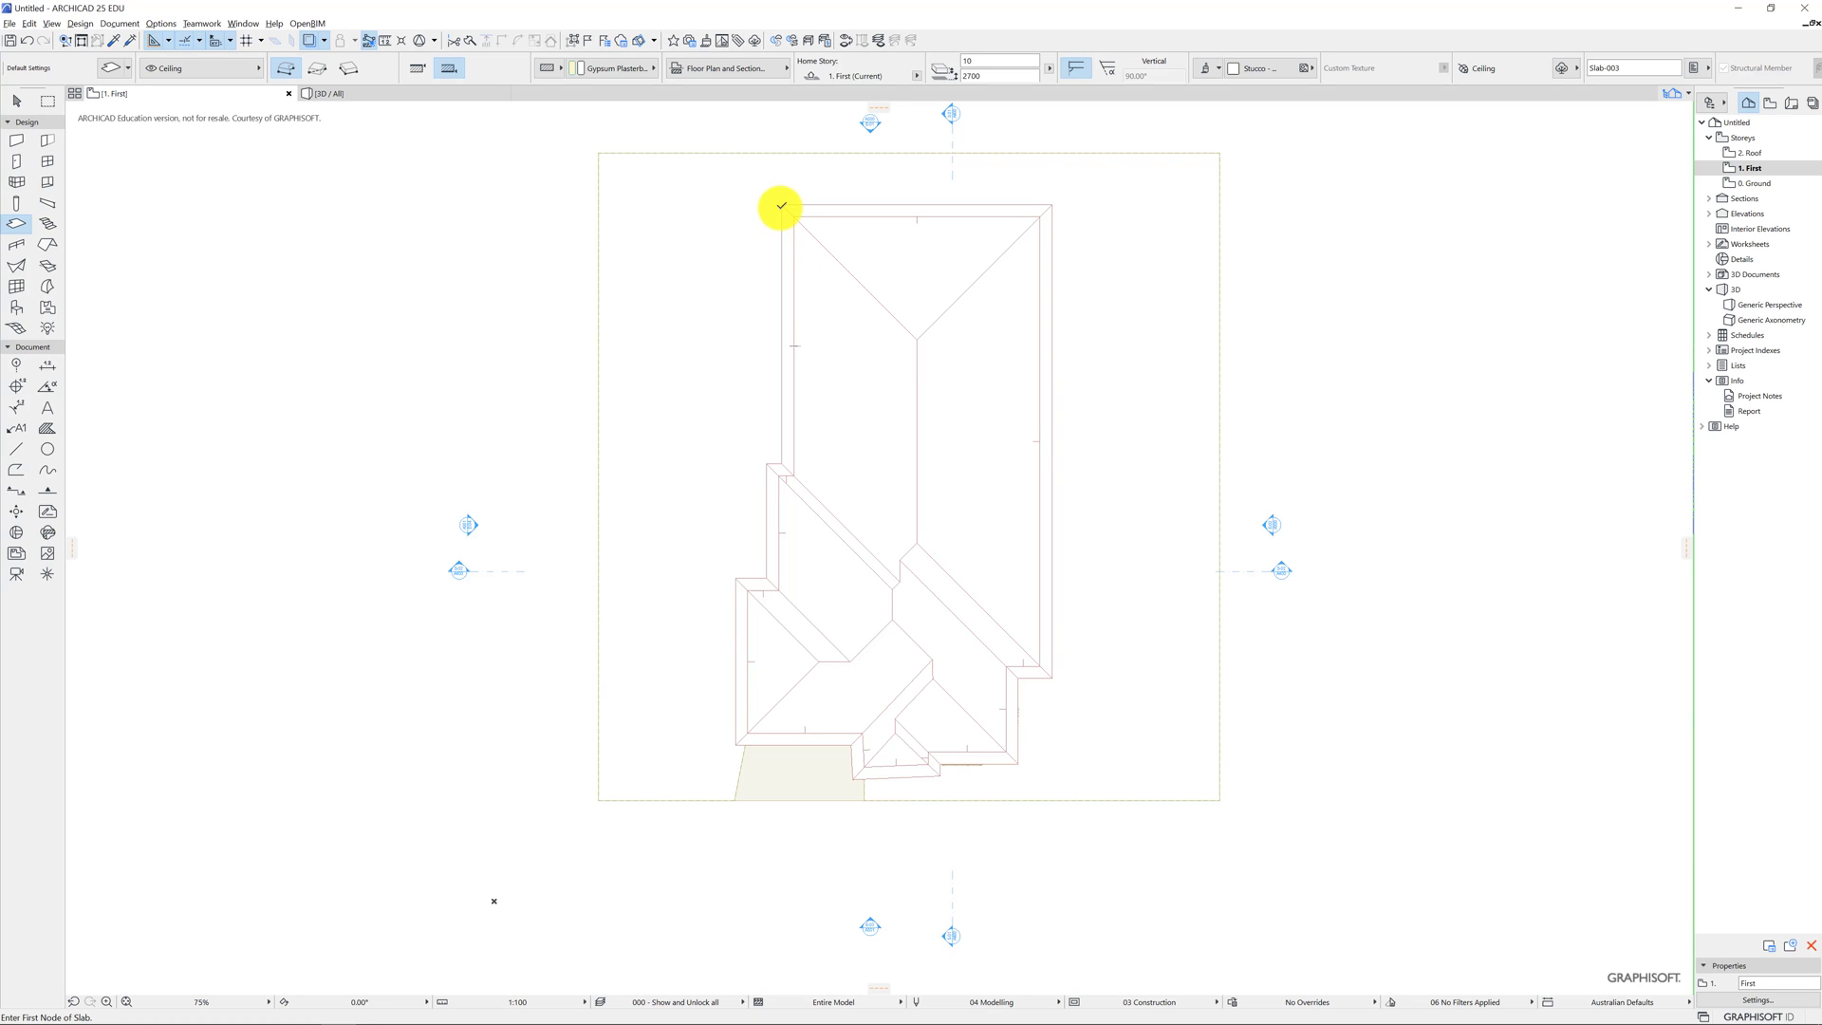
Place the ceiling slab's first corner at the house's top-left corner.
click(780, 205)
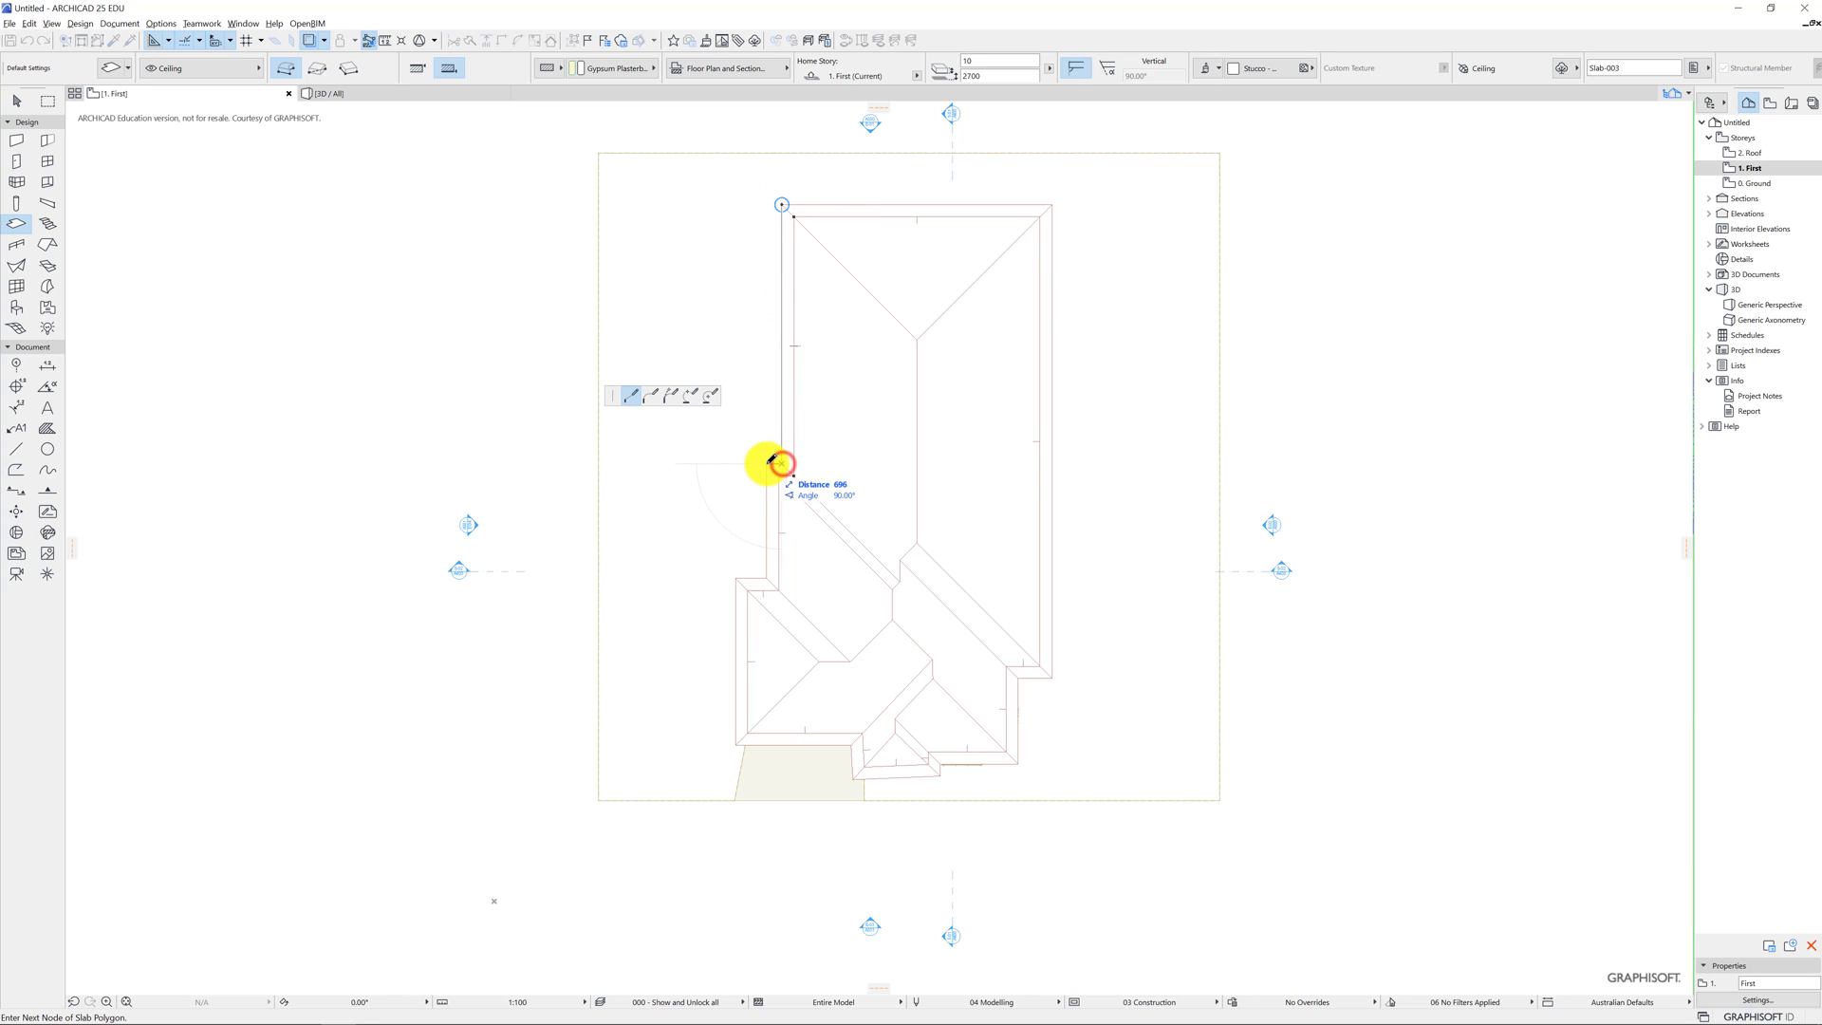
mouse_move(765, 577)
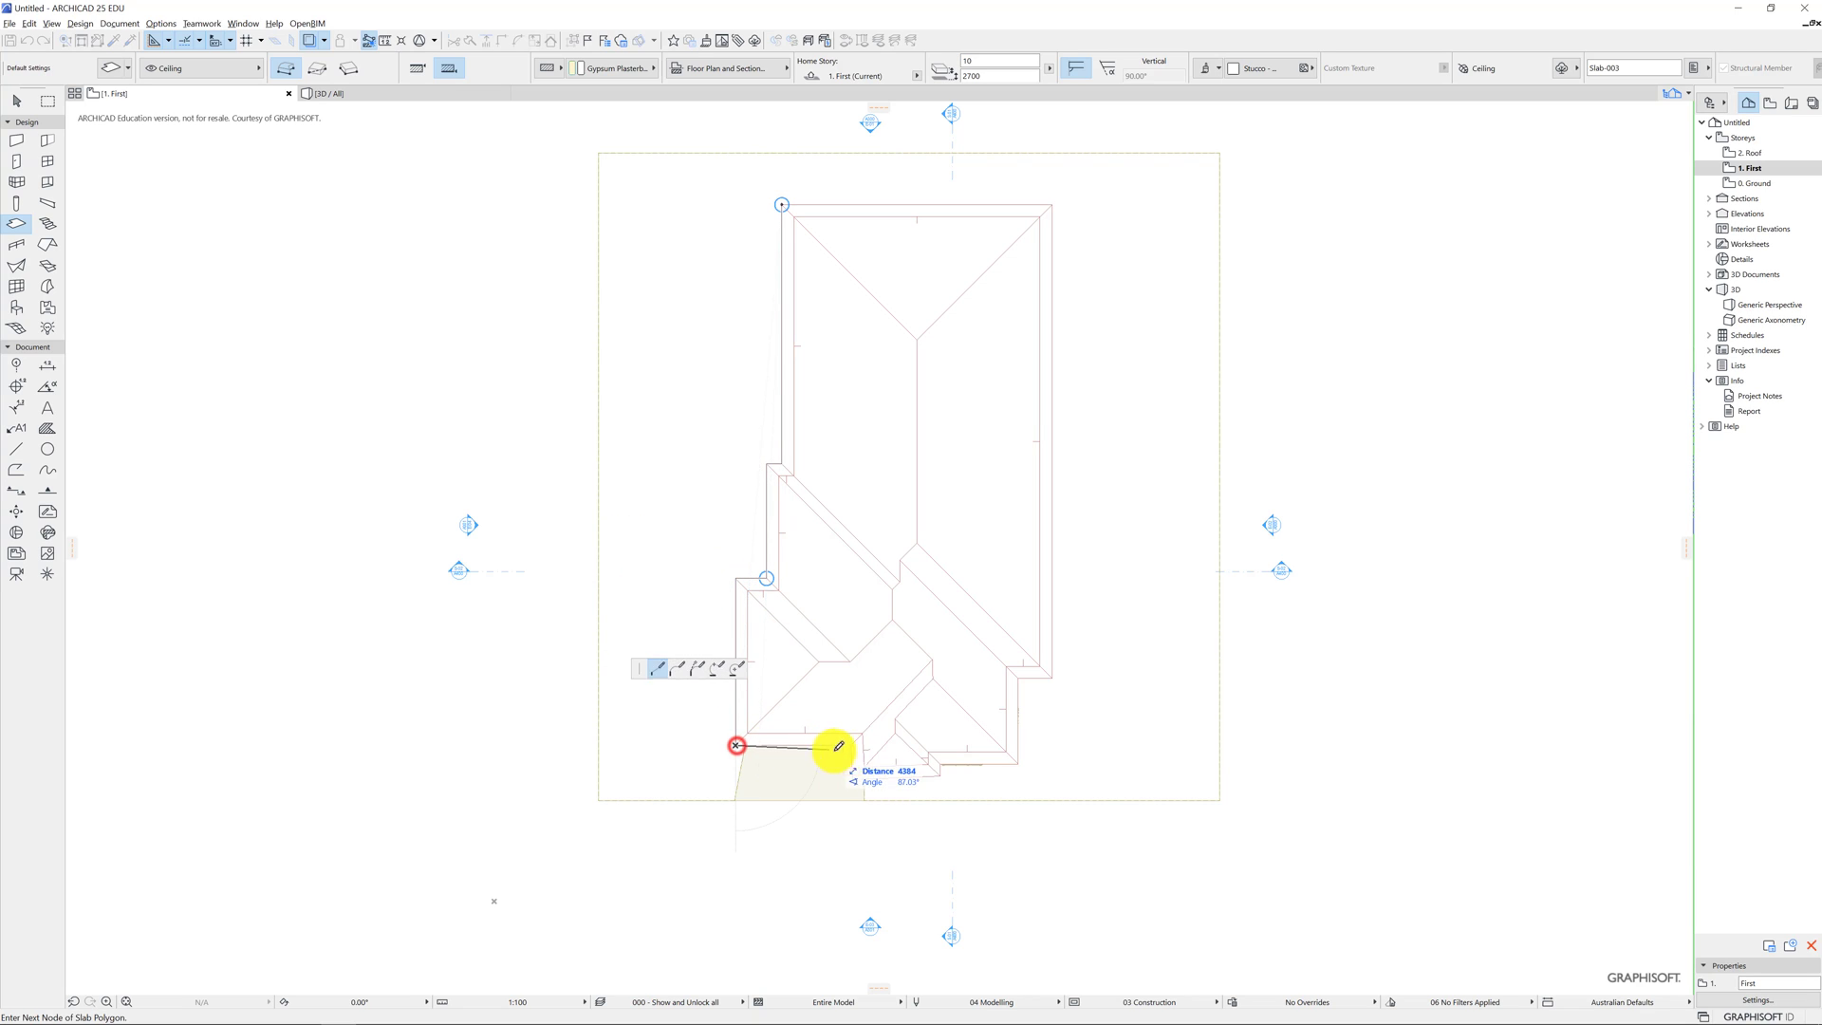
mouse_move(856, 773)
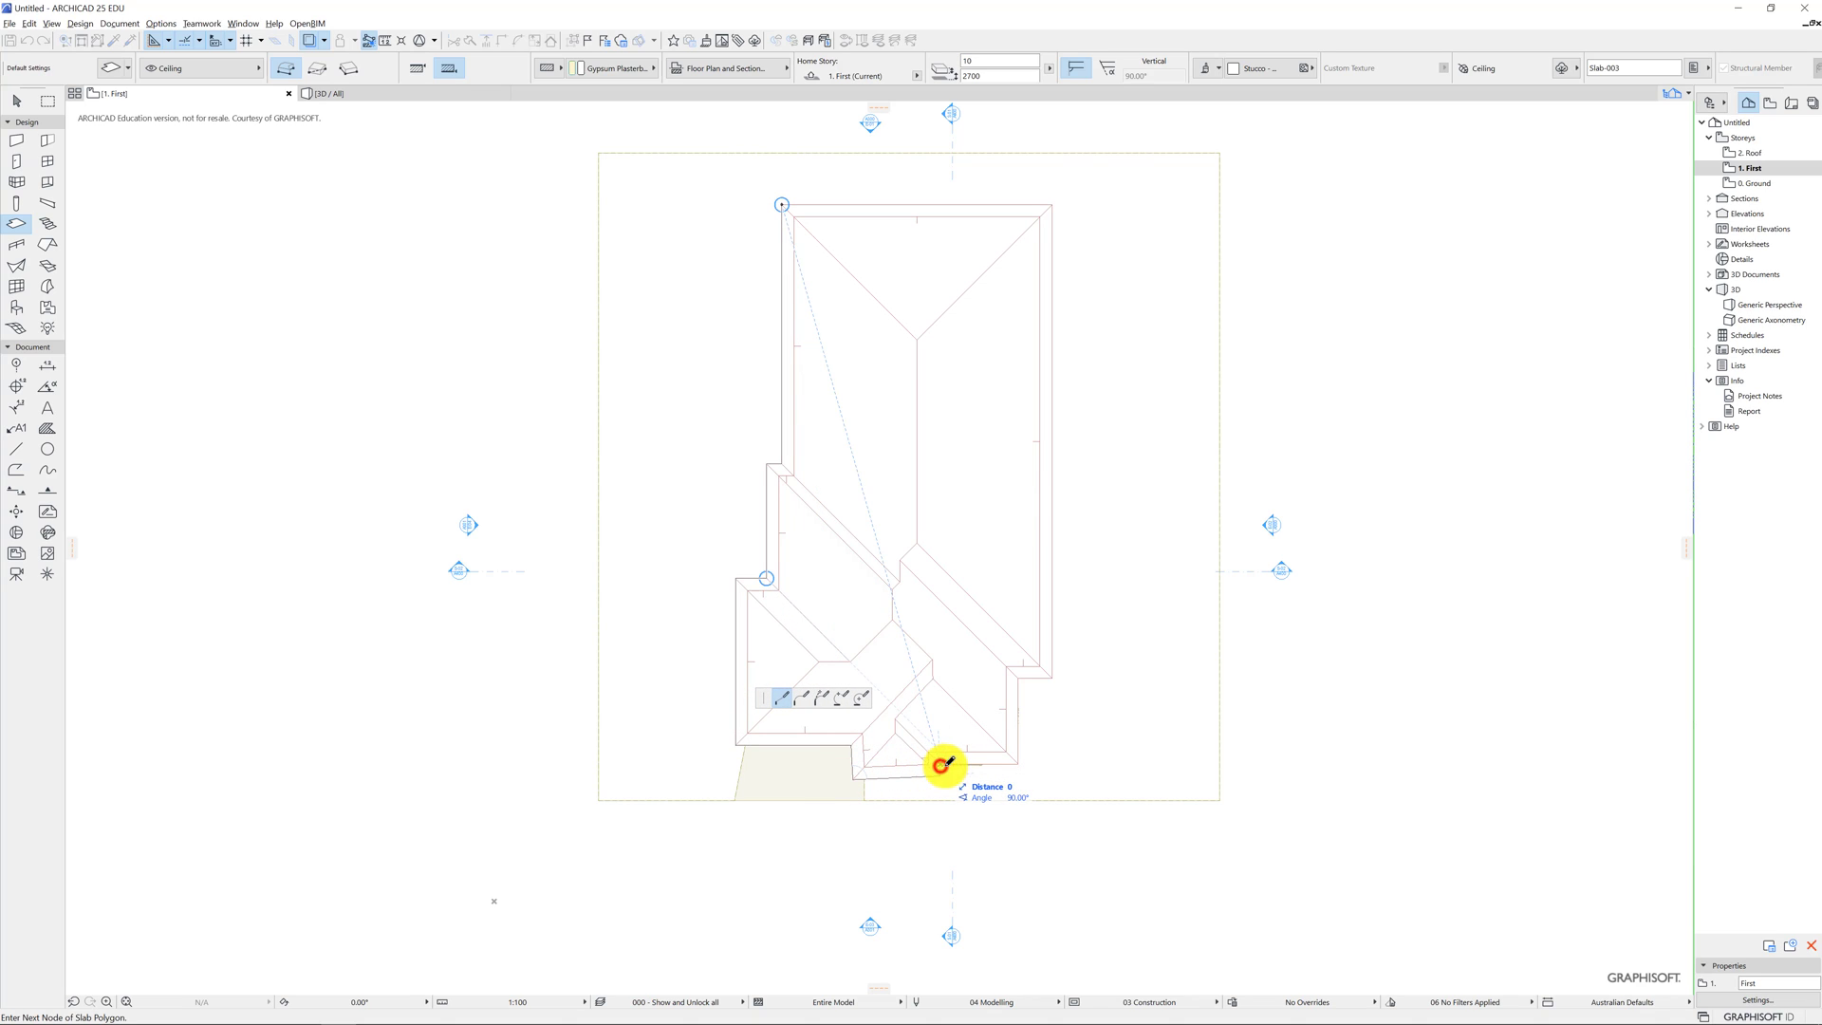
mouse_move(1023, 764)
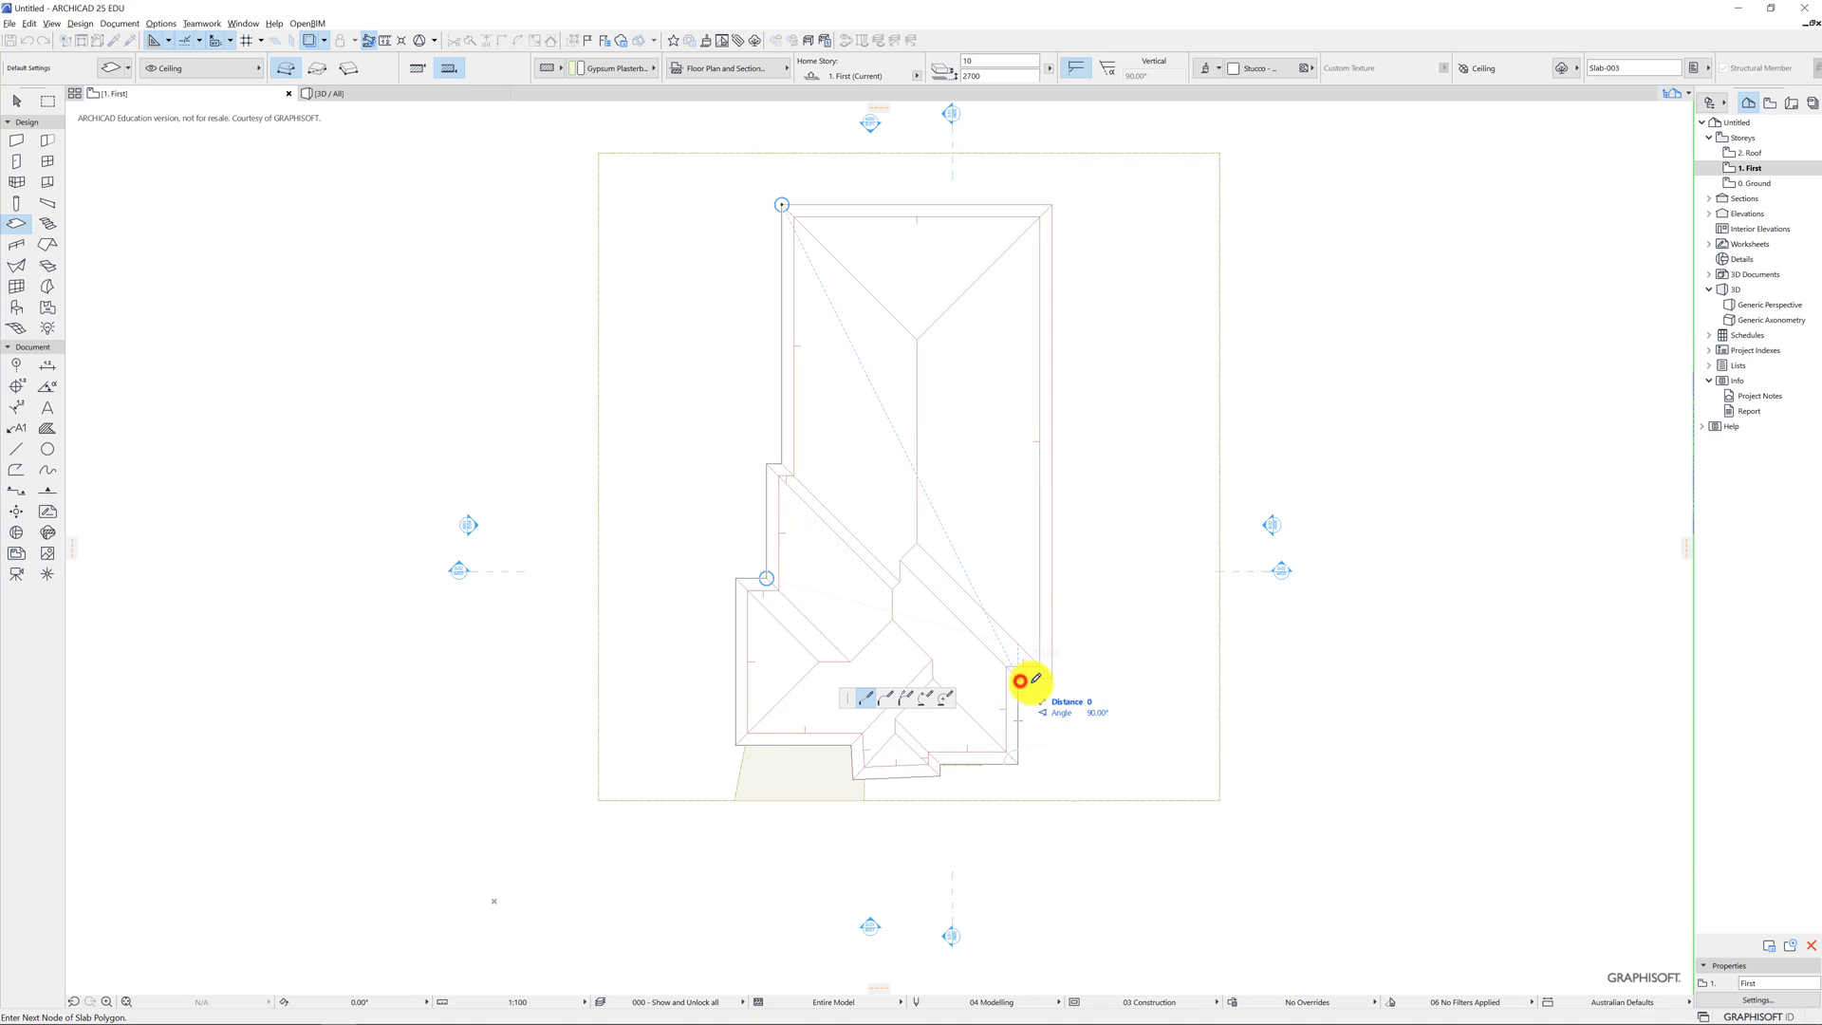
mouse_move(1027, 356)
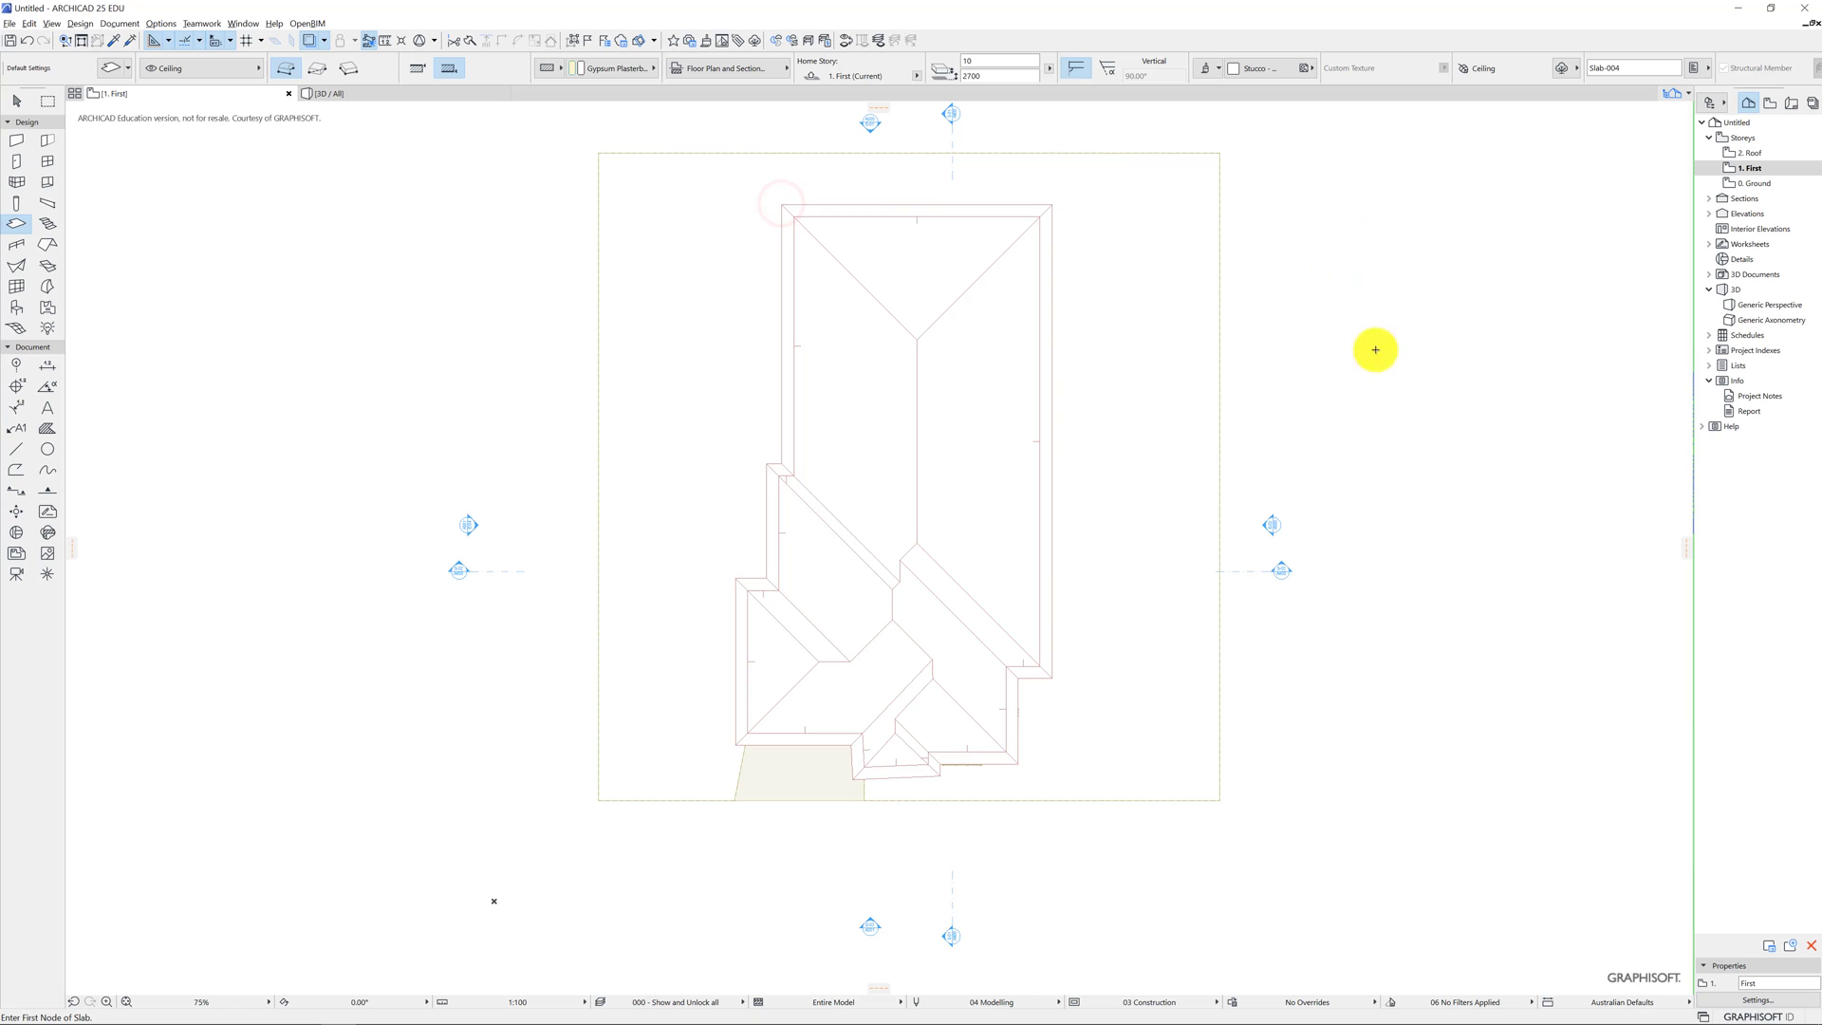
mouse_move(922, 59)
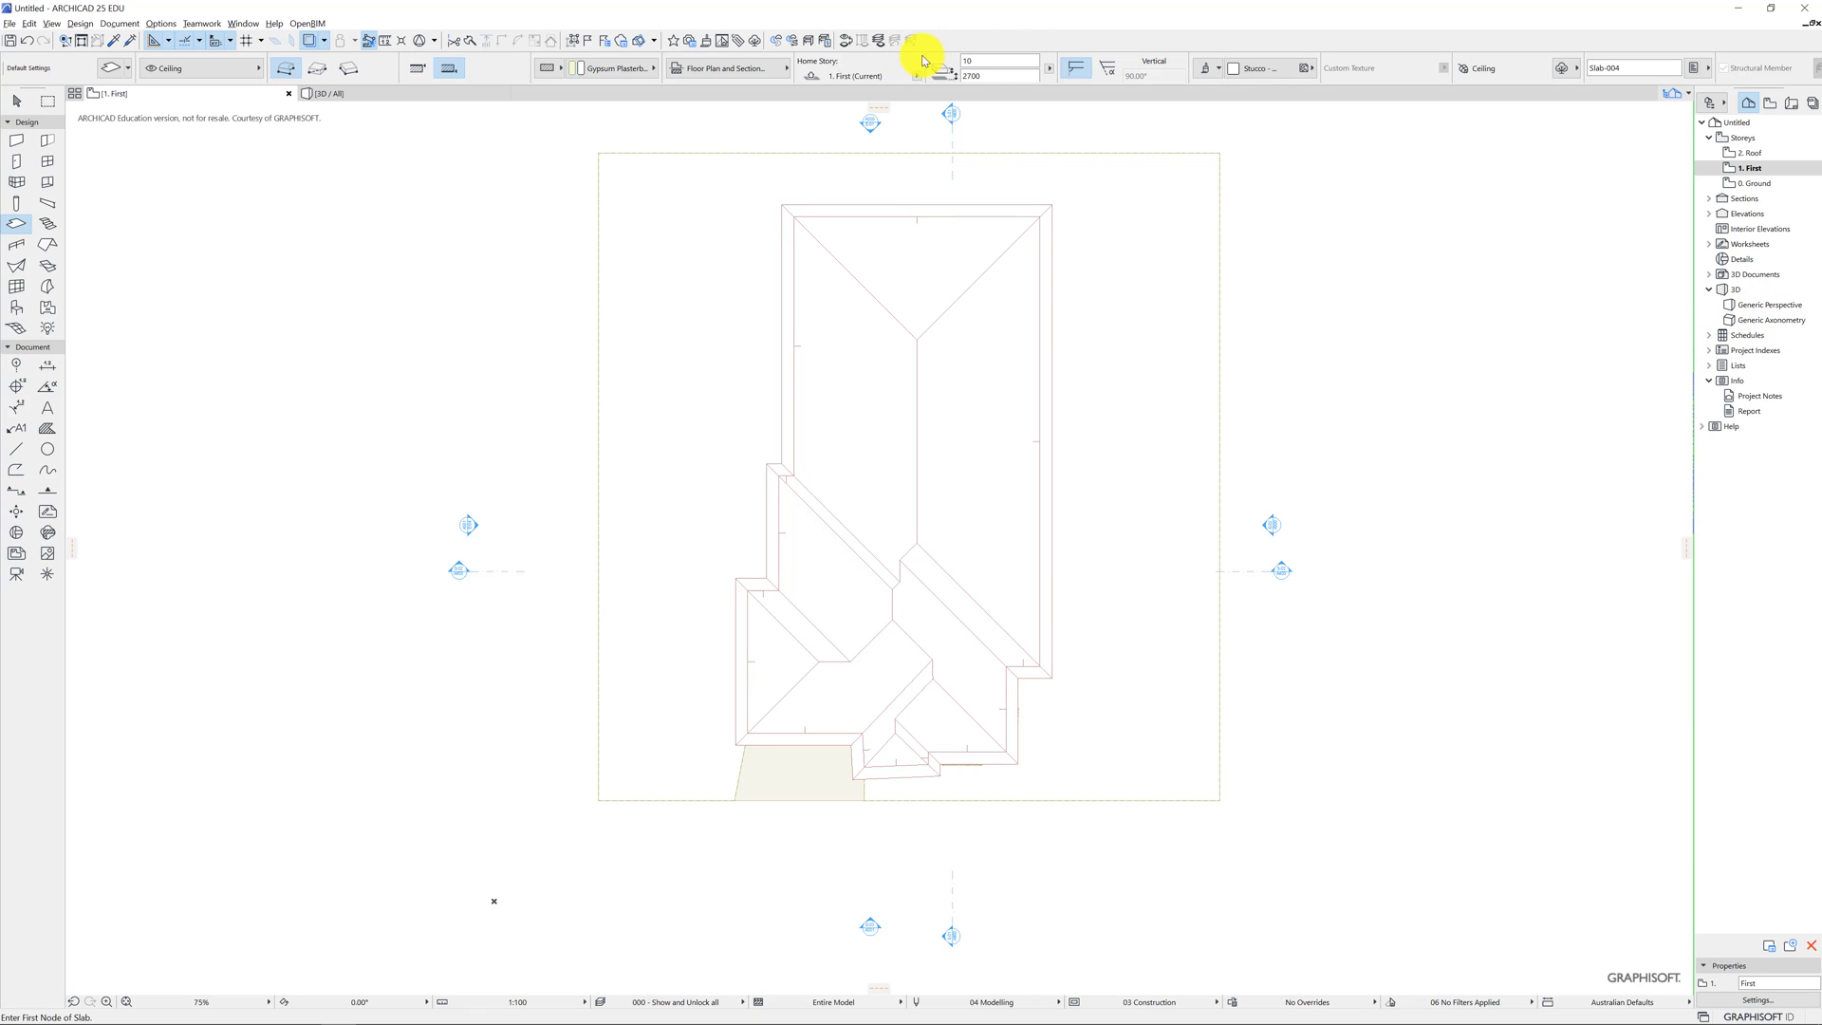
mouse_move(1763, 245)
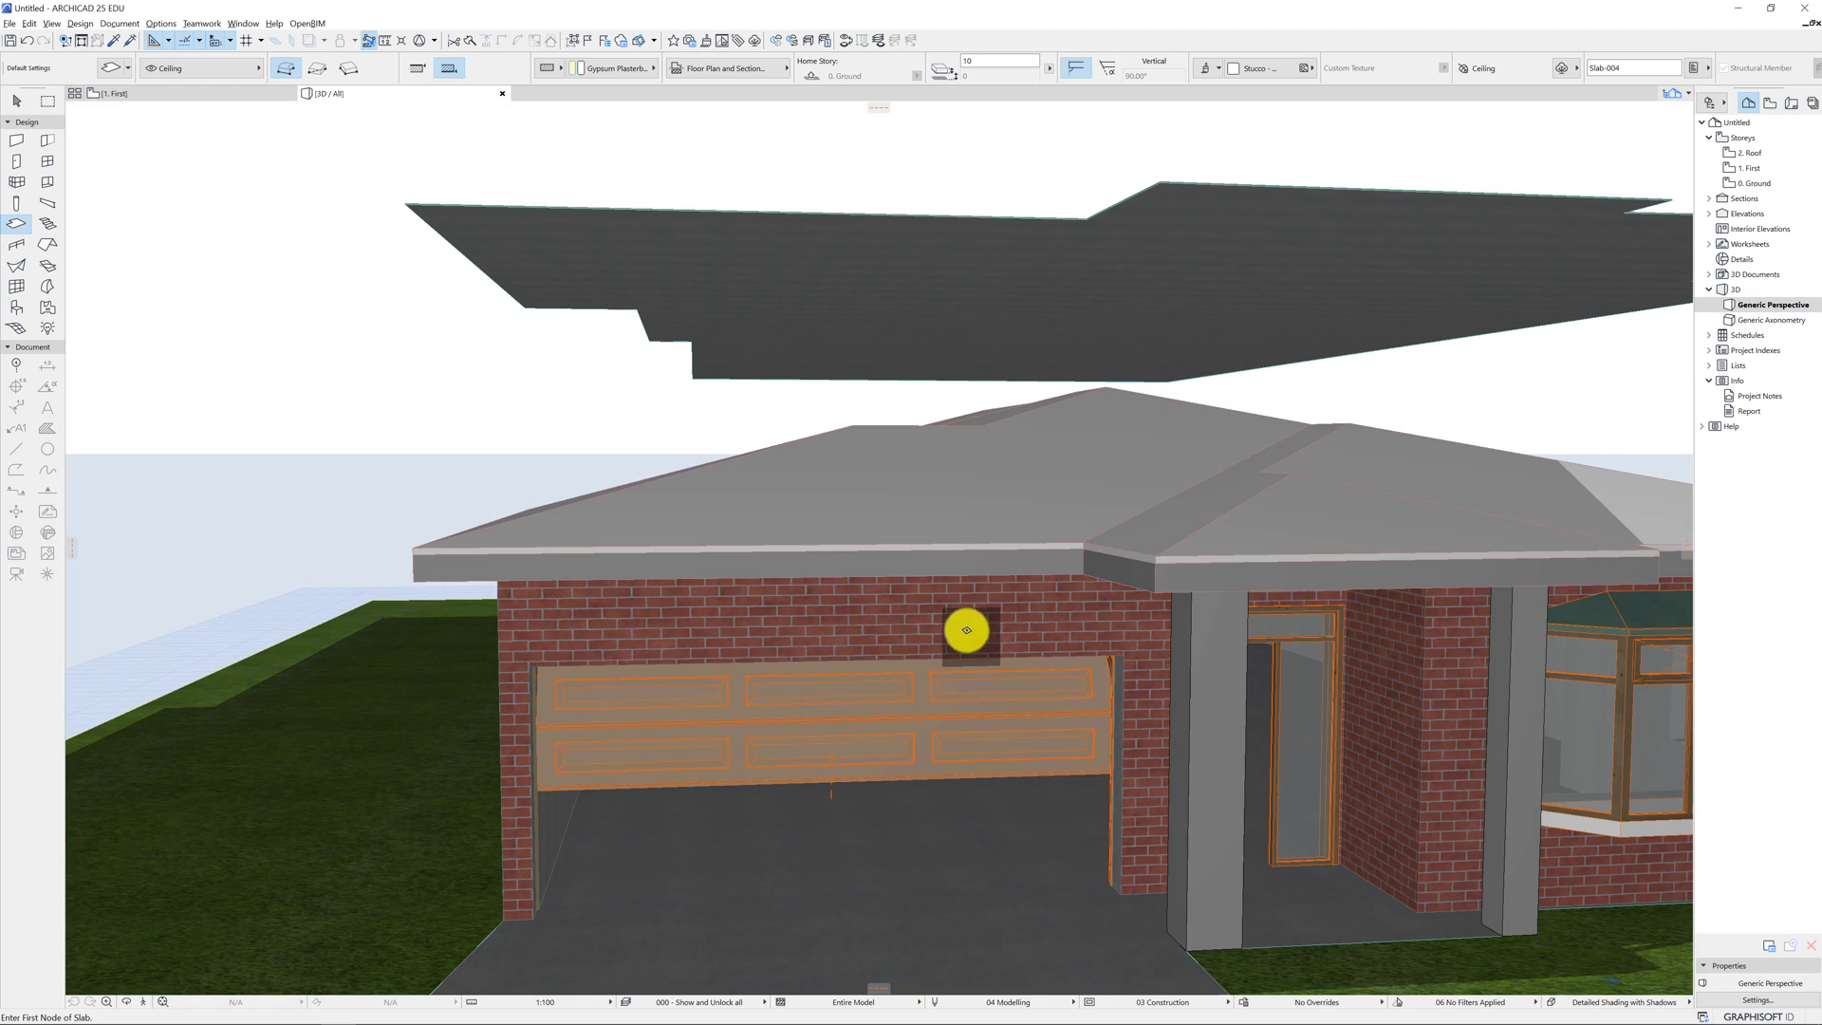
Select the ceiling slab in 3D and change its Home Story from 1. First to 0. Ground.
click(17, 101)
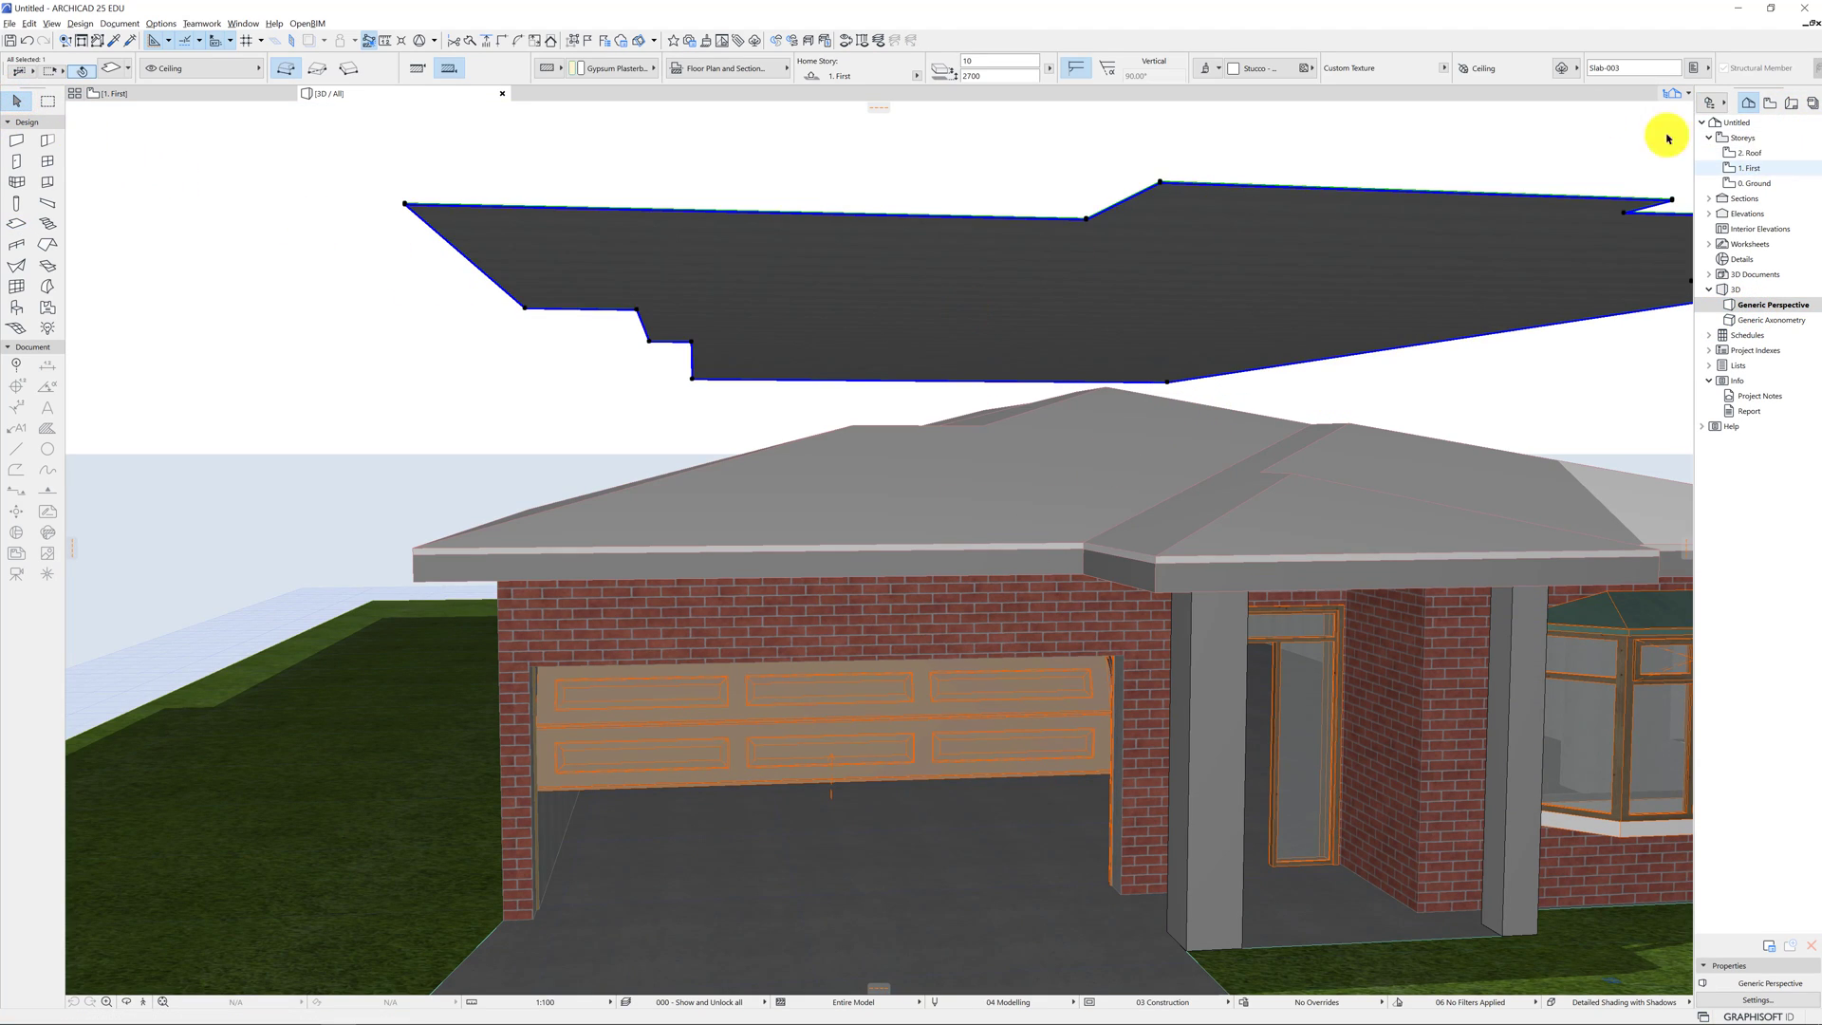
mouse_move(913, 127)
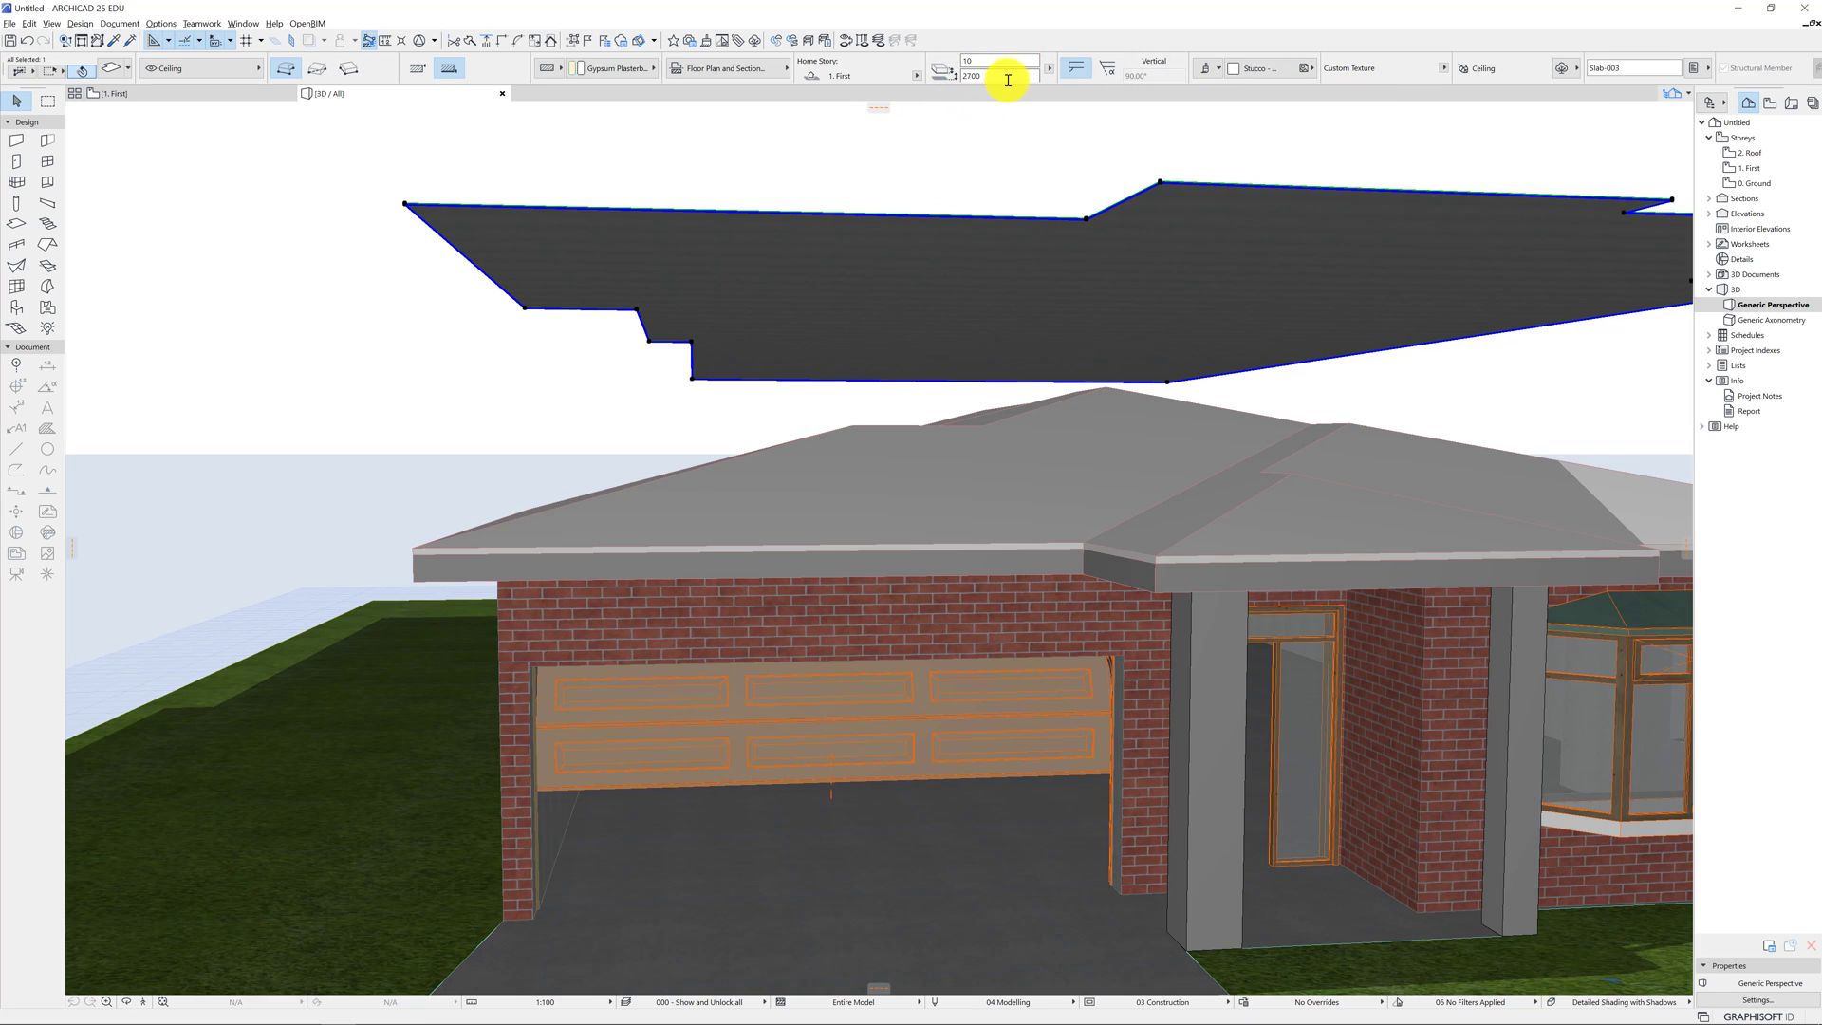
mouse_move(1002, 76)
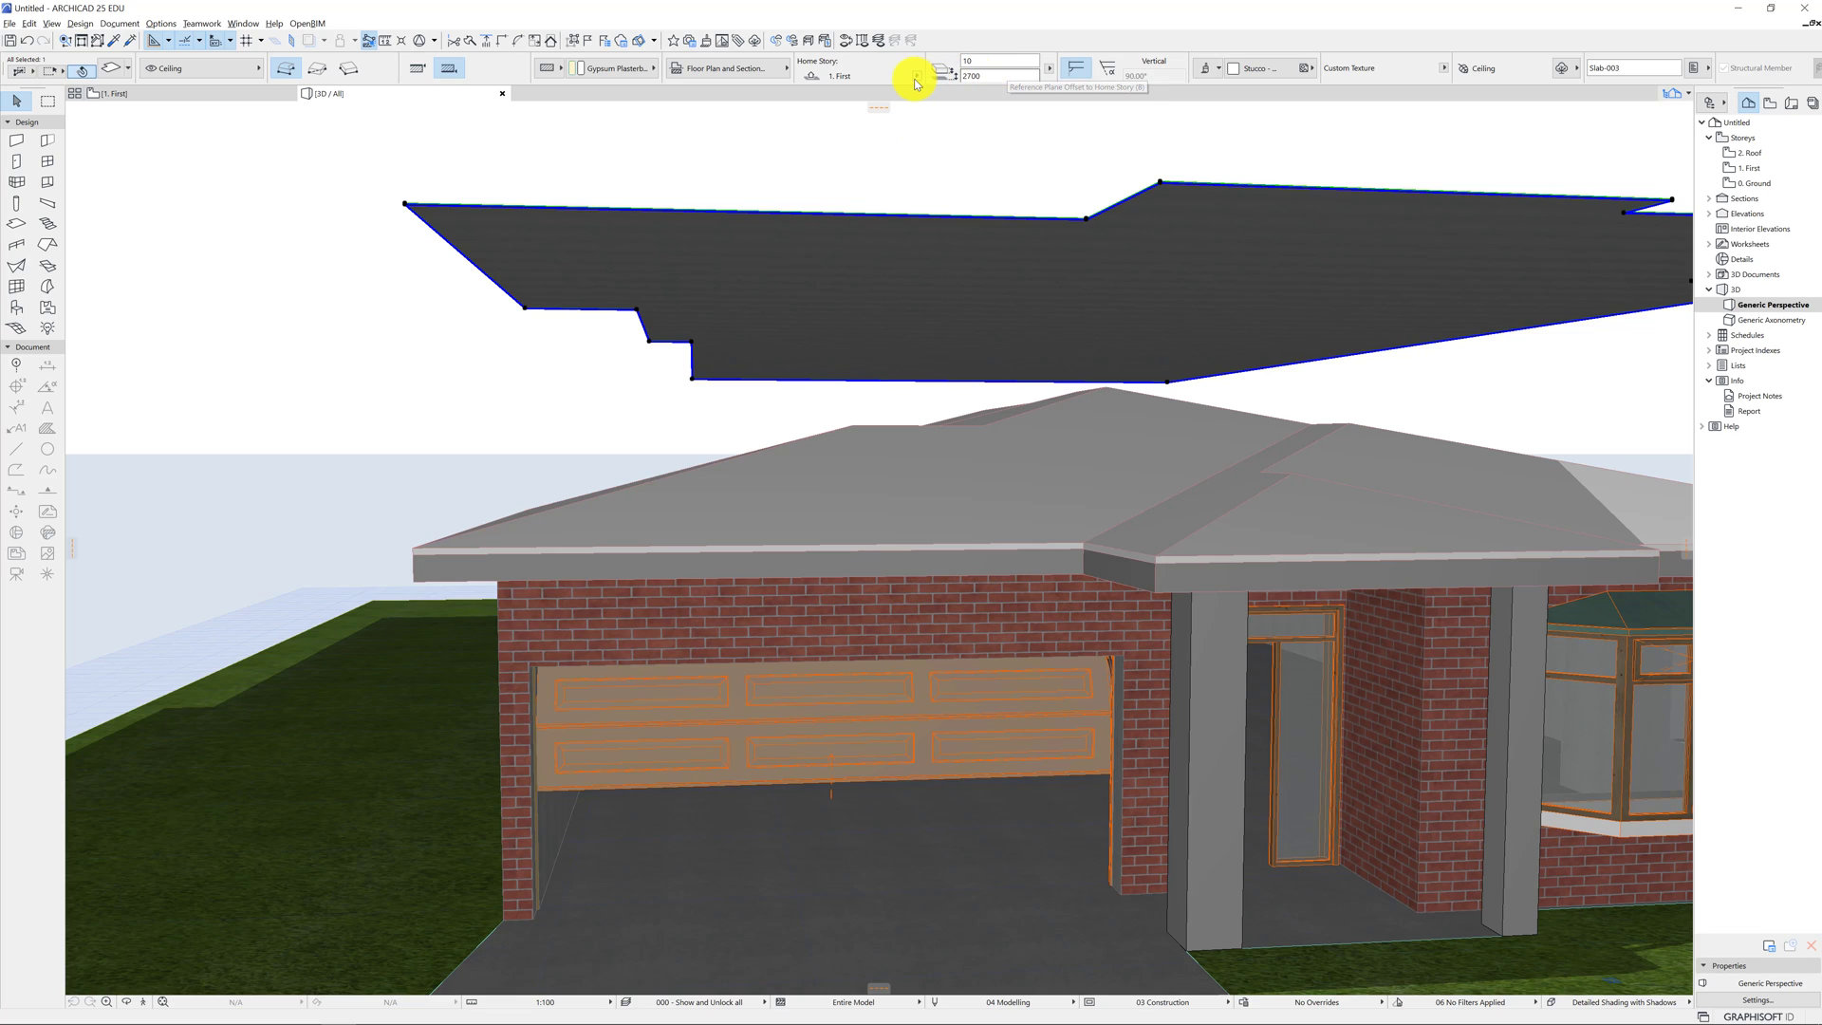
mouse_move(844, 78)
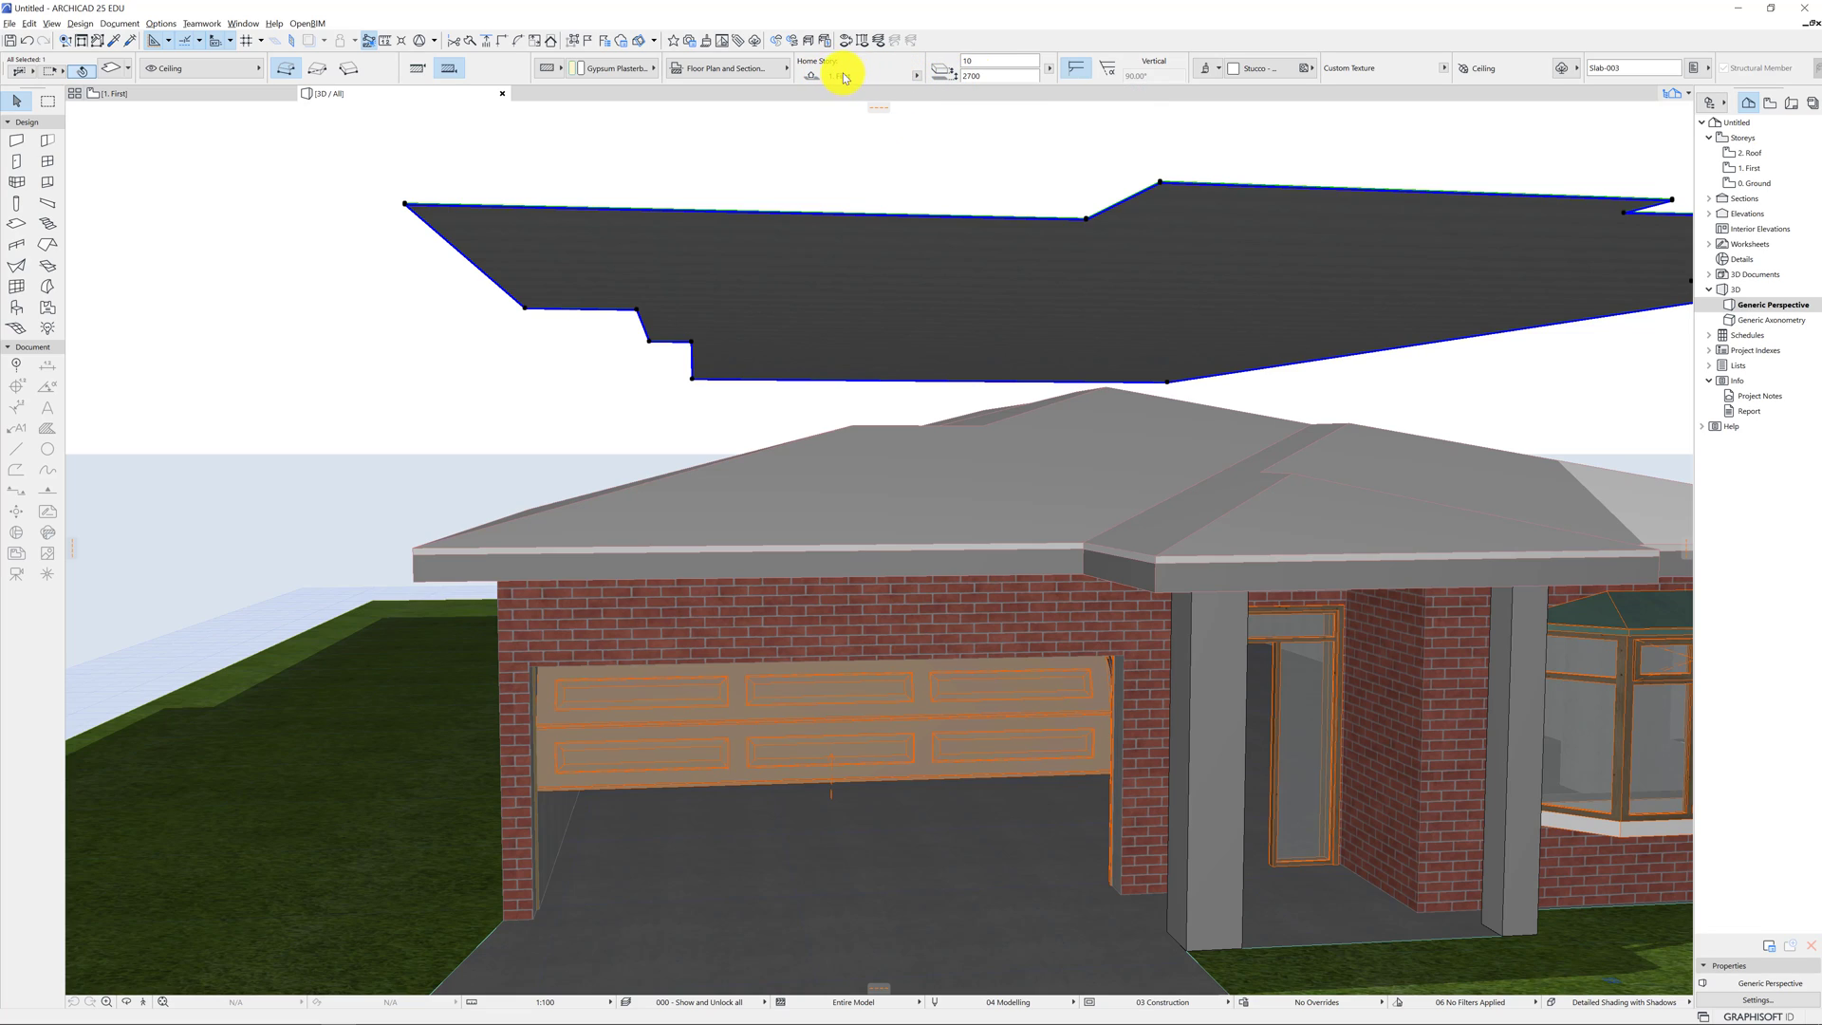
click(918, 74)
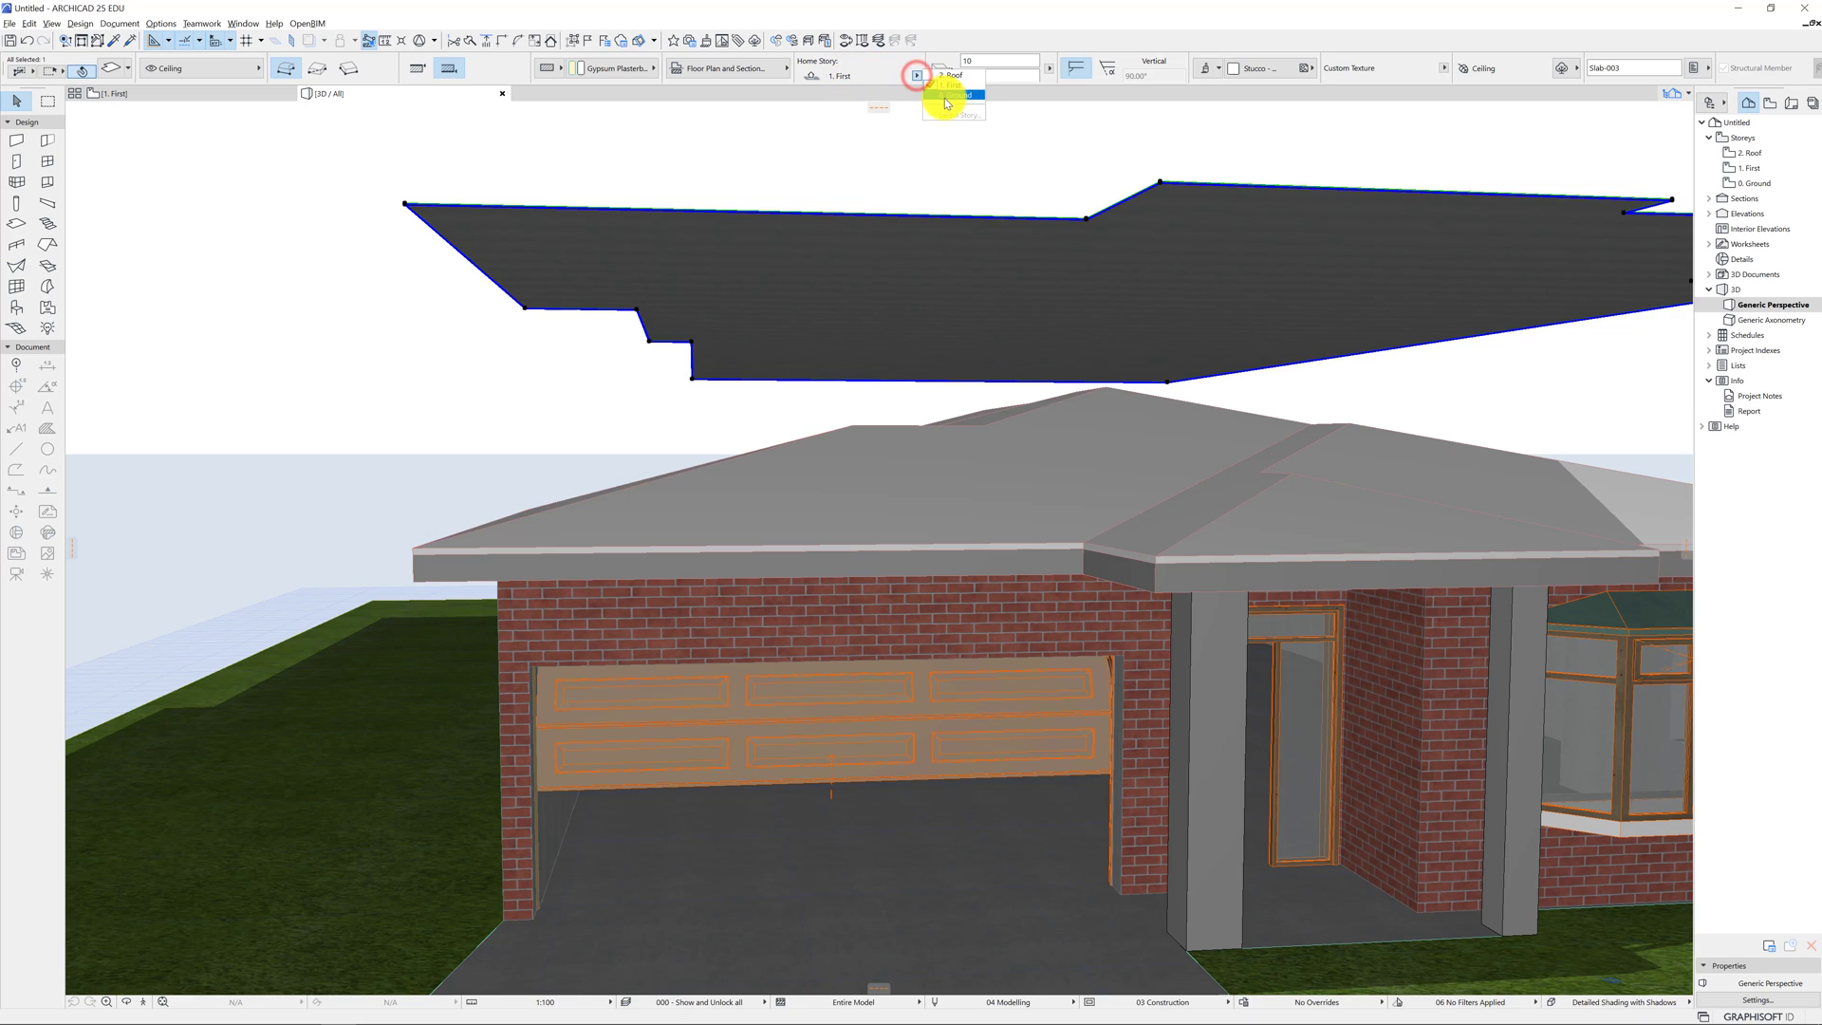
click(951, 93)
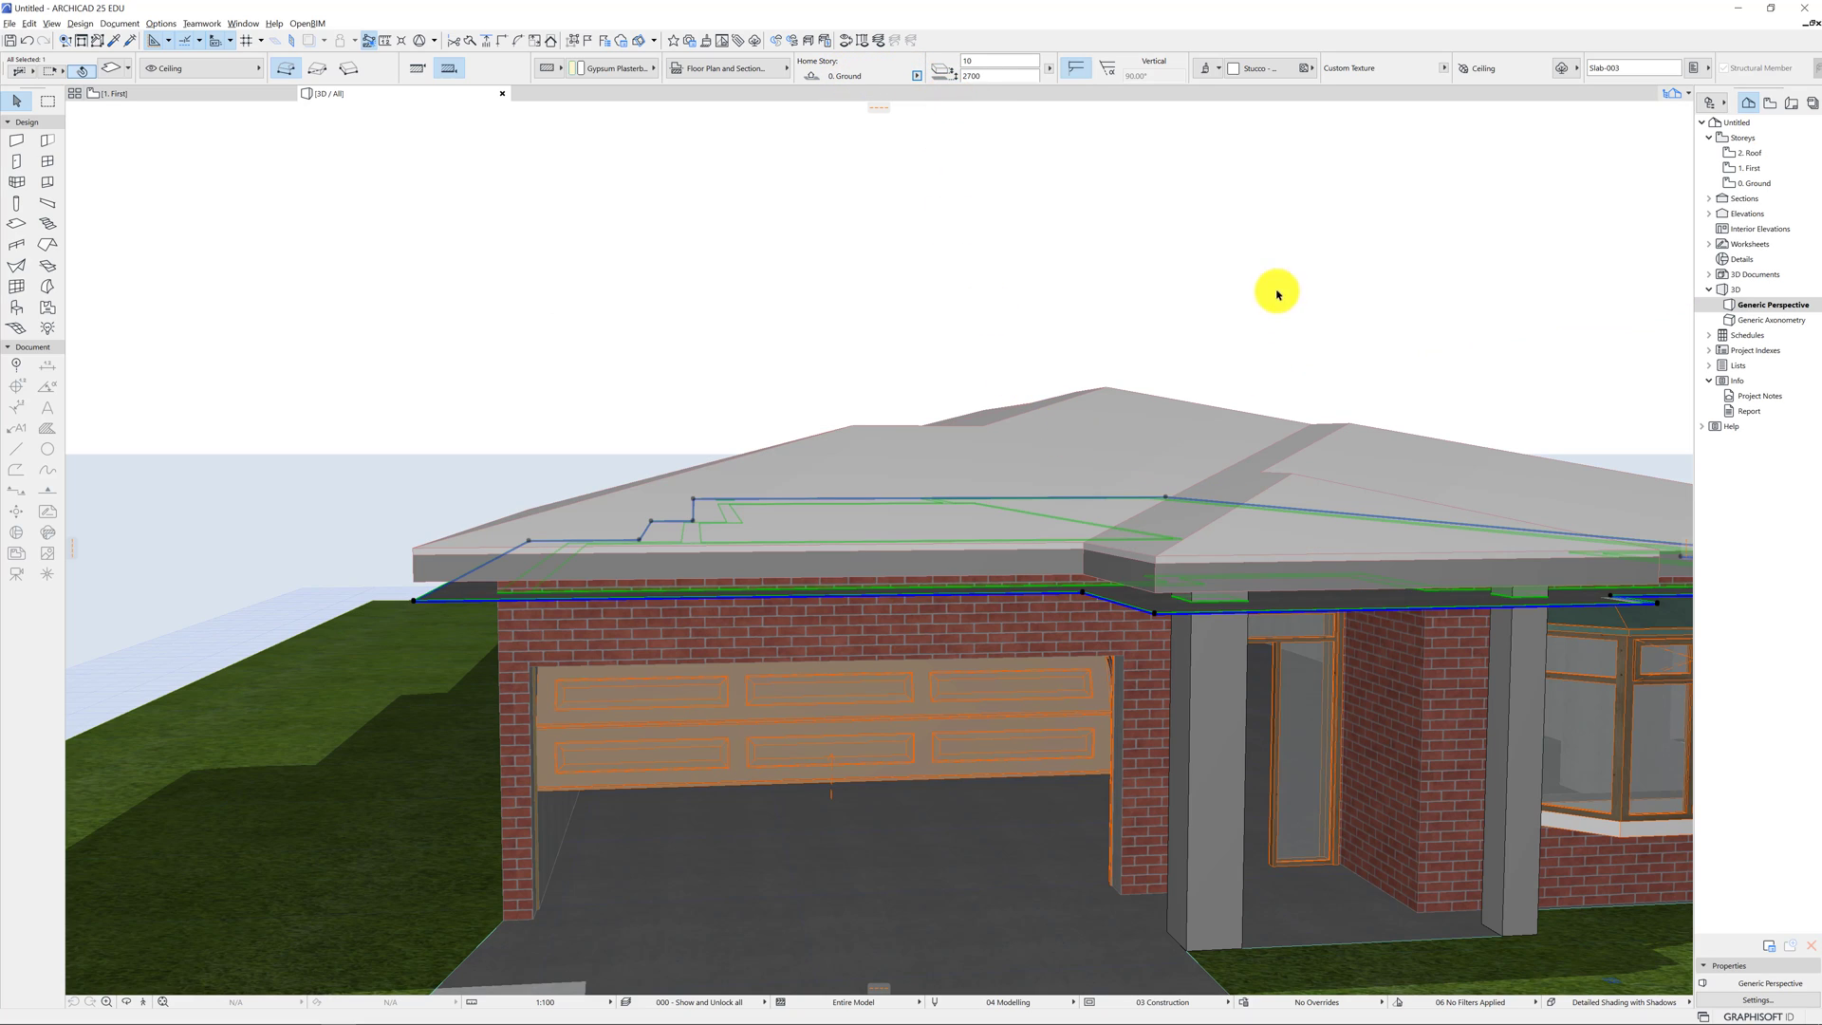
mouse_move(1492, 390)
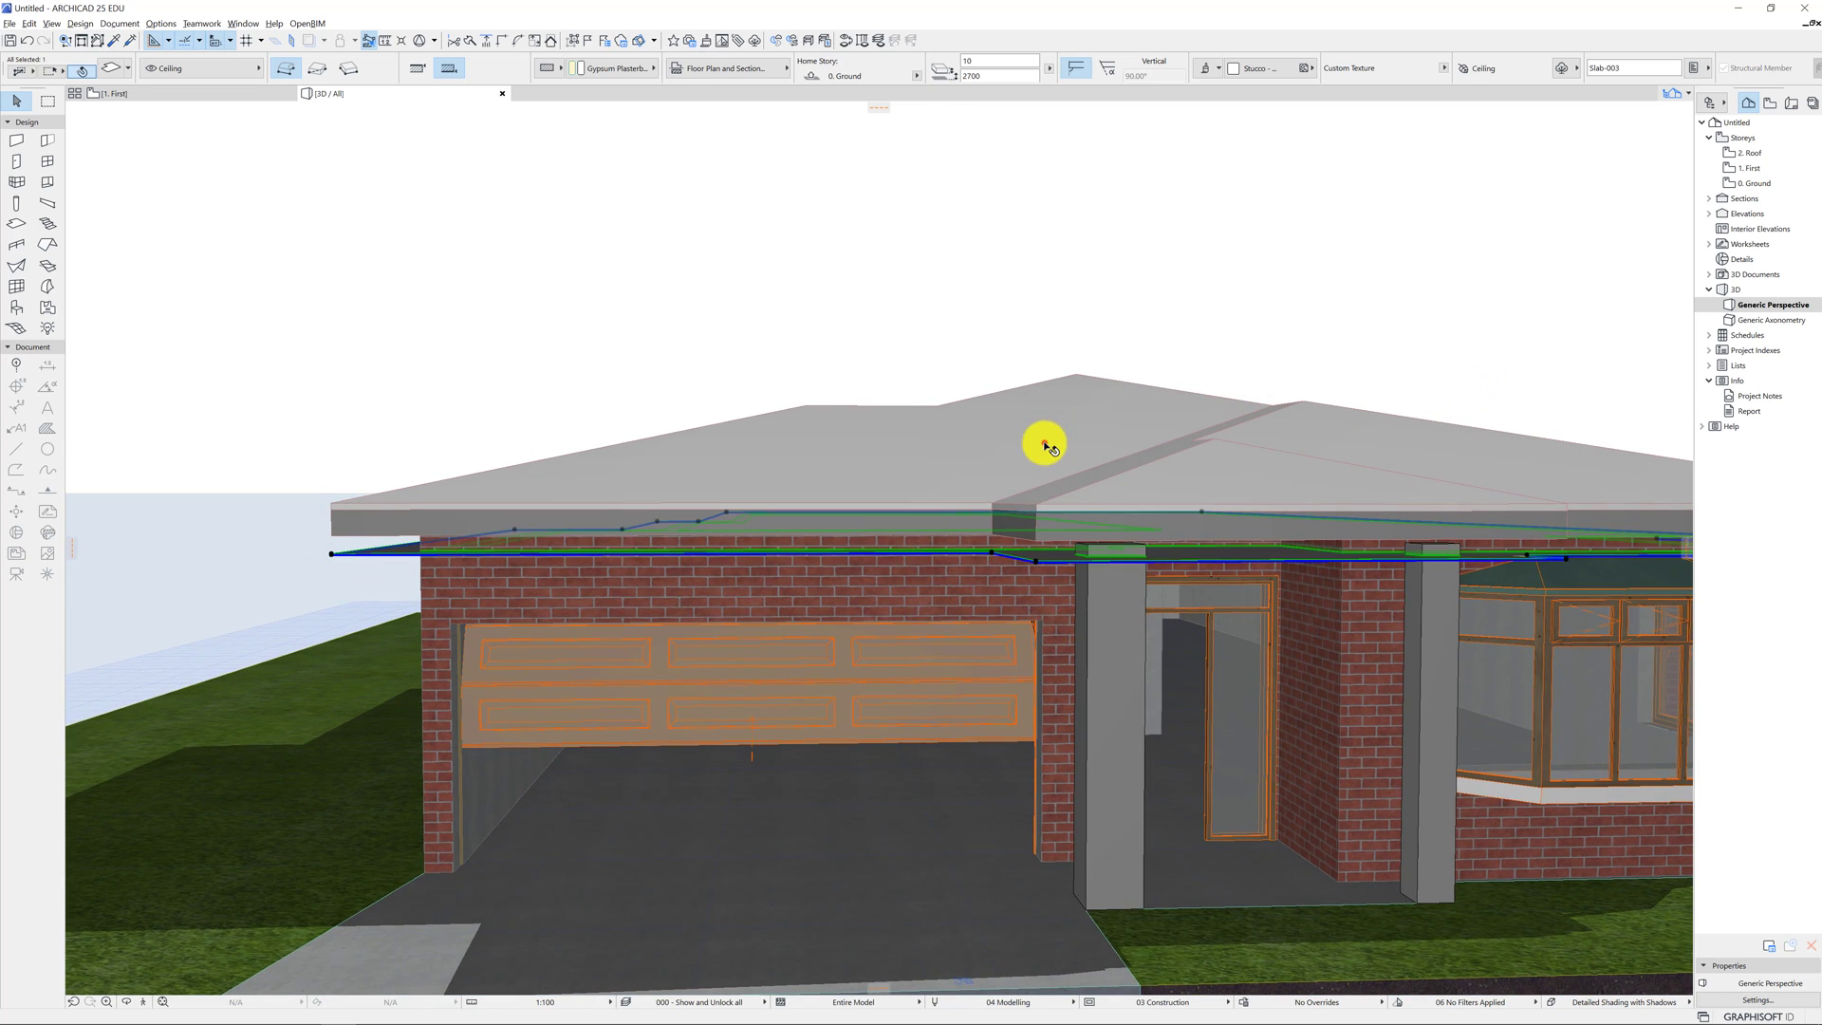
Select the hip roof in the 3D window for editing.
click(1044, 444)
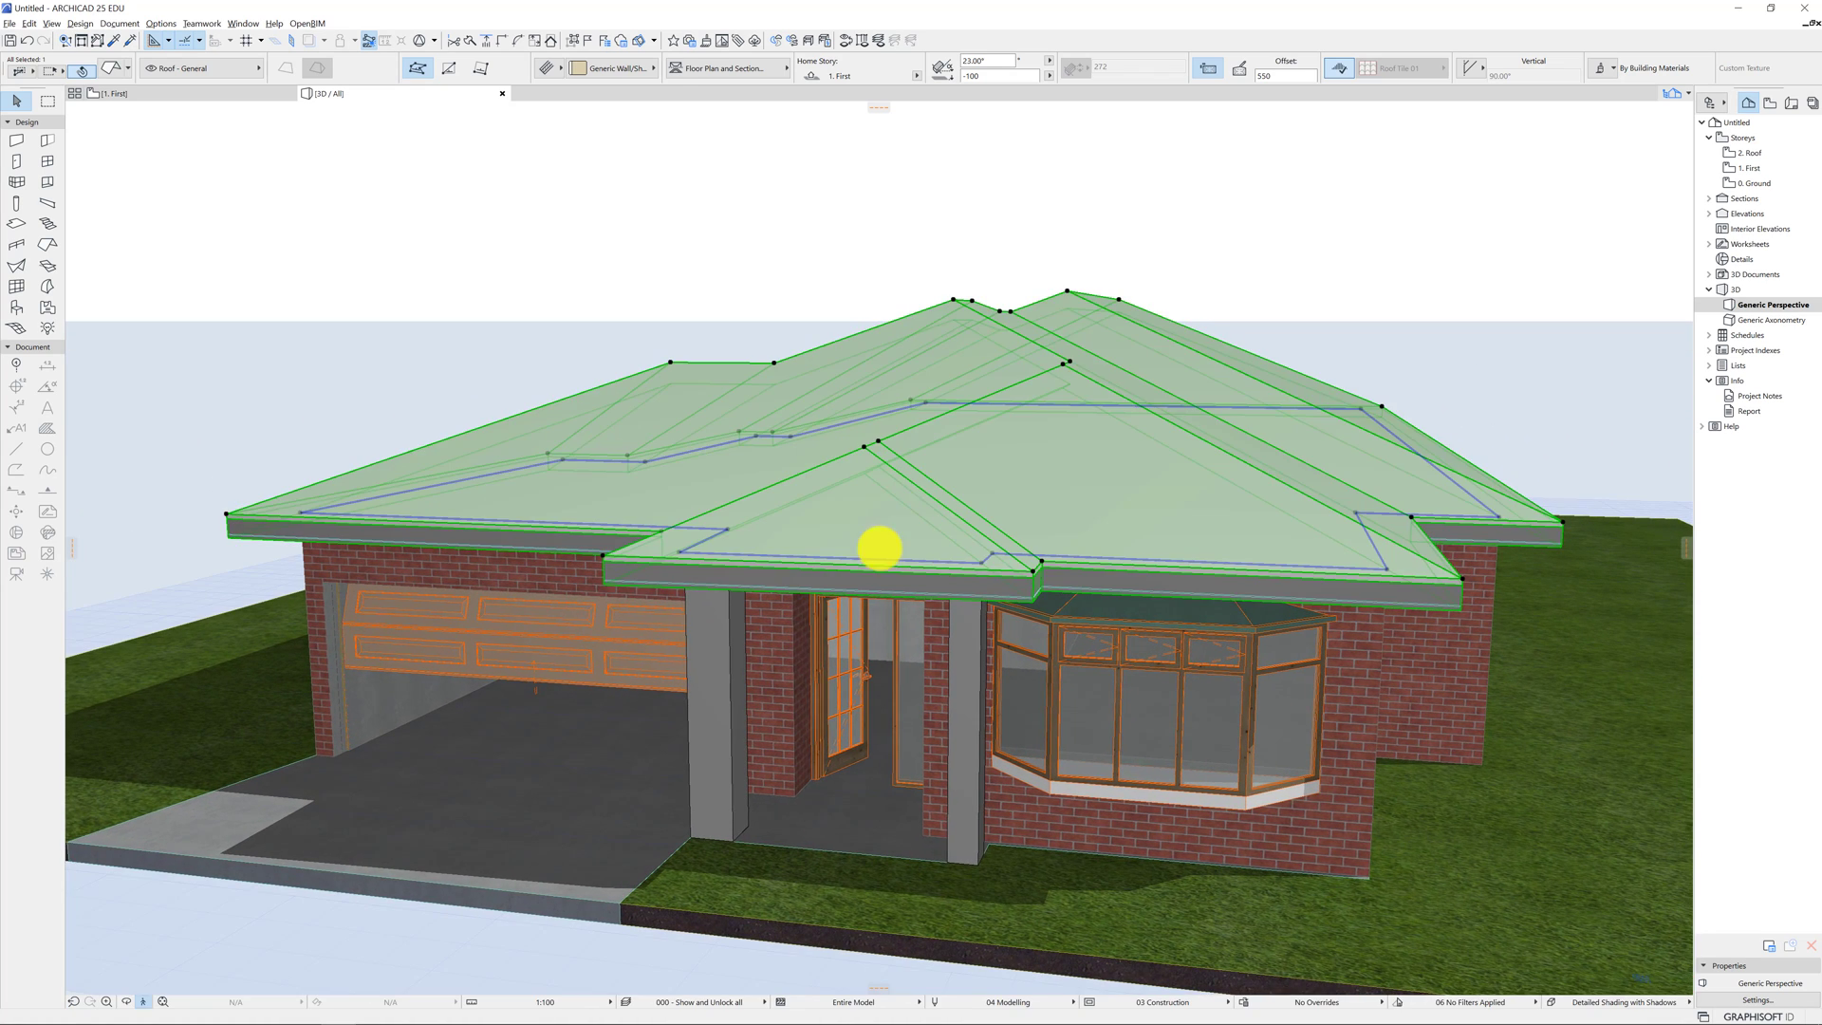
mouse_move(991, 361)
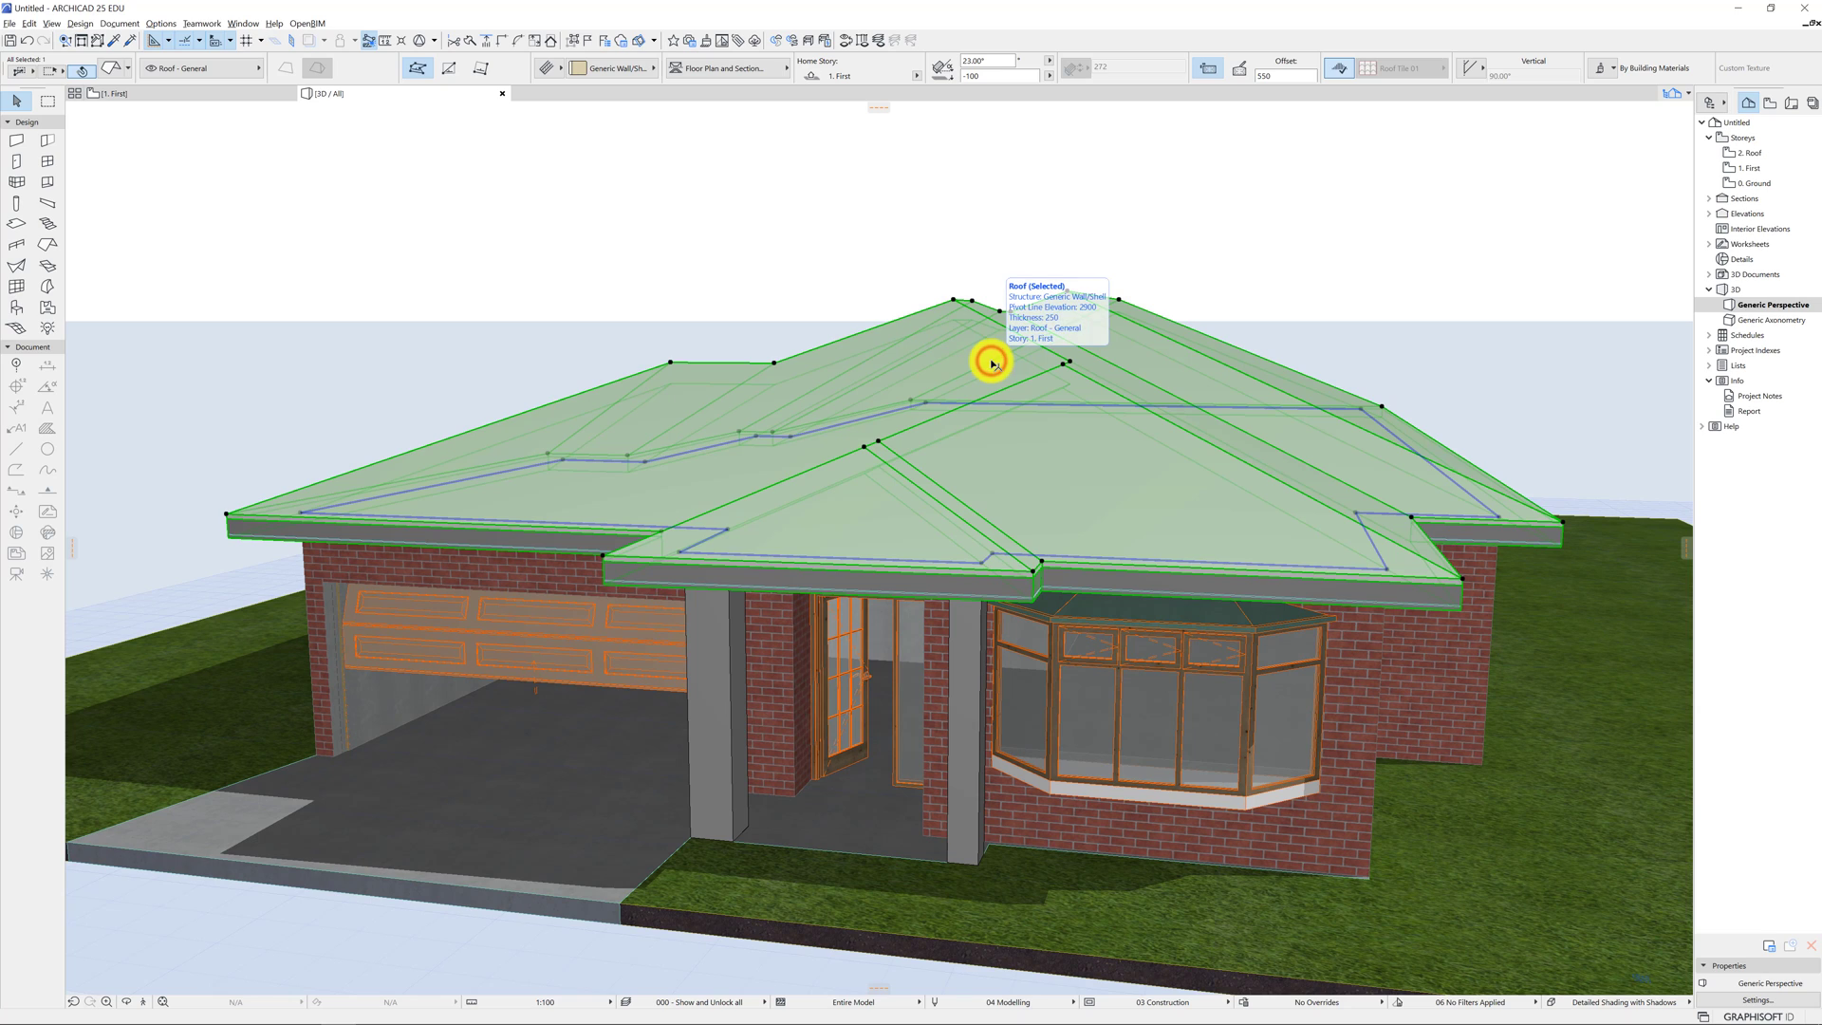
mouse_move(814, 251)
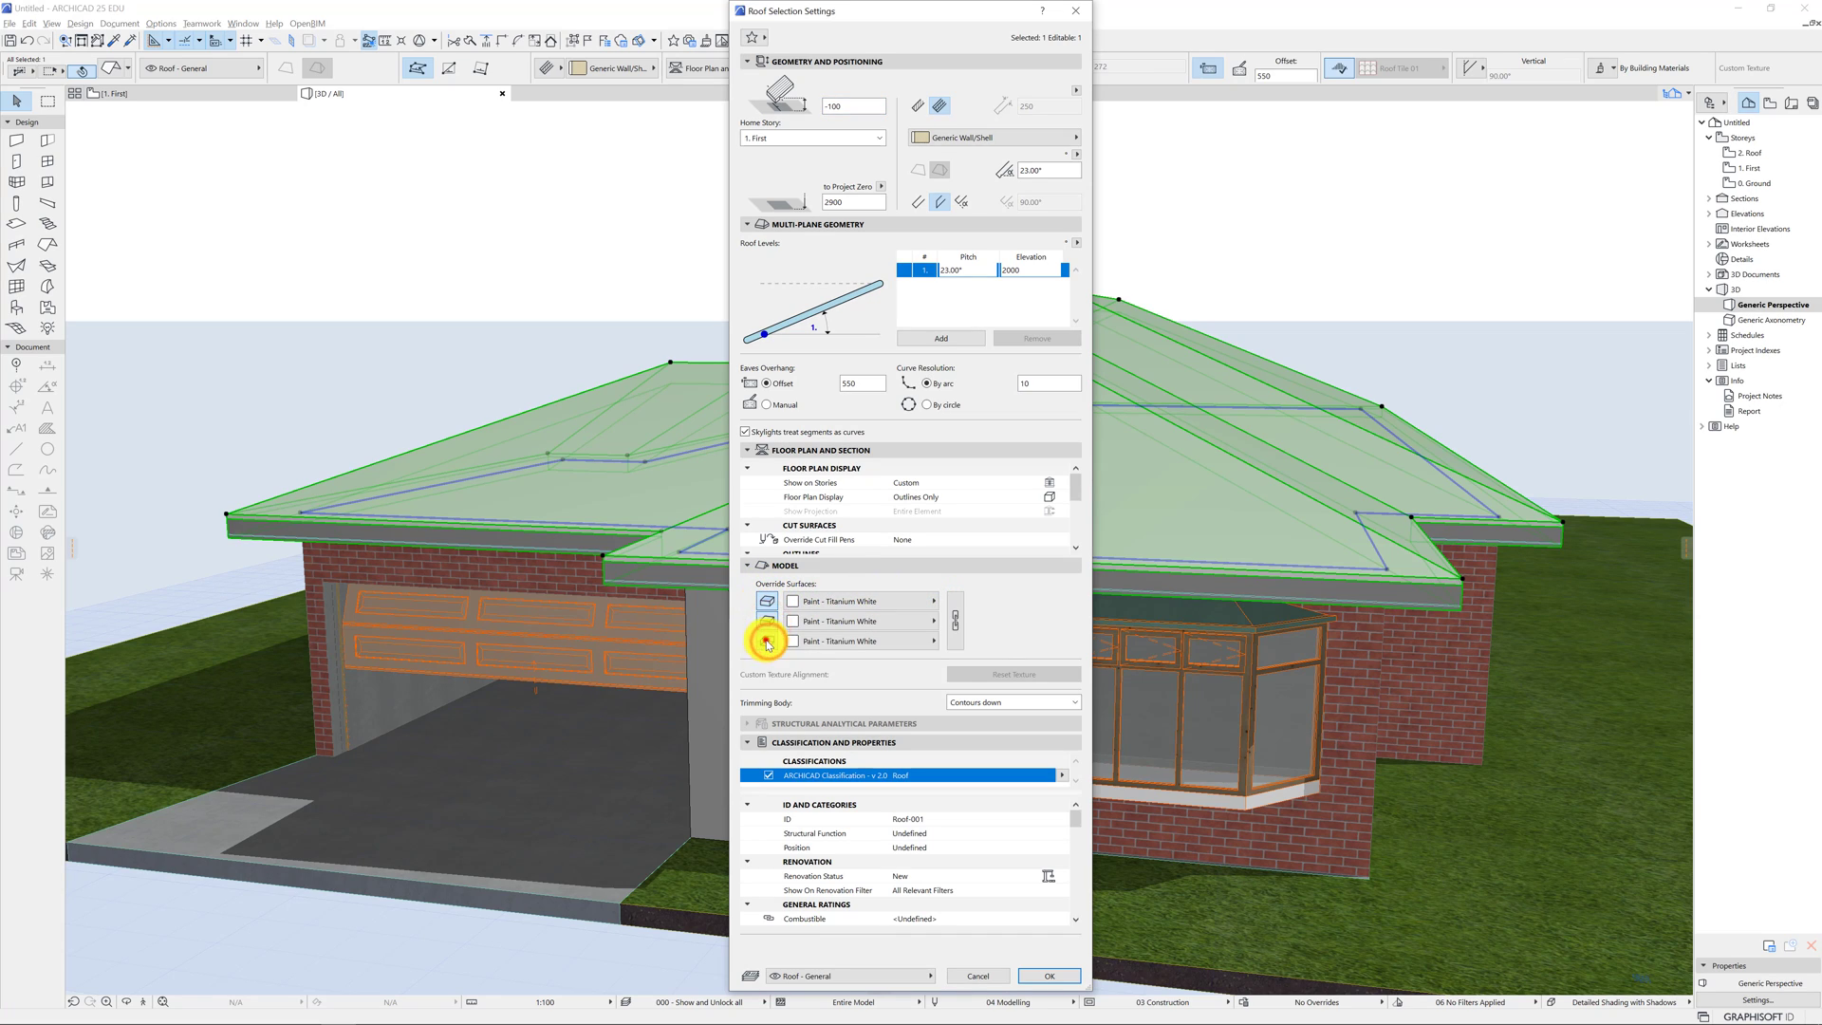
Override the roof's surfaces with the Roof Tiles - French Red material.
click(933, 602)
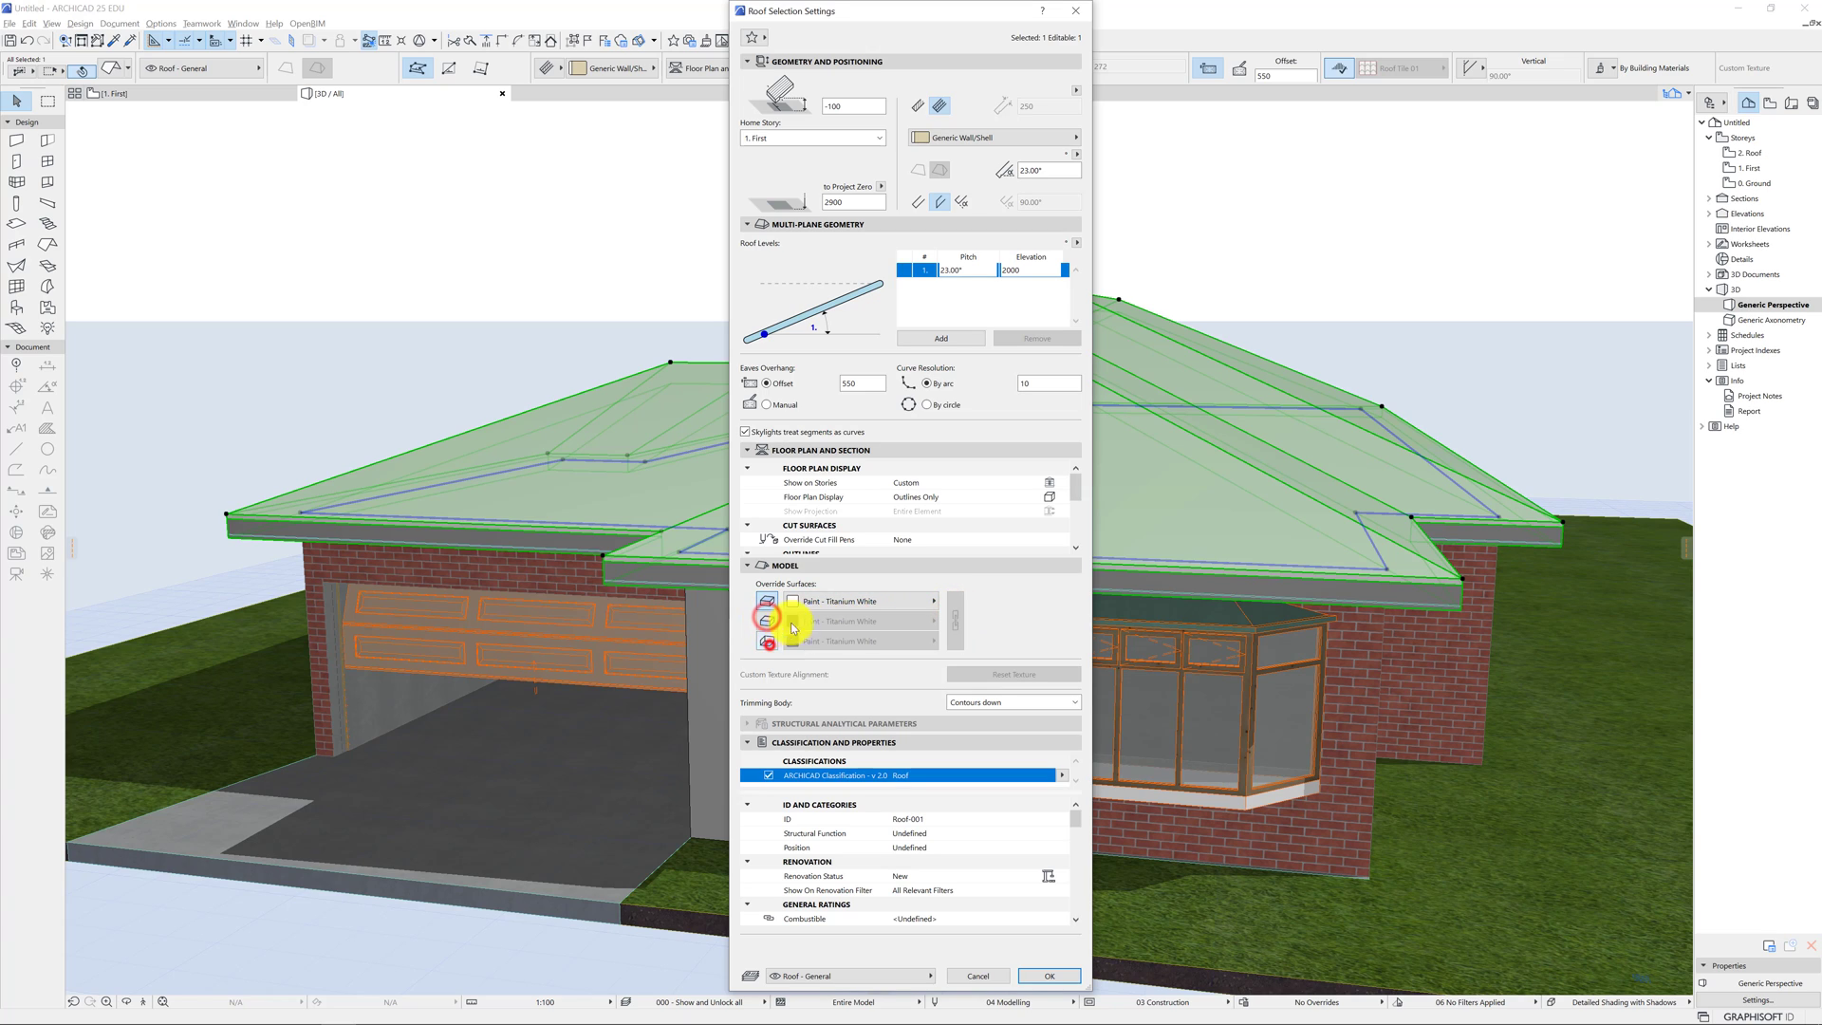
click(930, 602)
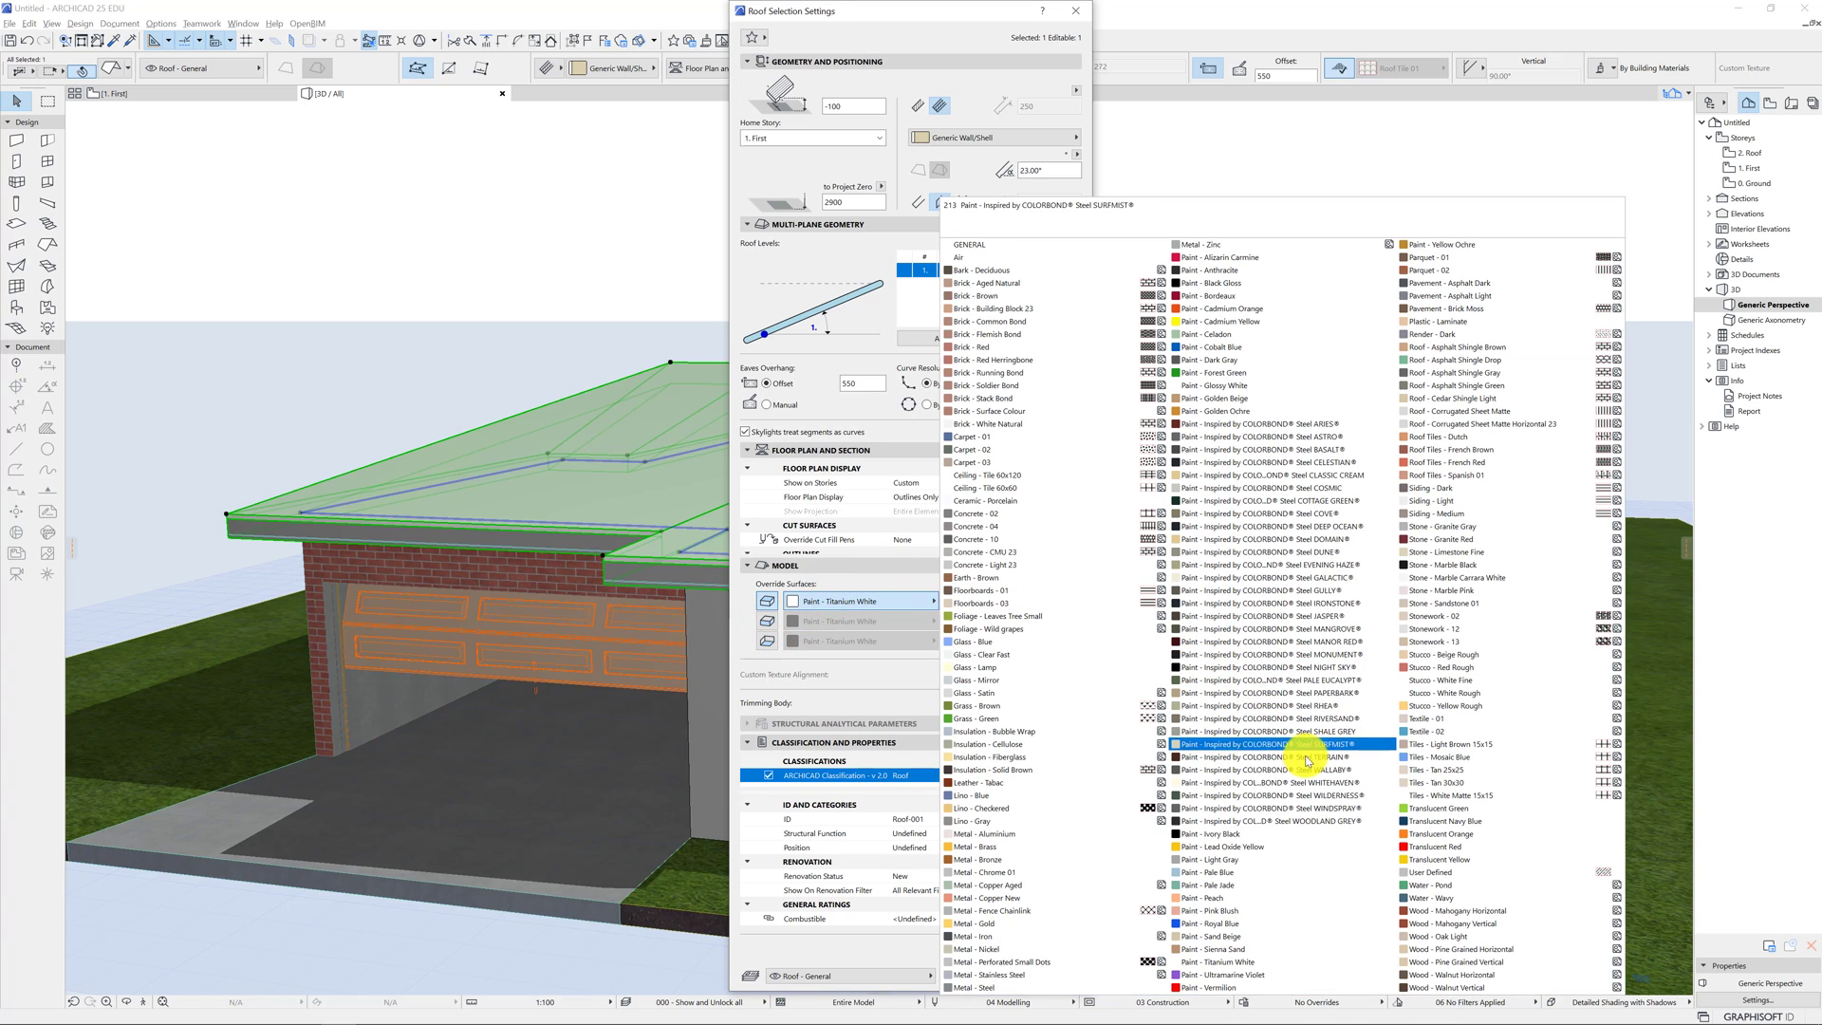
click(1499, 744)
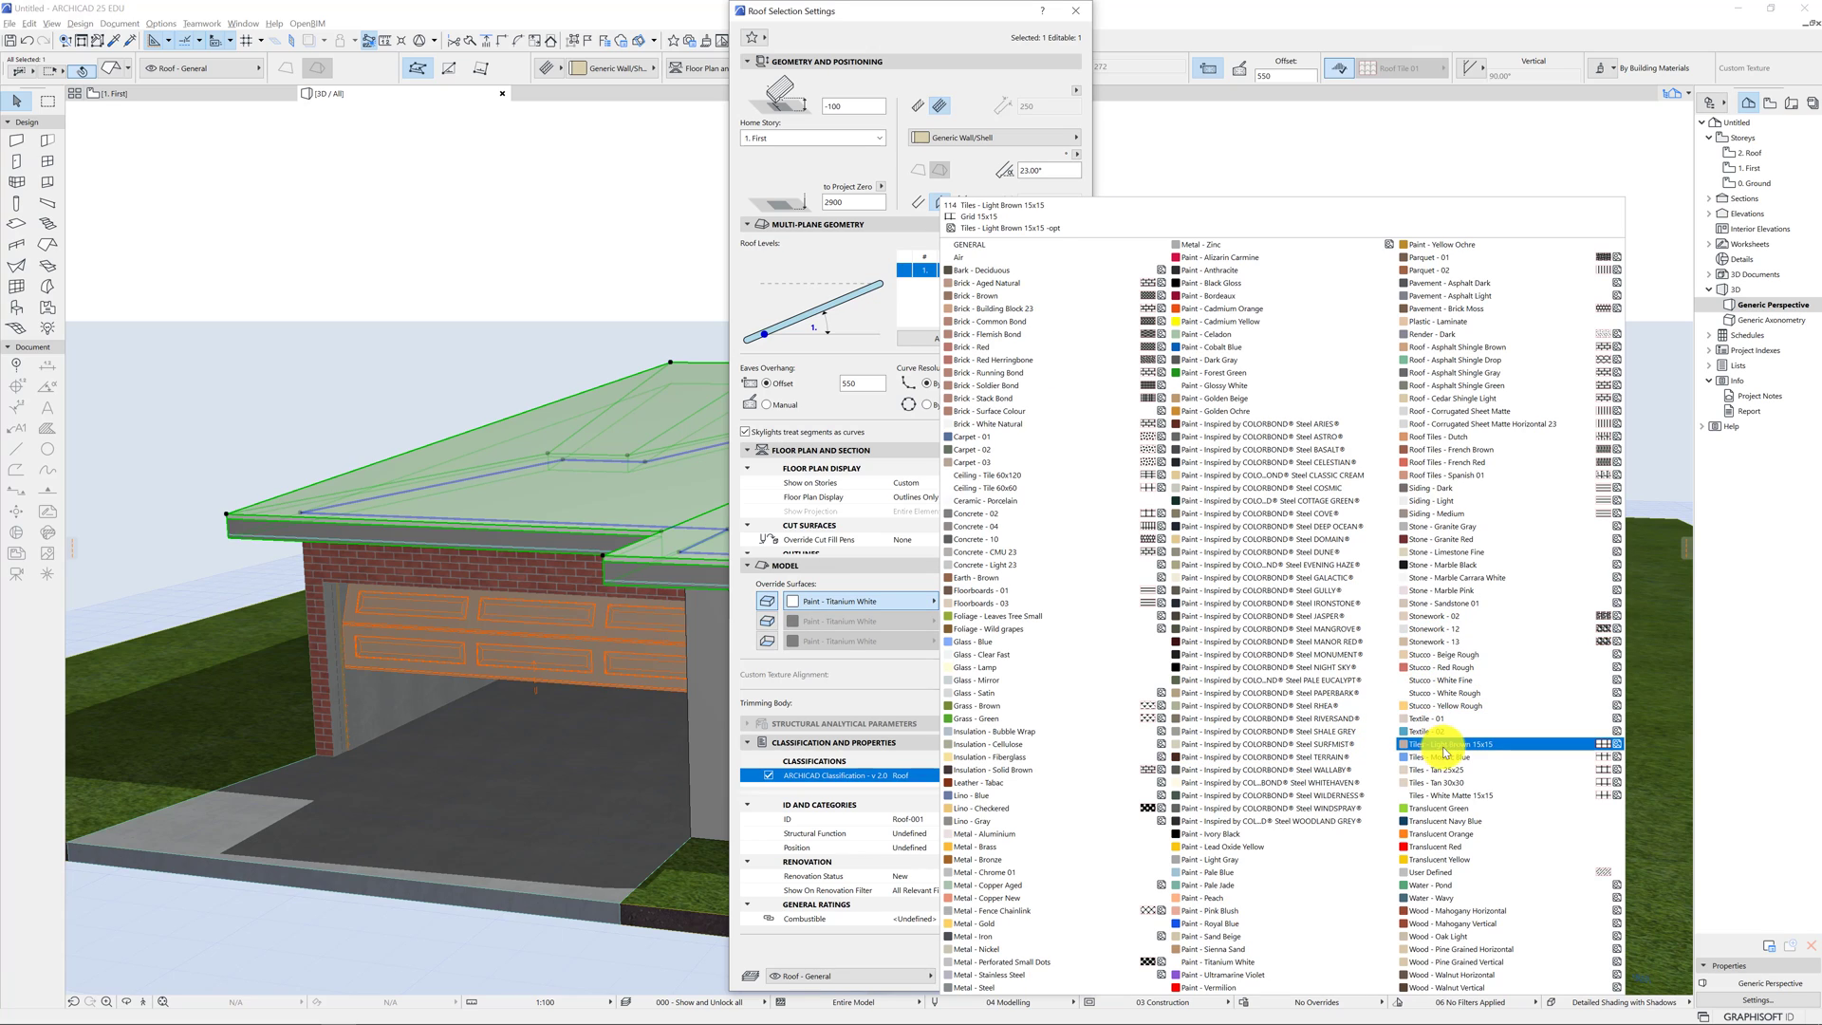
click(1266, 693)
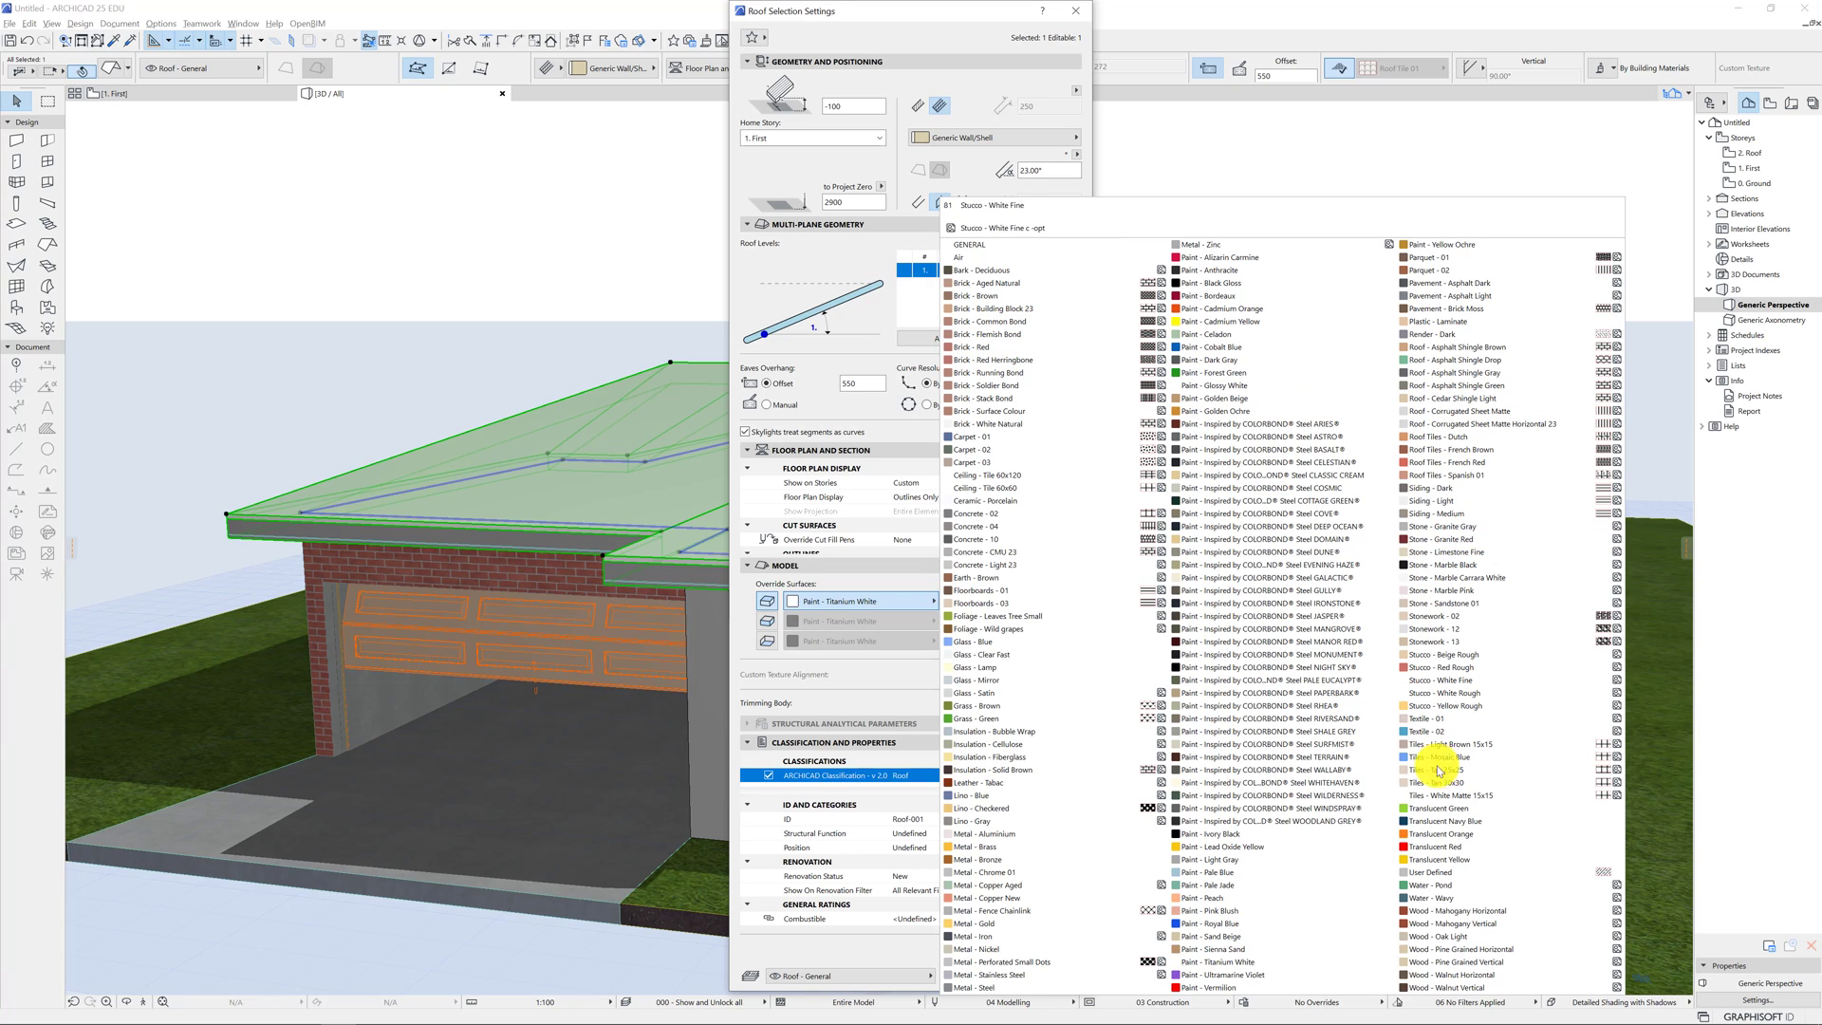
click(1463, 909)
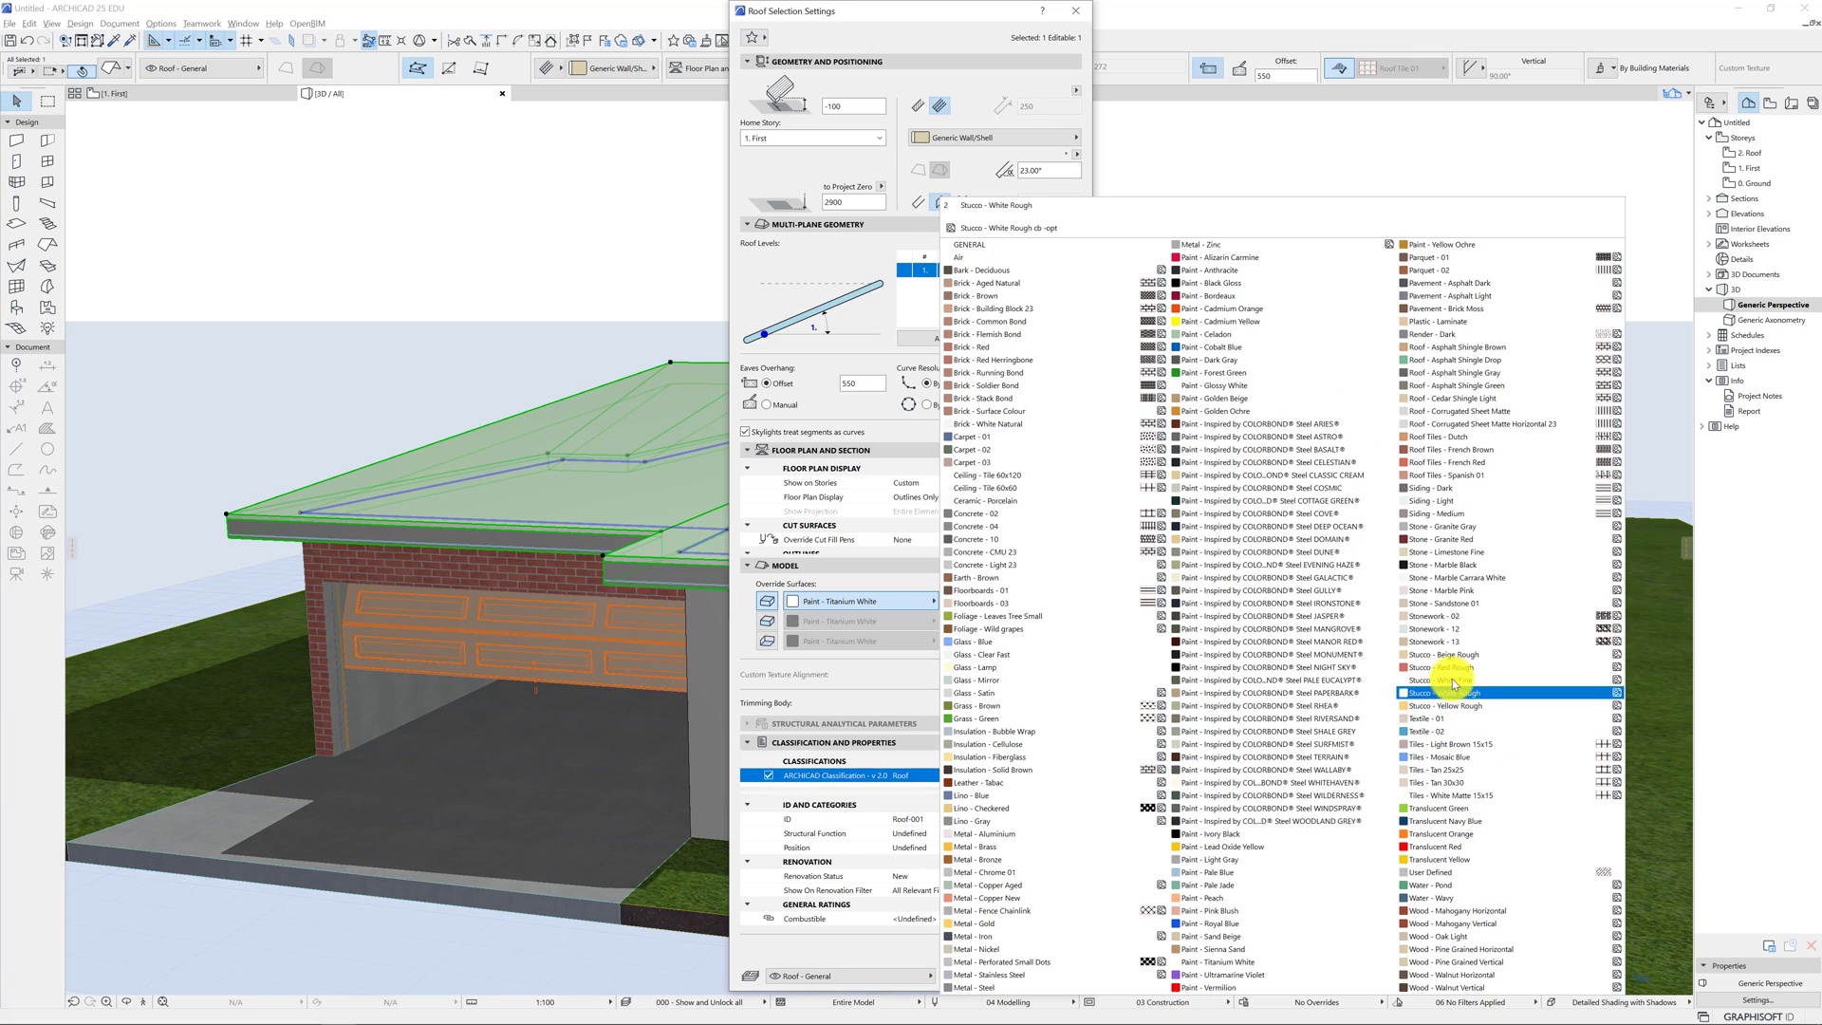
click(1446, 463)
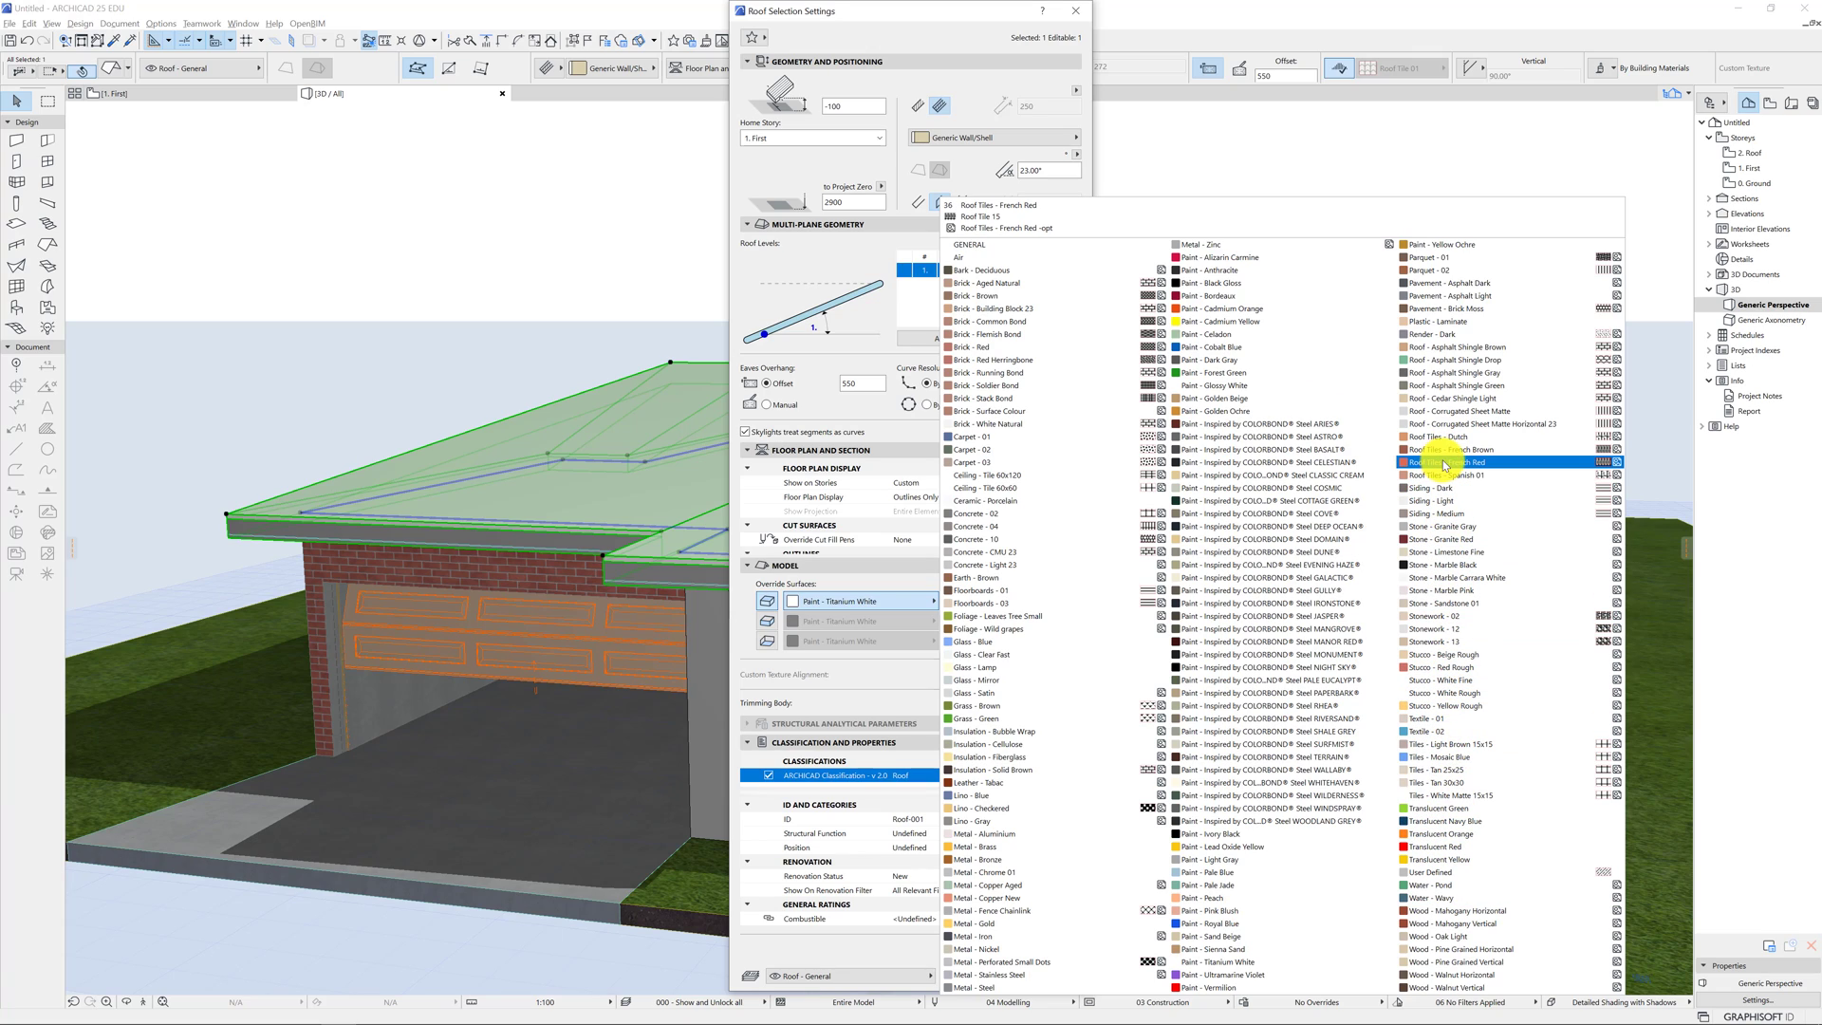
click(1463, 461)
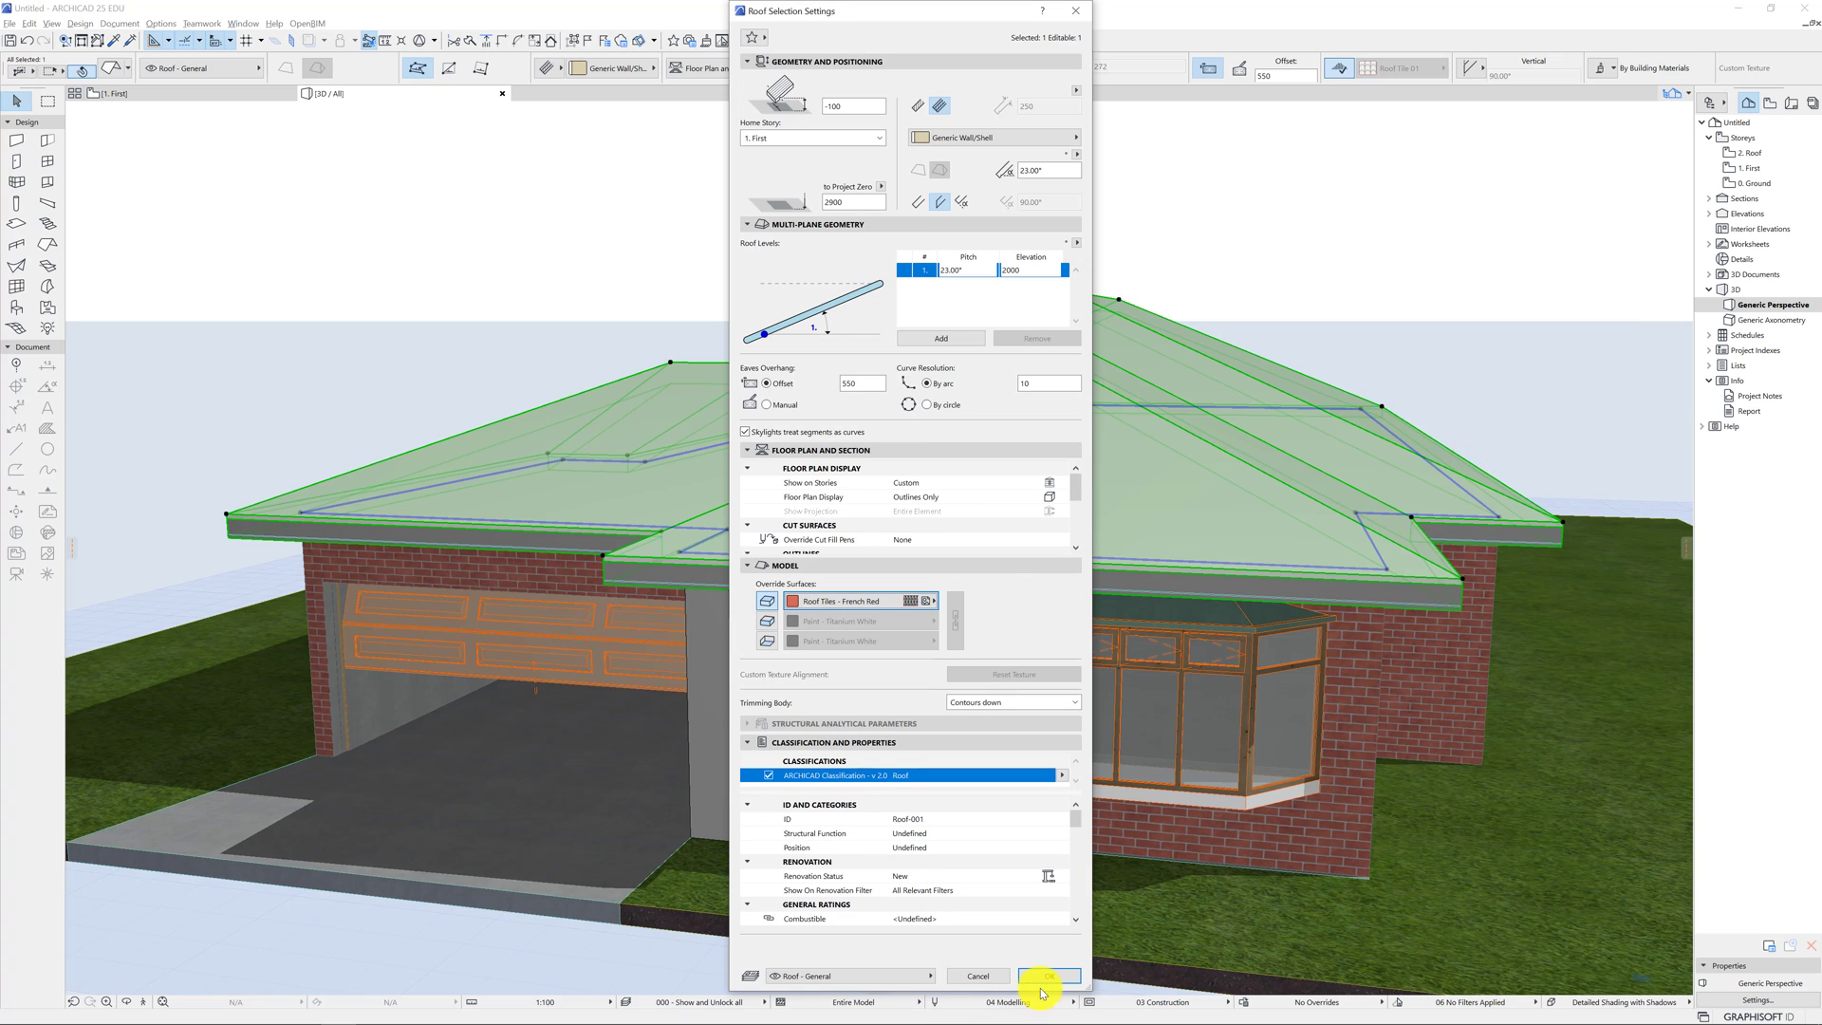
Confirm the roof settings so the hip roof shows French Red tiles in 3D.
click(1044, 975)
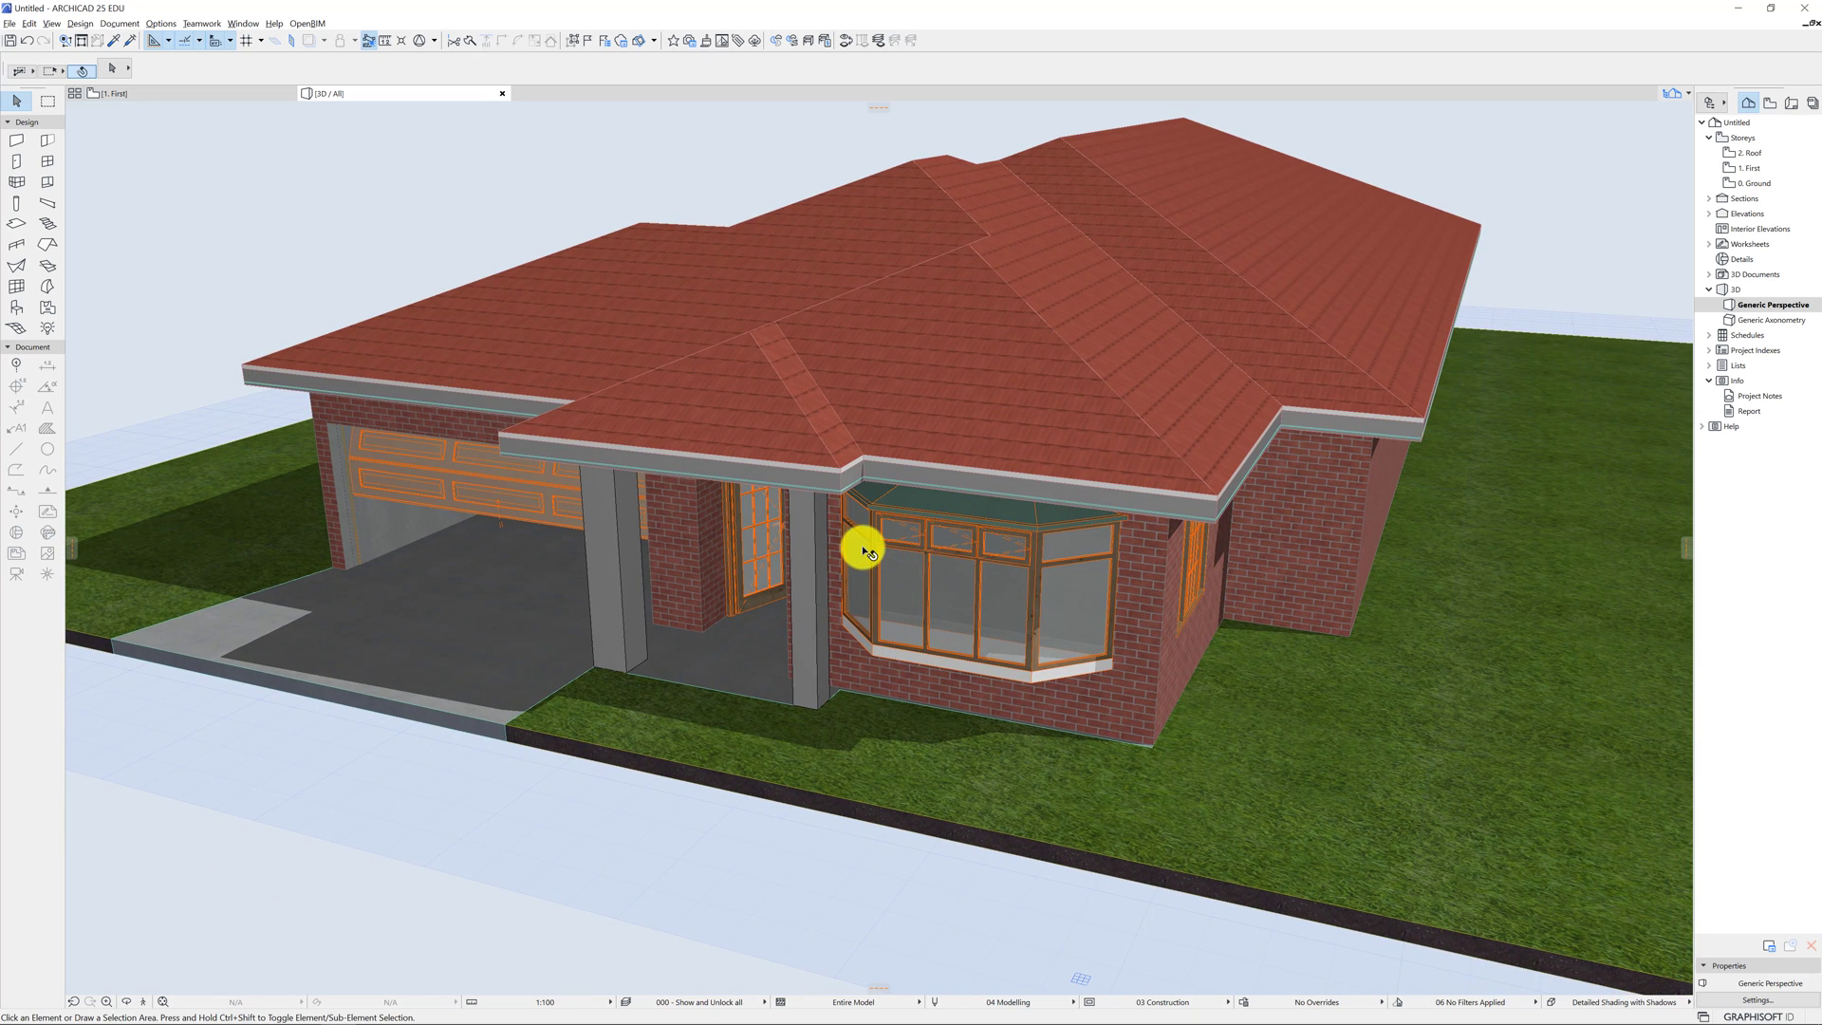
mouse_move(480, 537)
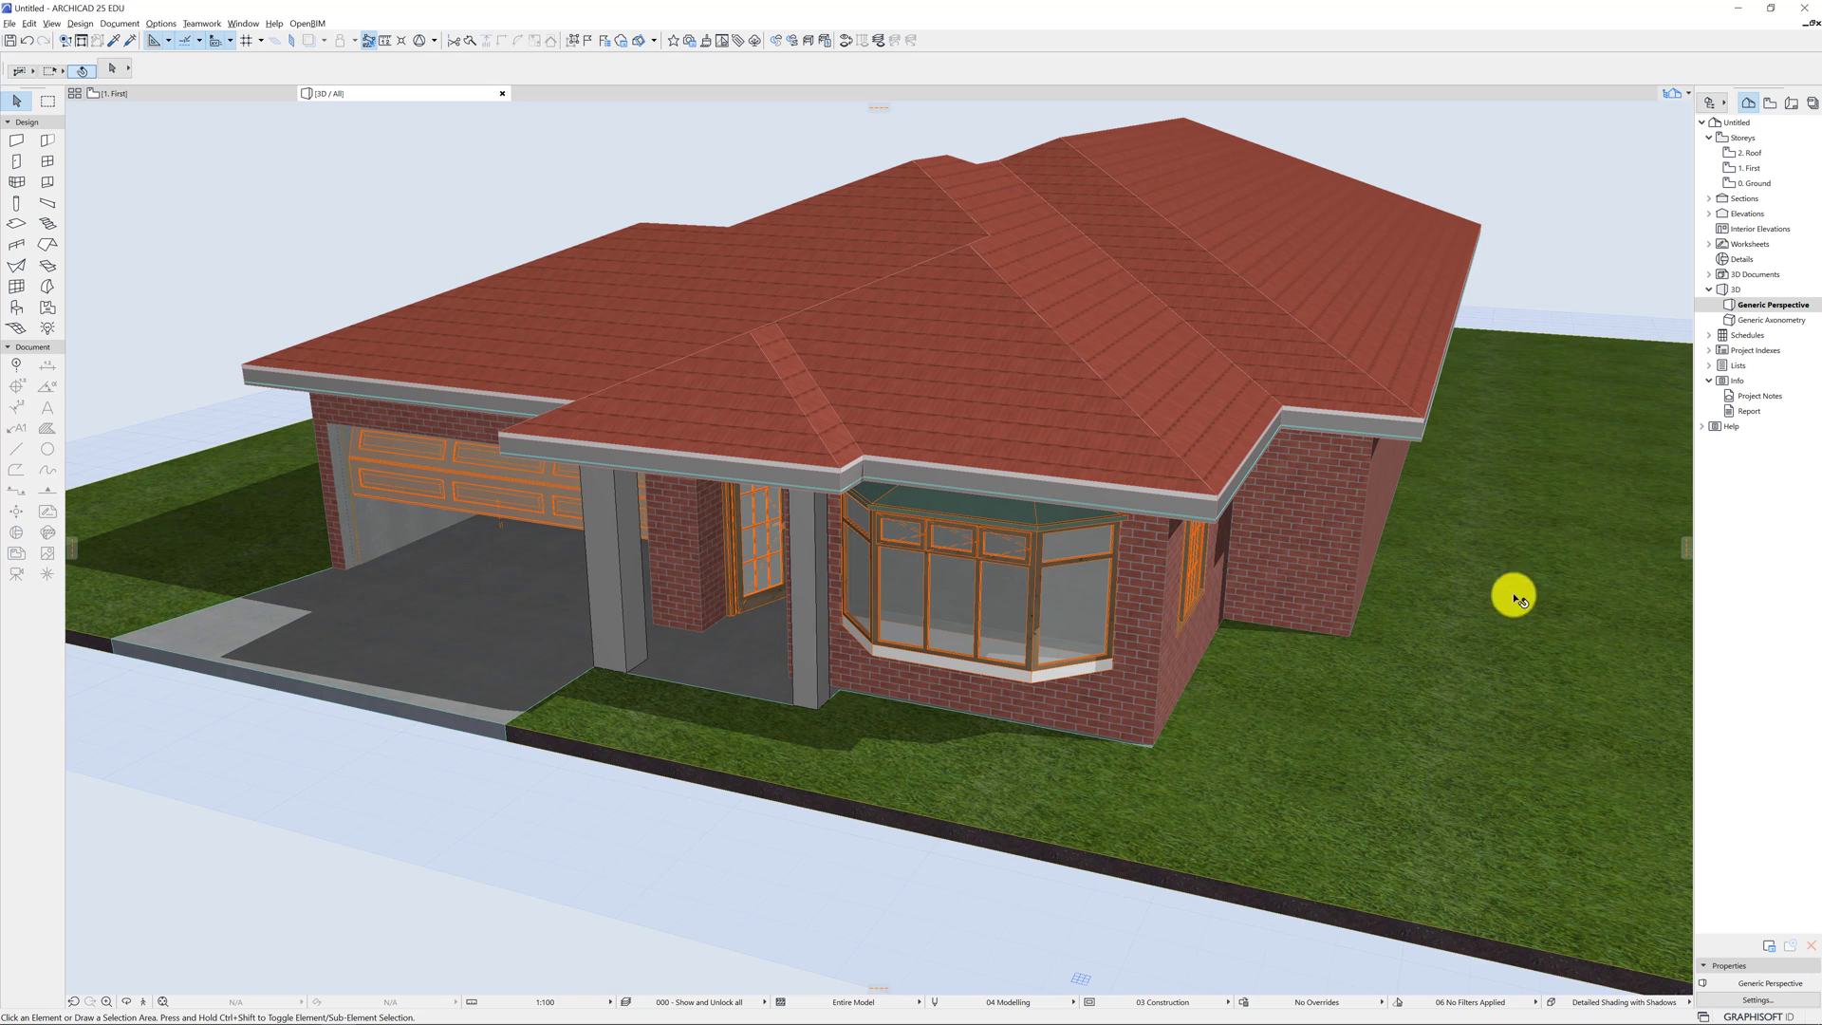
mouse_move(811, 562)
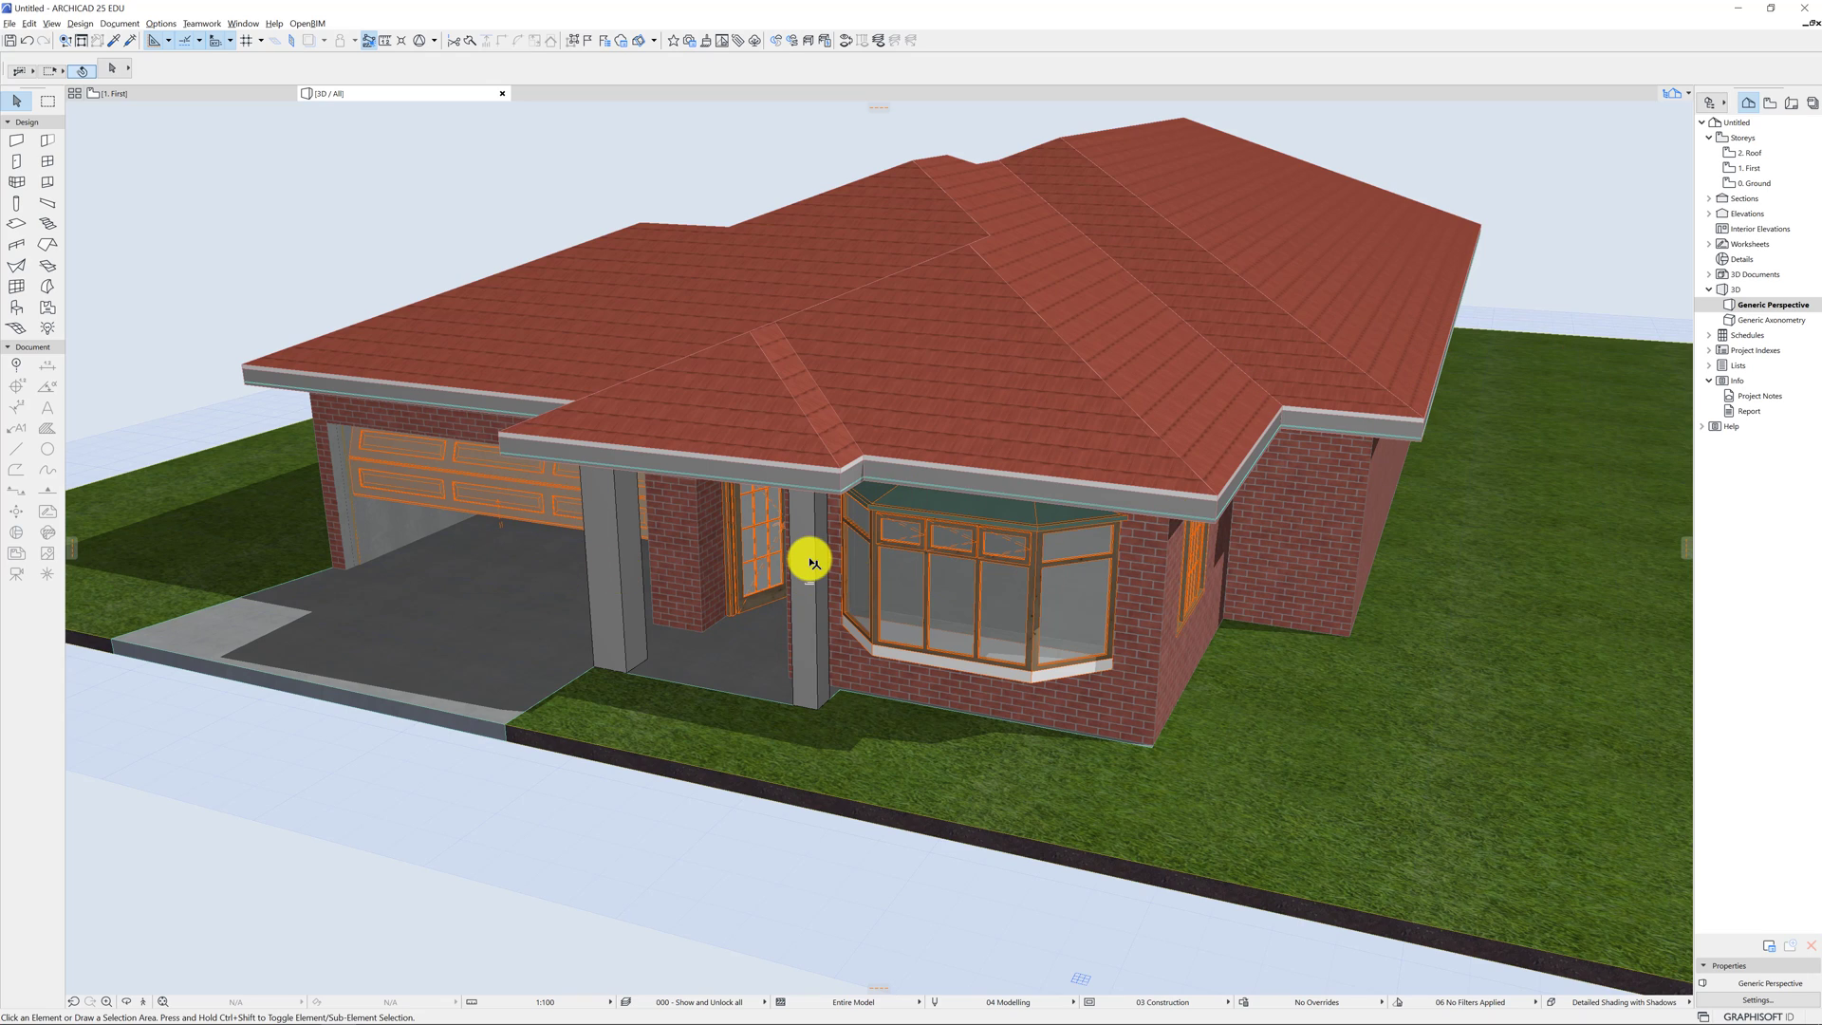